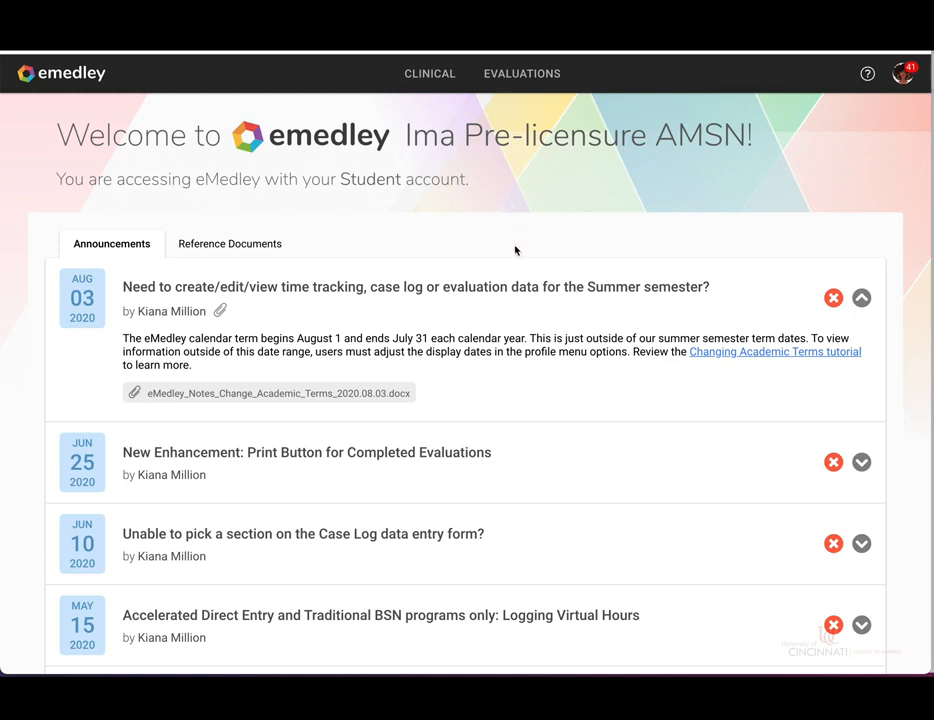
{"action": "mouse_move", "coordinate": [463, 233]}
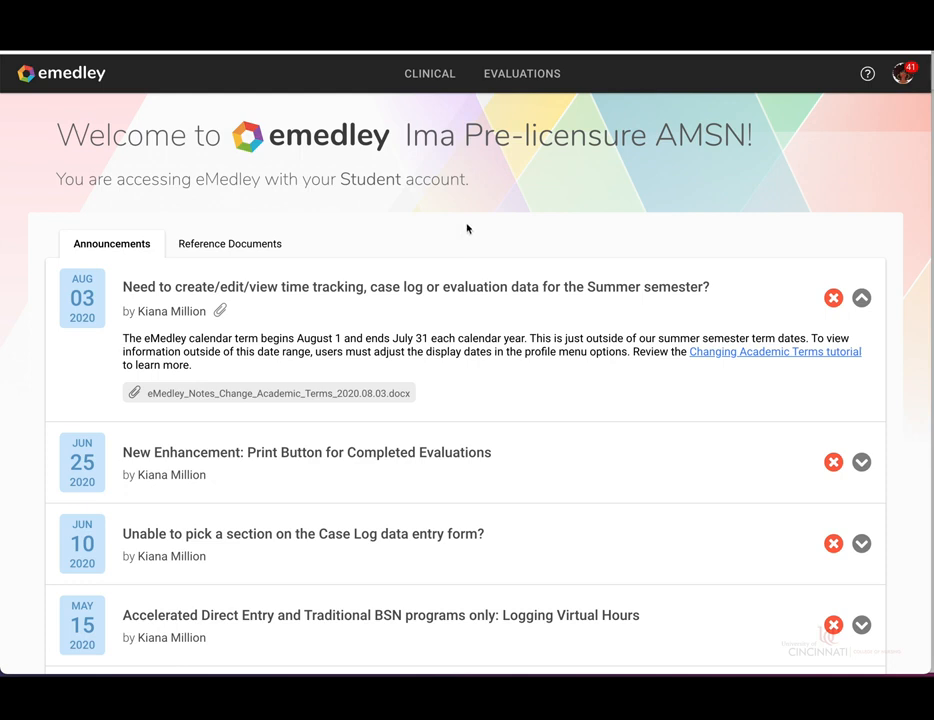
{"action": "mouse_move", "coordinate": [419, 245]}
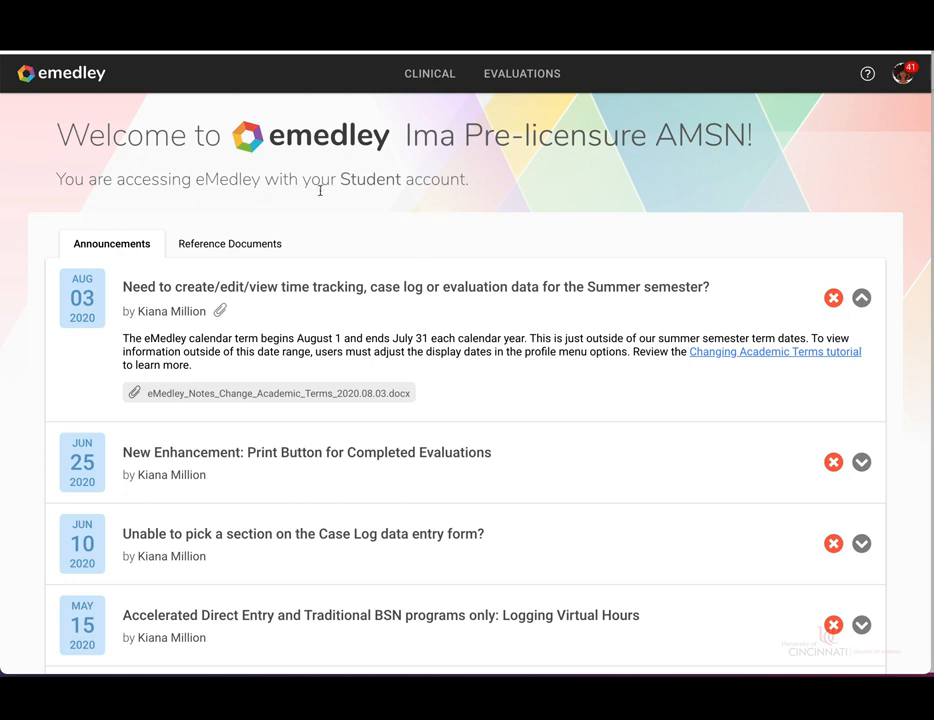
{"action": "mouse_move", "coordinate": [524, 249]}
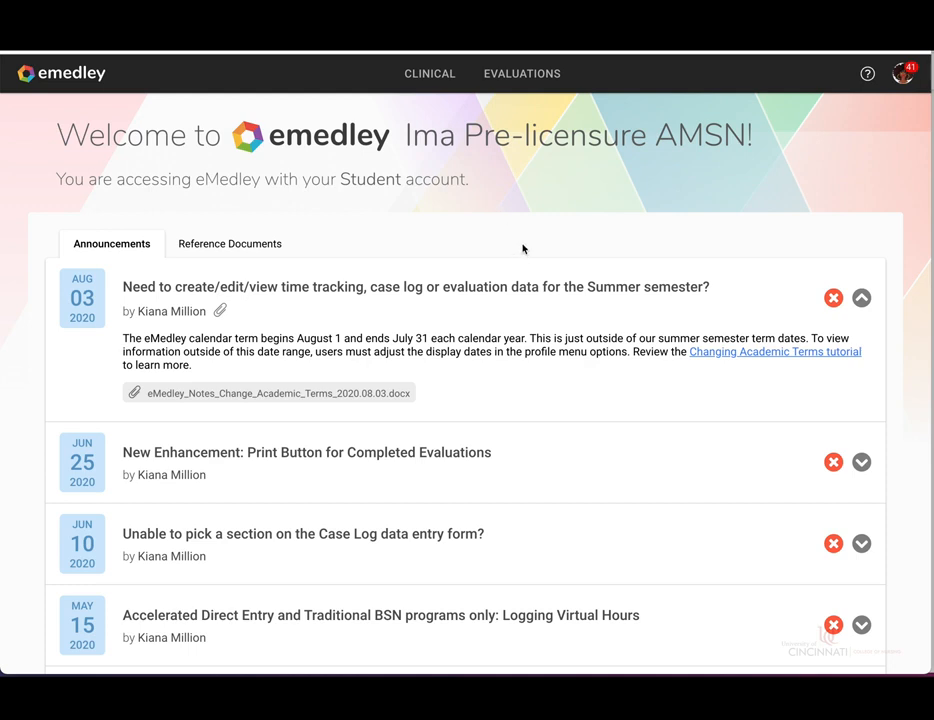
{"action": "mouse_move", "coordinate": [504, 99]}
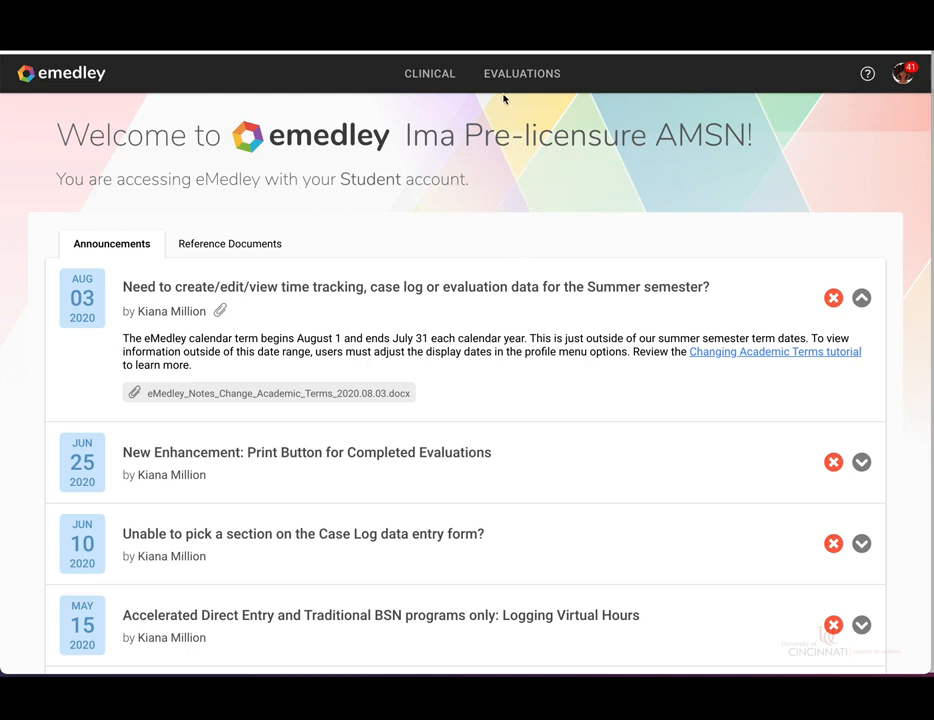
Open My Evaluations from the EVALUATIONS menu to list available evaluations.
{"action": "left_click", "coordinate": [521, 73]}
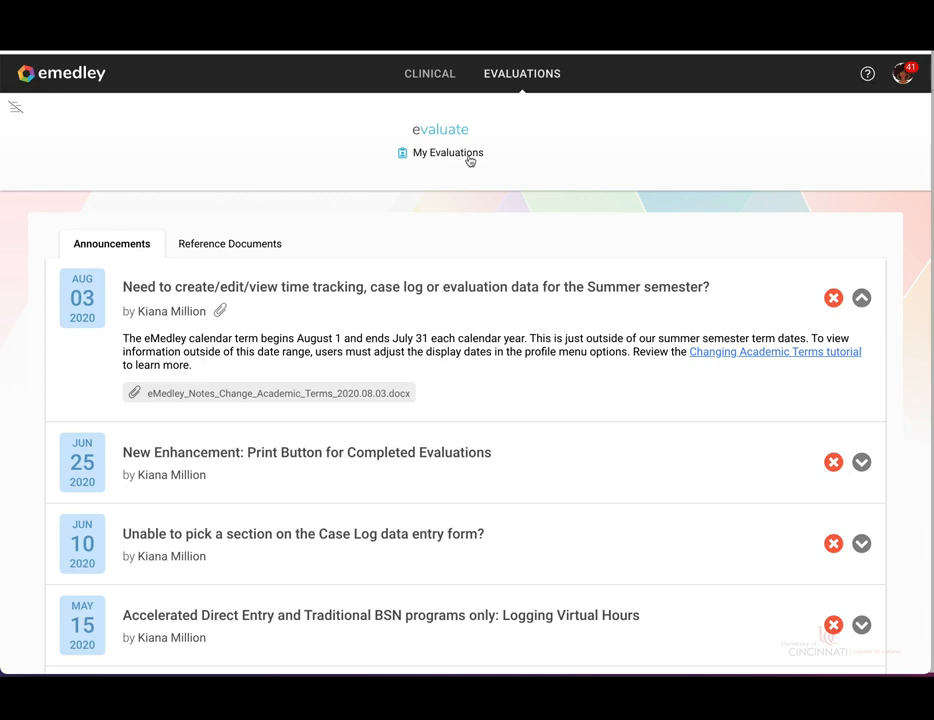
{"action": "left_click", "coordinate": [449, 152]}
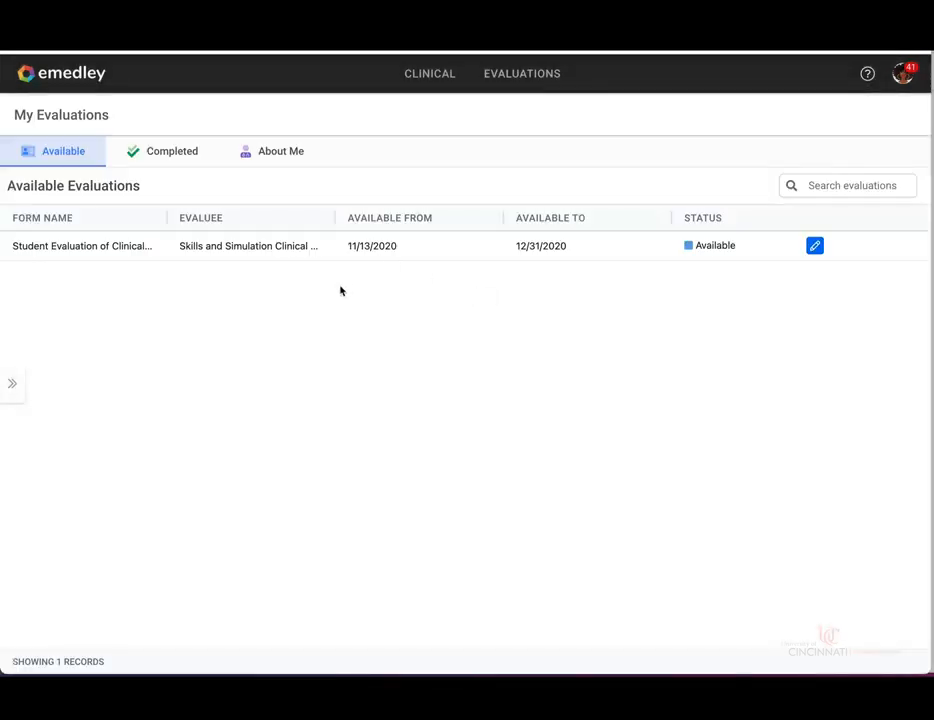
{"action": "mouse_move", "coordinate": [337, 307]}
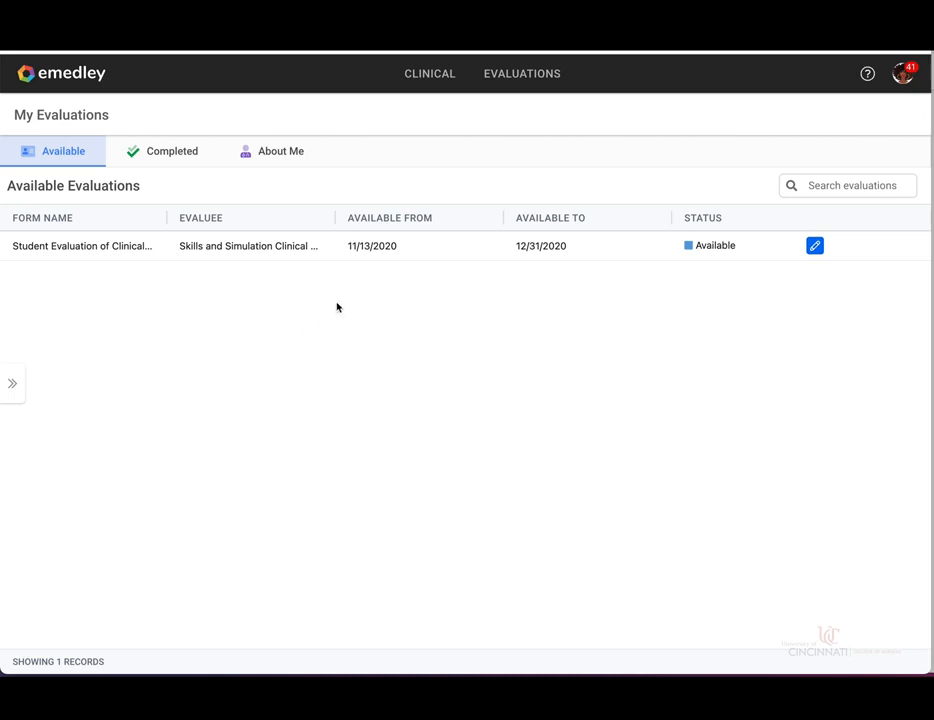
{"action": "mouse_move", "coordinate": [613, 271]}
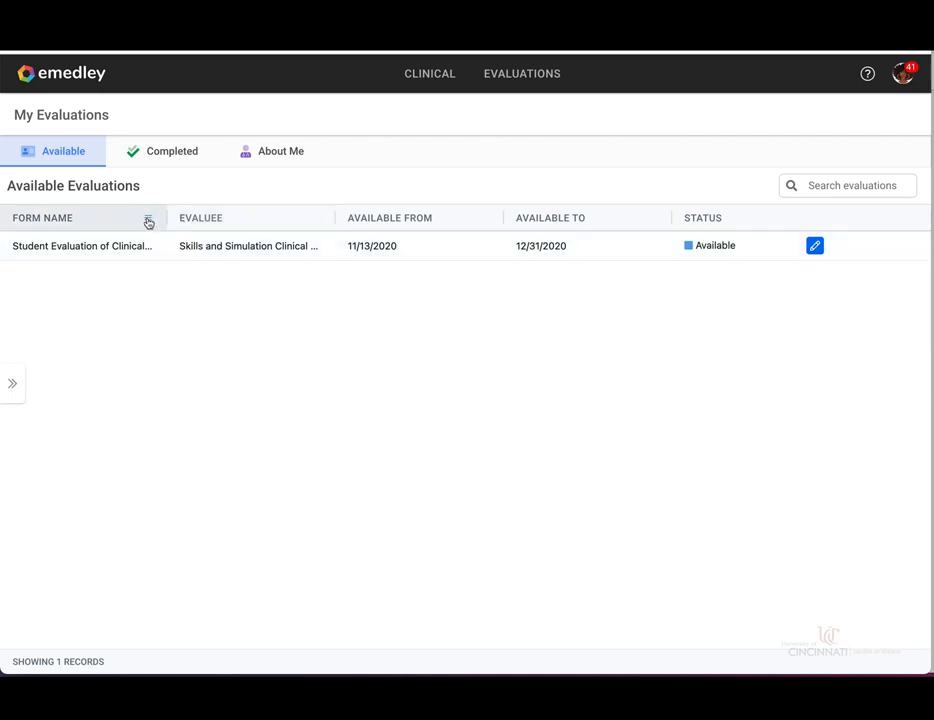
Autosize the columns so 'Student Evaluation of Clinical Site (1 form)' is fully readable.
{"action": "left_click", "coordinate": [147, 221]}
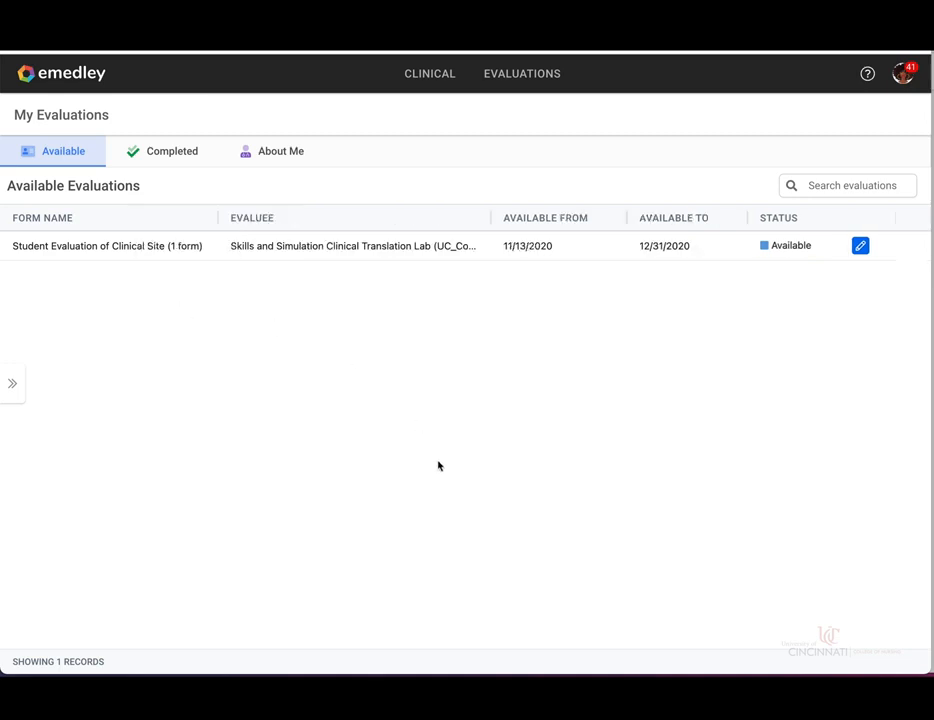
{"action": "mouse_move", "coordinate": [451, 372]}
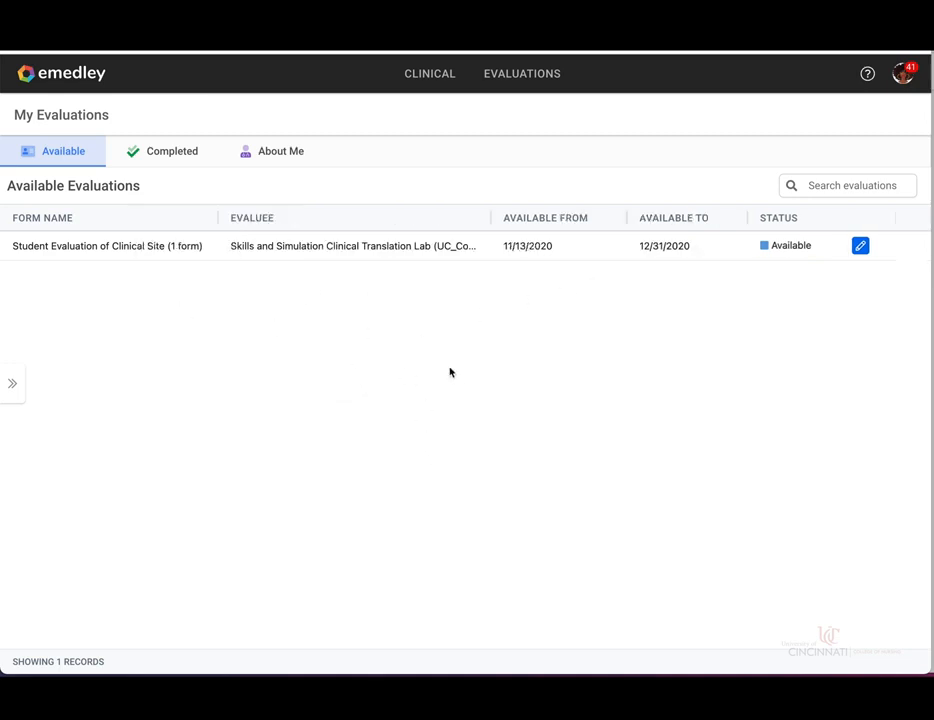
{"action": "mouse_move", "coordinate": [512, 277]}
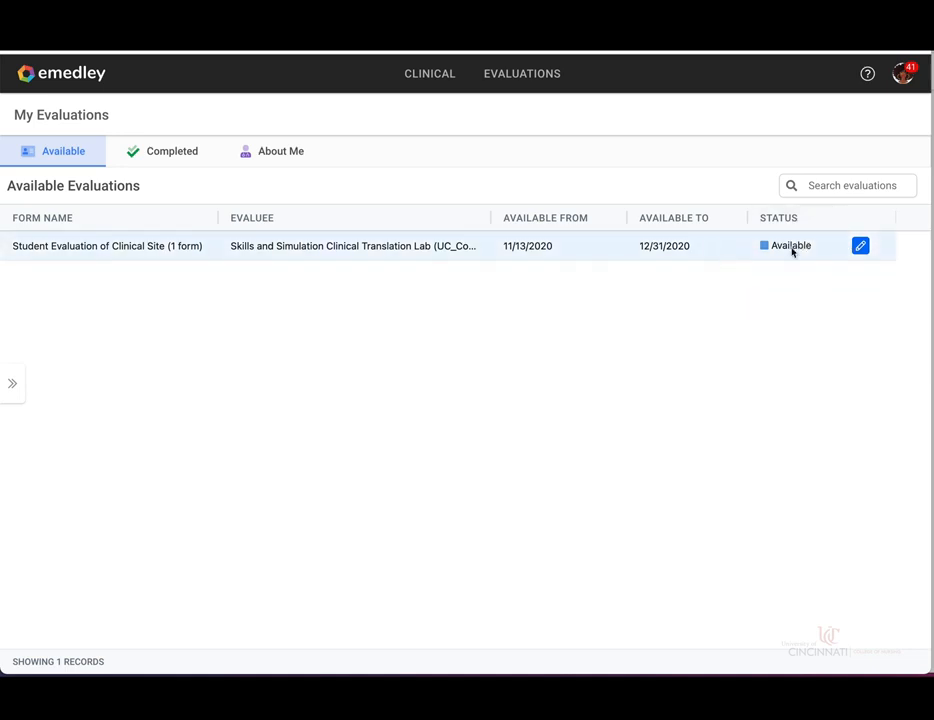
{"action": "mouse_move", "coordinate": [514, 371]}
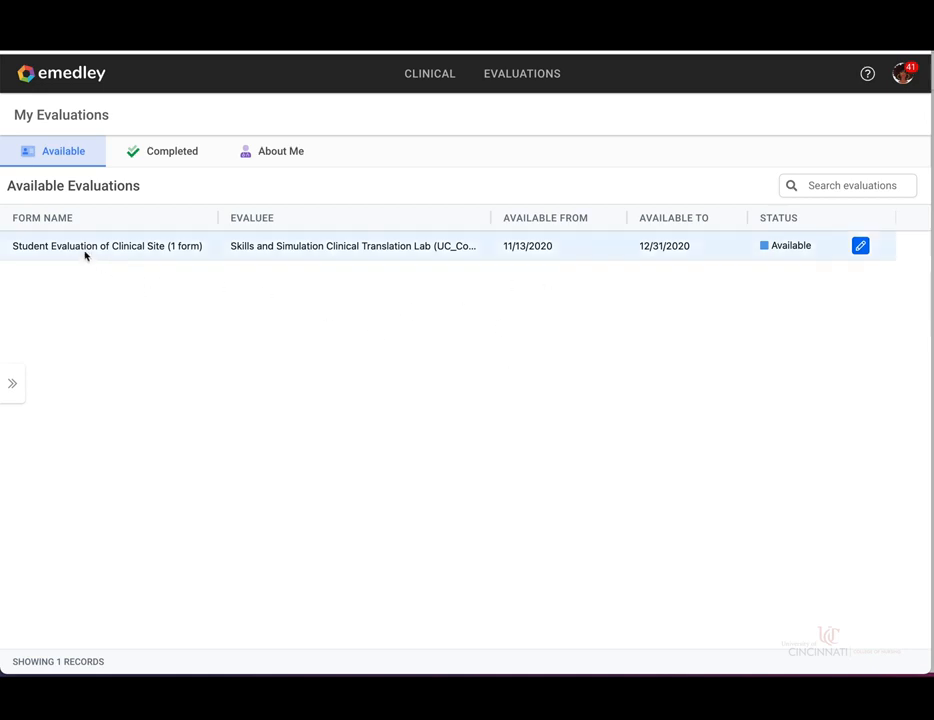
{"action": "mouse_move", "coordinate": [123, 258]}
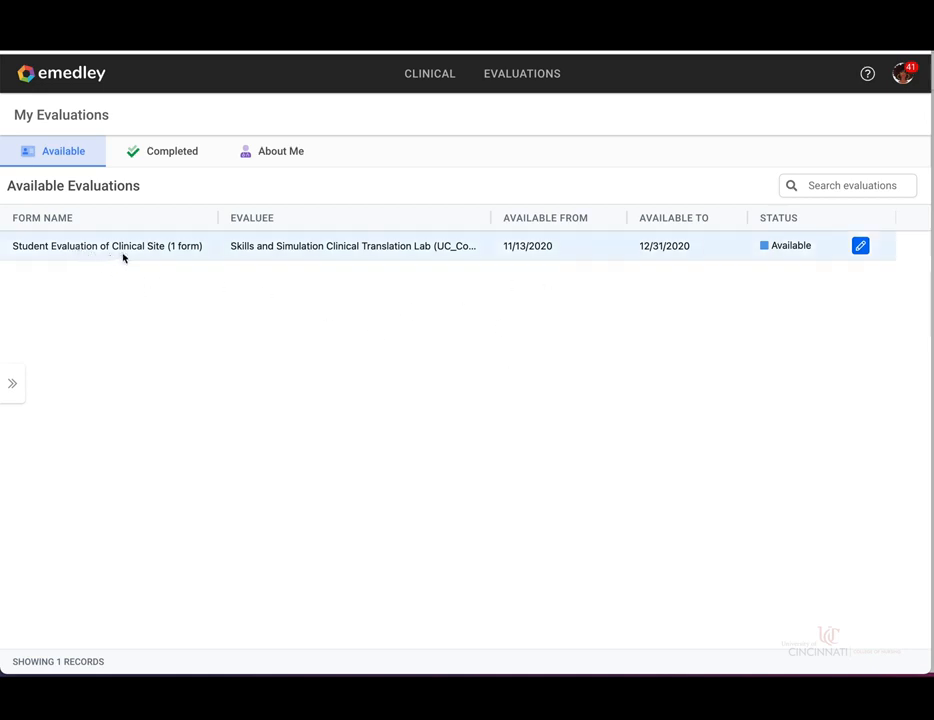
{"action": "mouse_move", "coordinate": [320, 266]}
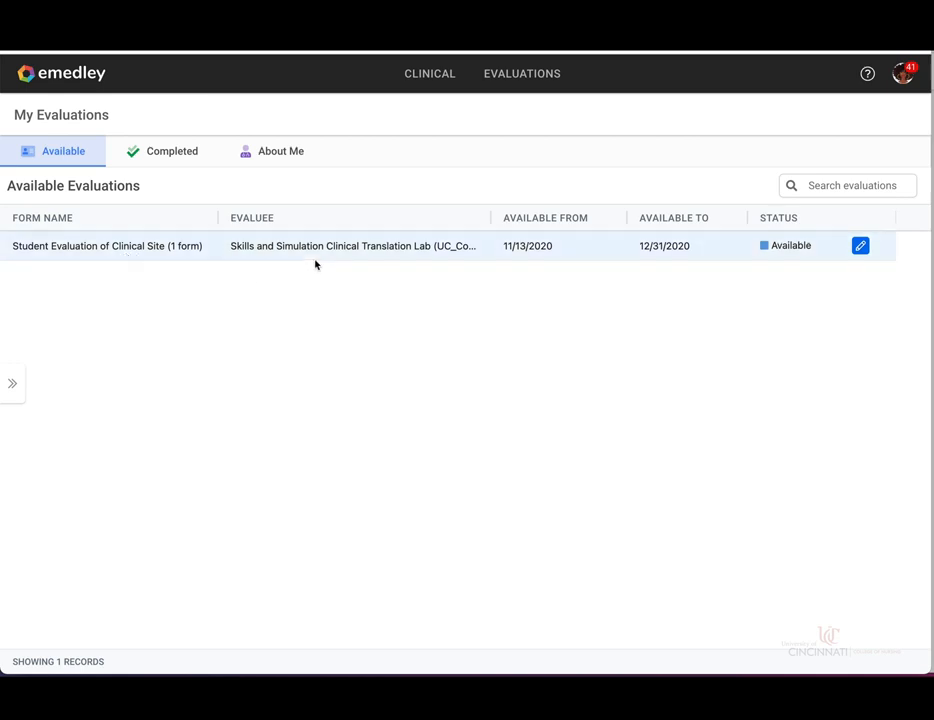
{"action": "mouse_move", "coordinate": [303, 259]}
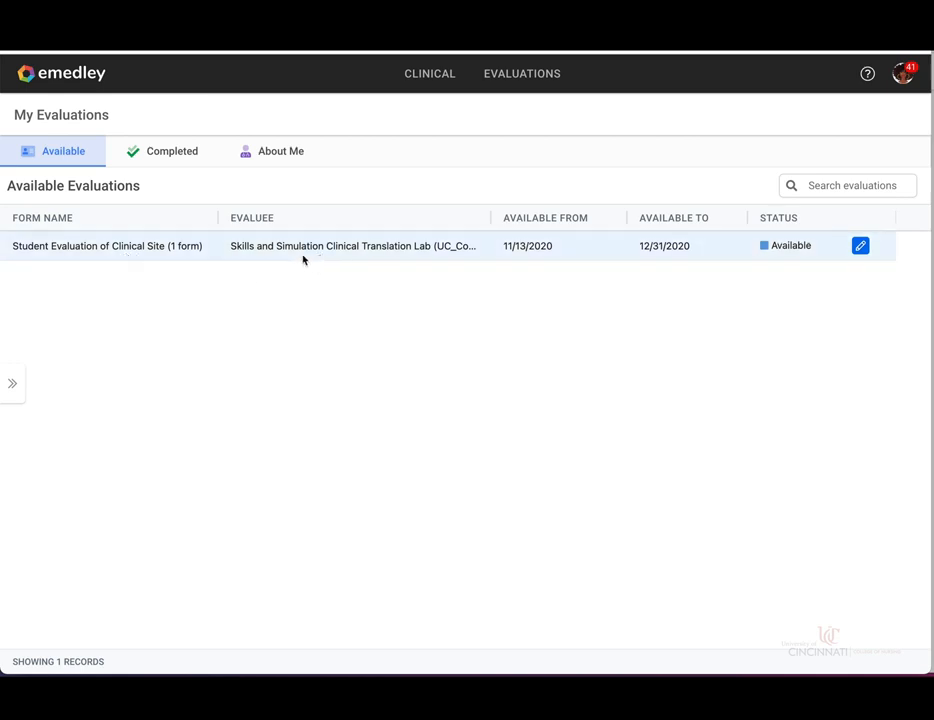
{"action": "mouse_move", "coordinate": [564, 253]}
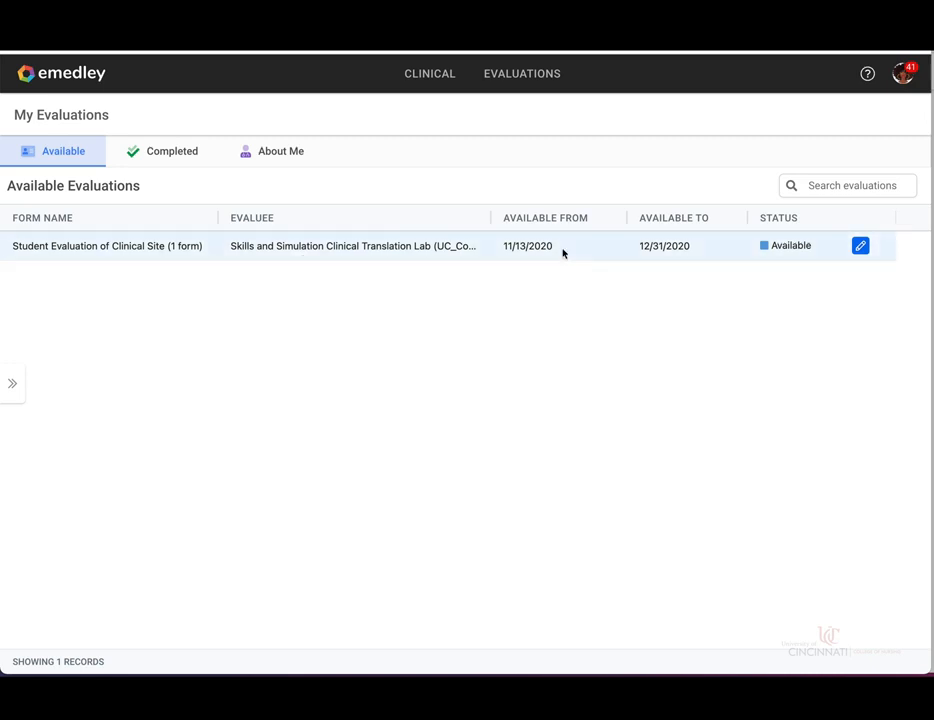
{"action": "mouse_move", "coordinate": [580, 256]}
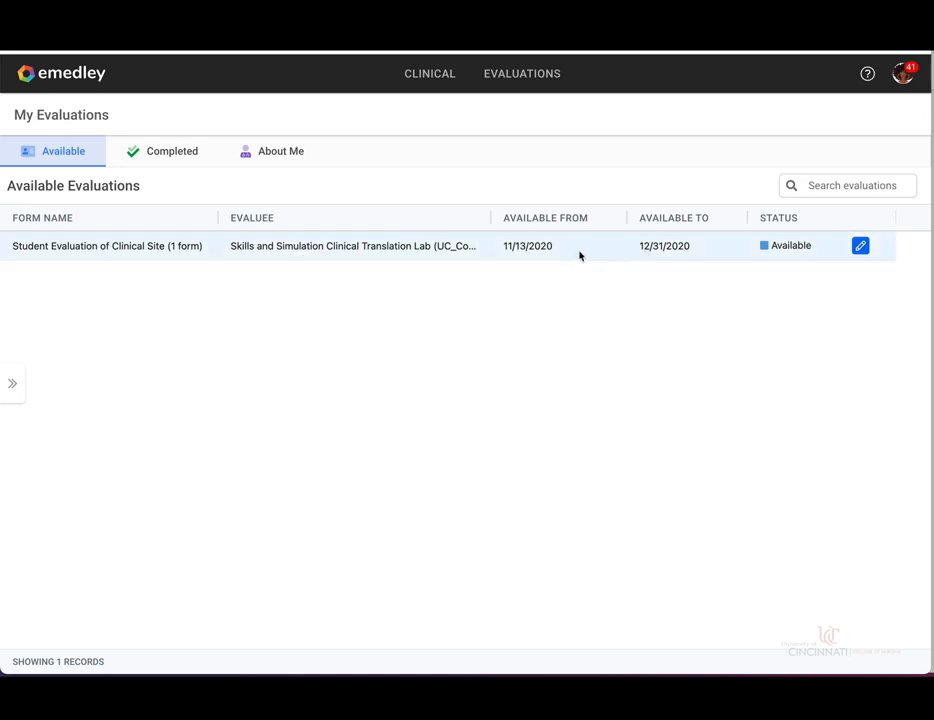
{"action": "mouse_move", "coordinate": [573, 258]}
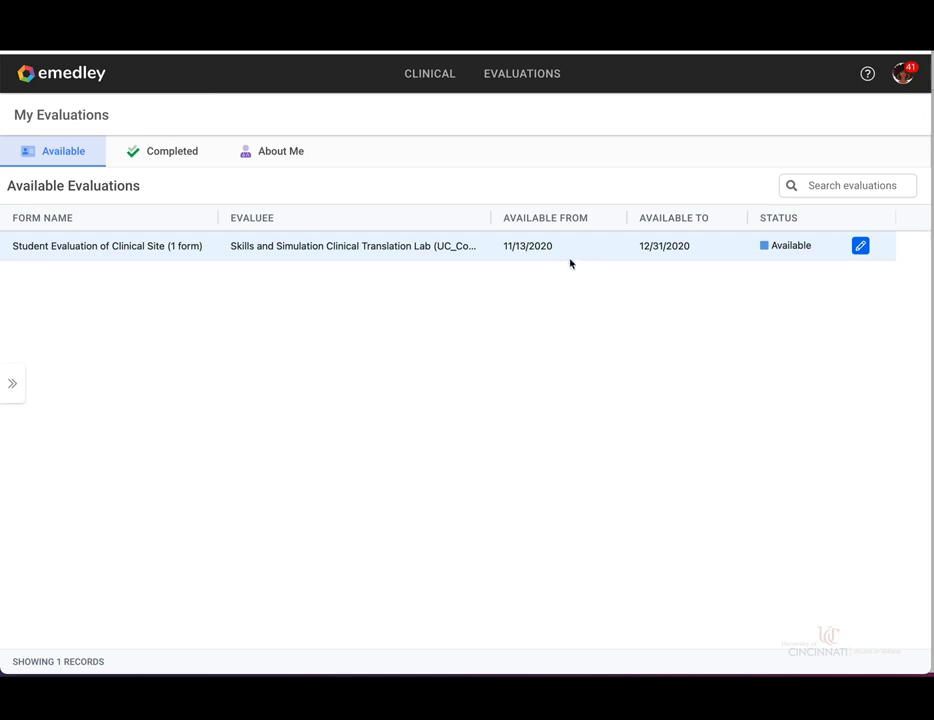
{"action": "mouse_move", "coordinate": [679, 255]}
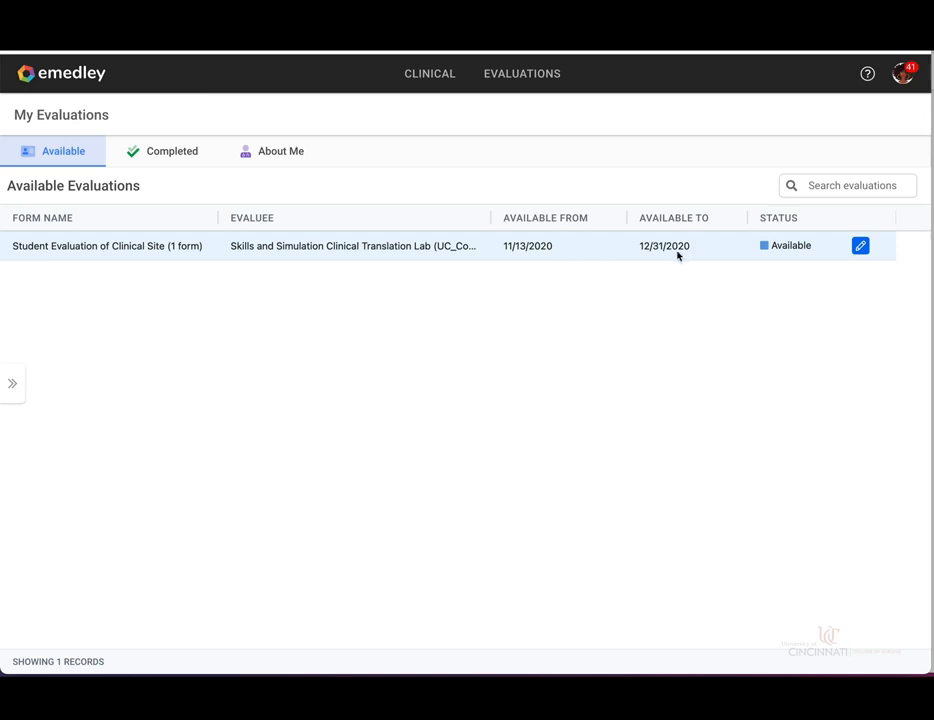
{"action": "mouse_move", "coordinate": [784, 268]}
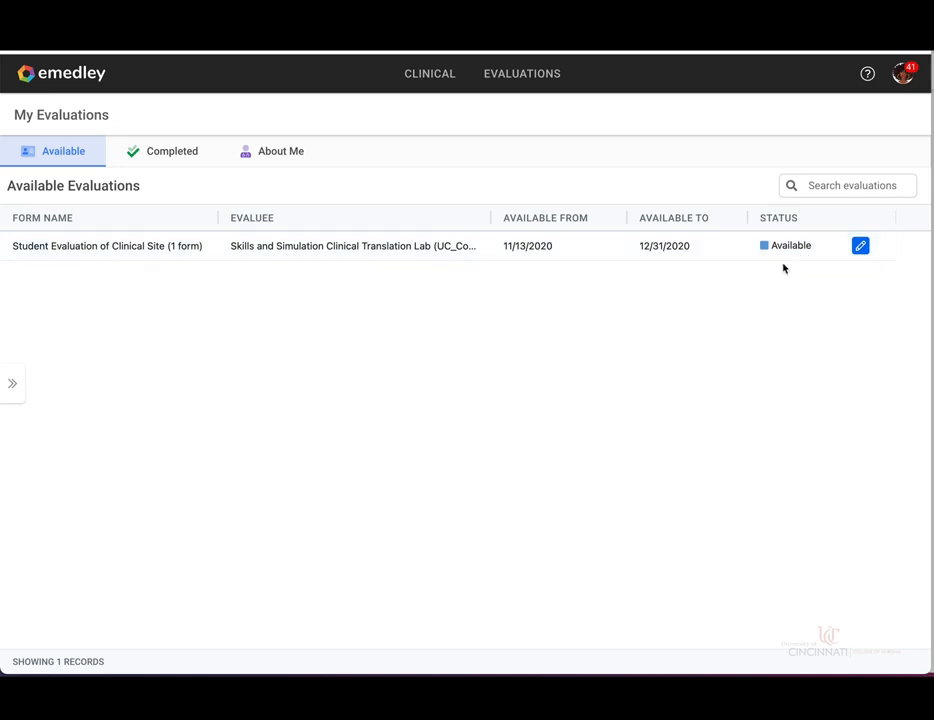
{"action": "mouse_move", "coordinate": [548, 335]}
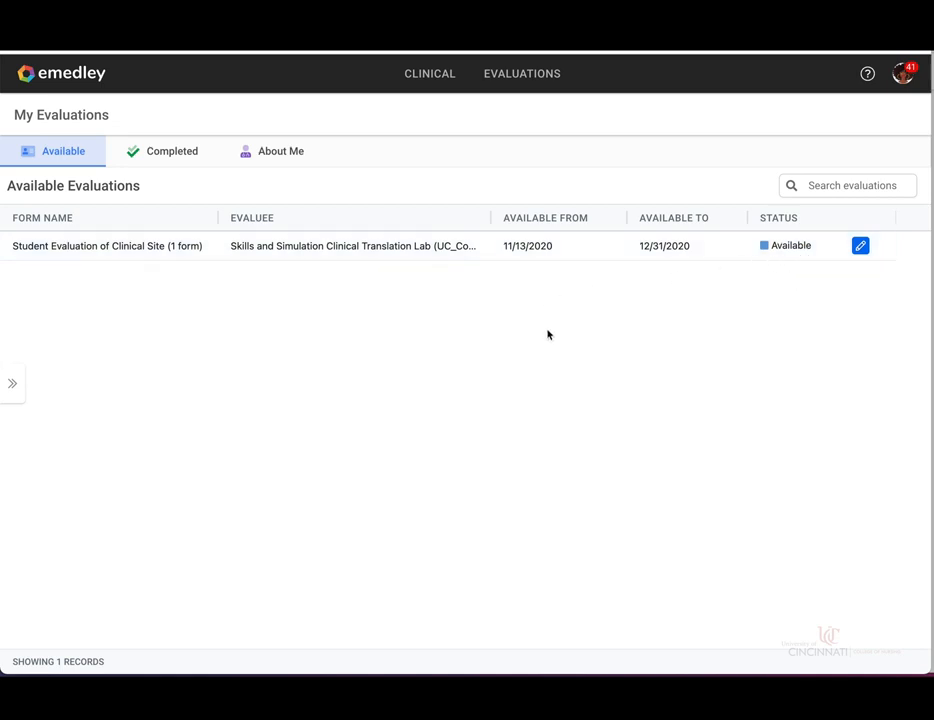
{"action": "mouse_move", "coordinate": [763, 320]}
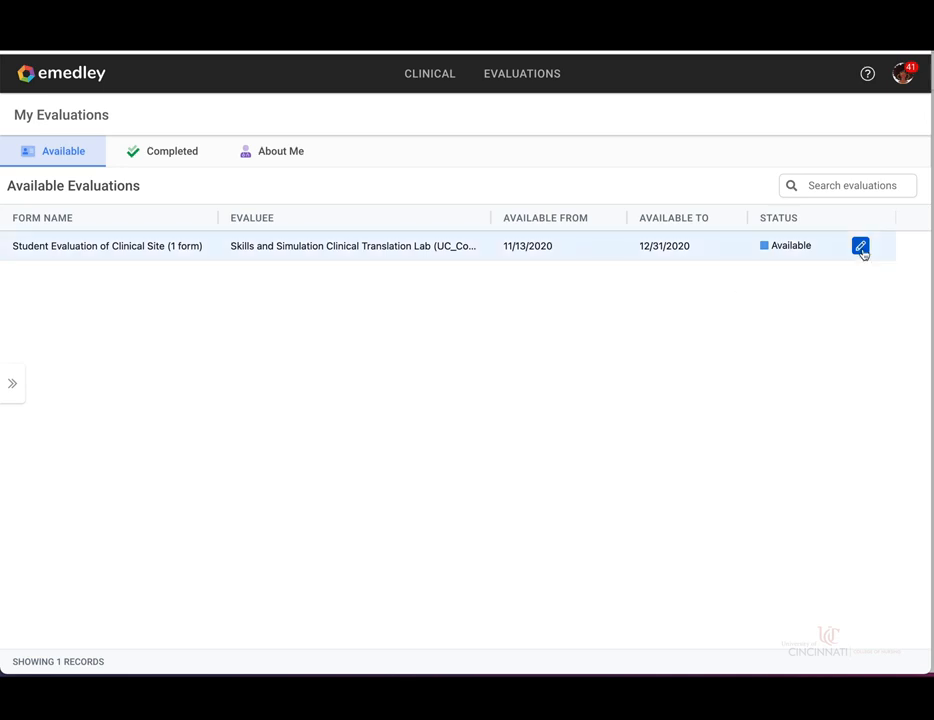
{"action": "mouse_move", "coordinate": [861, 245]}
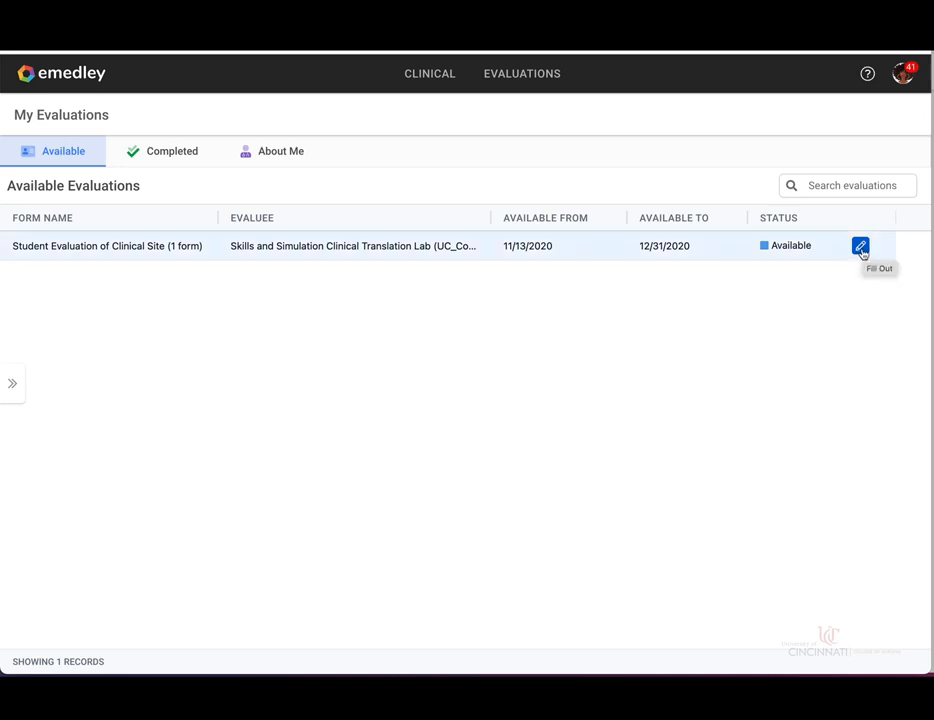
Rate the clinical site statements Moderately Agree, Slightly Agree, Moderately Agree and comment 'n/a'.
{"action": "left_click", "coordinate": [862, 244]}
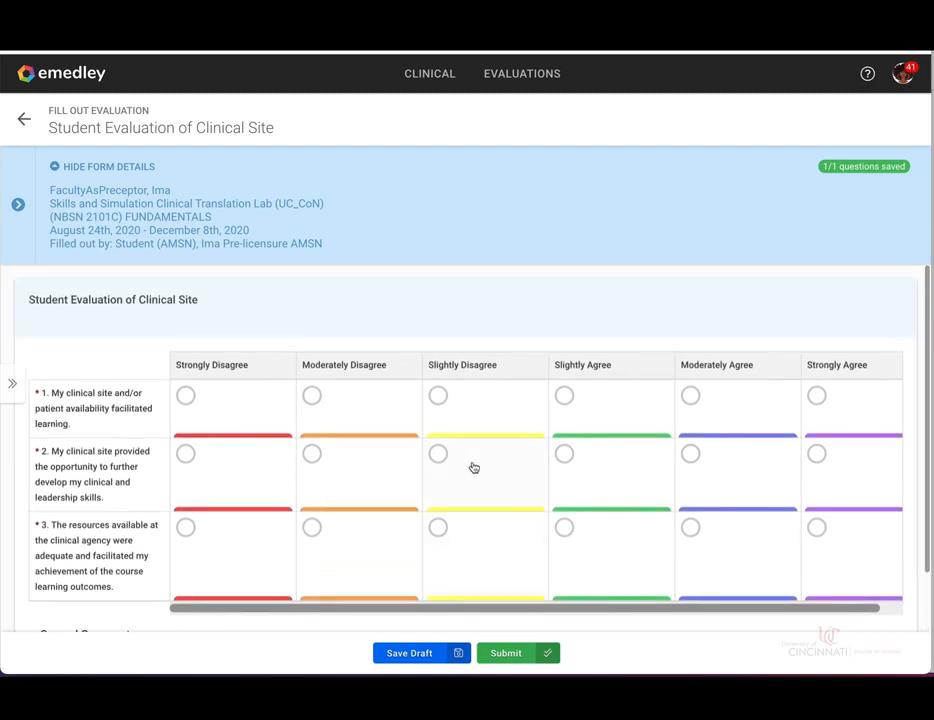
{"action": "scroll", "scroll_direction": "down", "scroll_amount": 3}
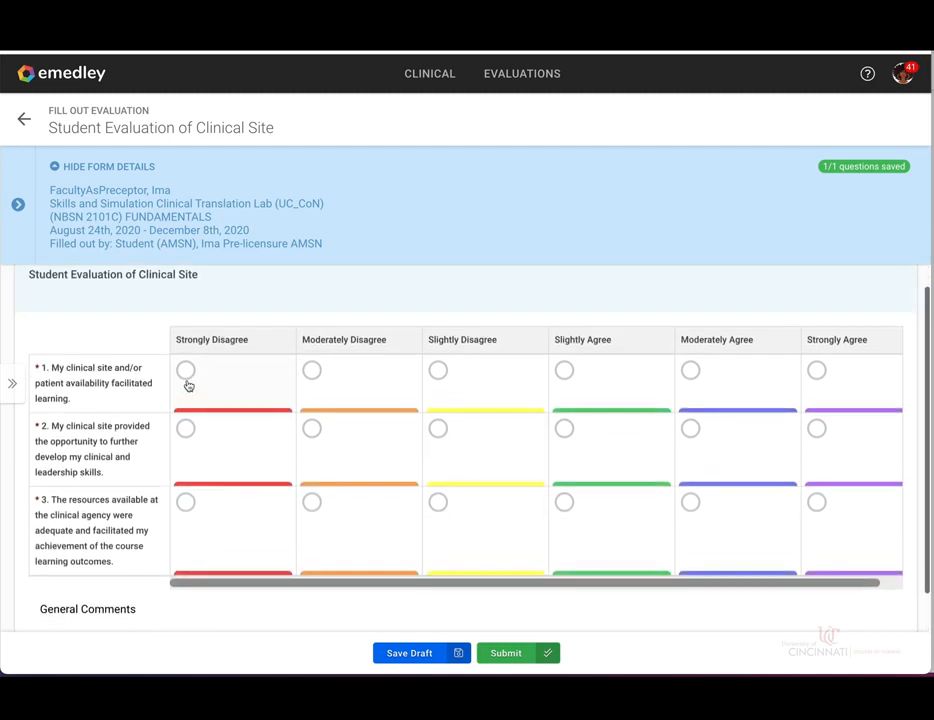
{"action": "left_click", "coordinate": [185, 370]}
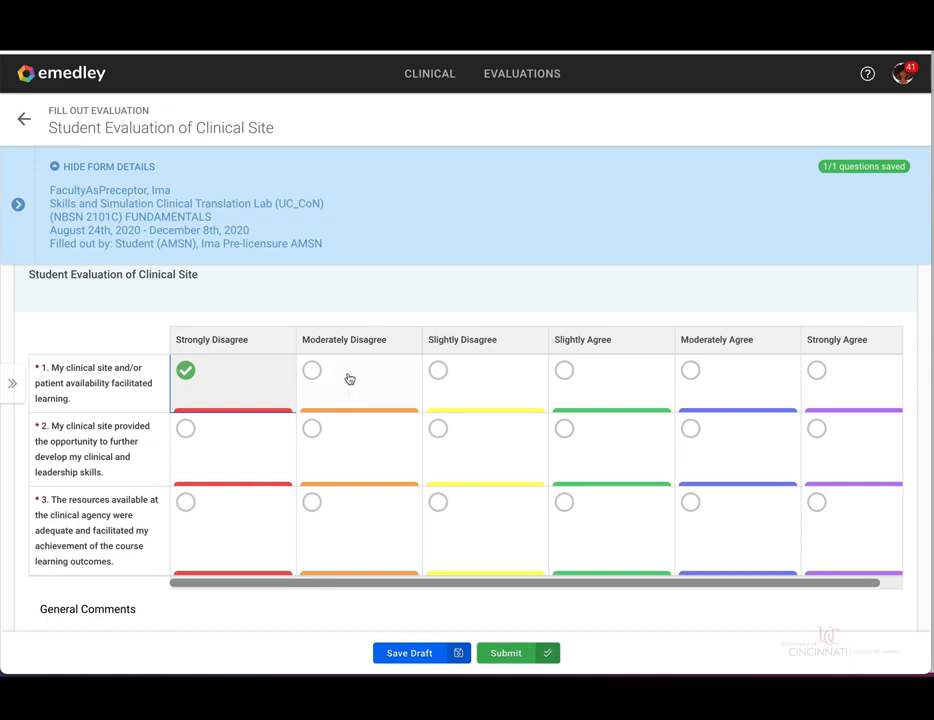
{"action": "left_click", "coordinate": [690, 370]}
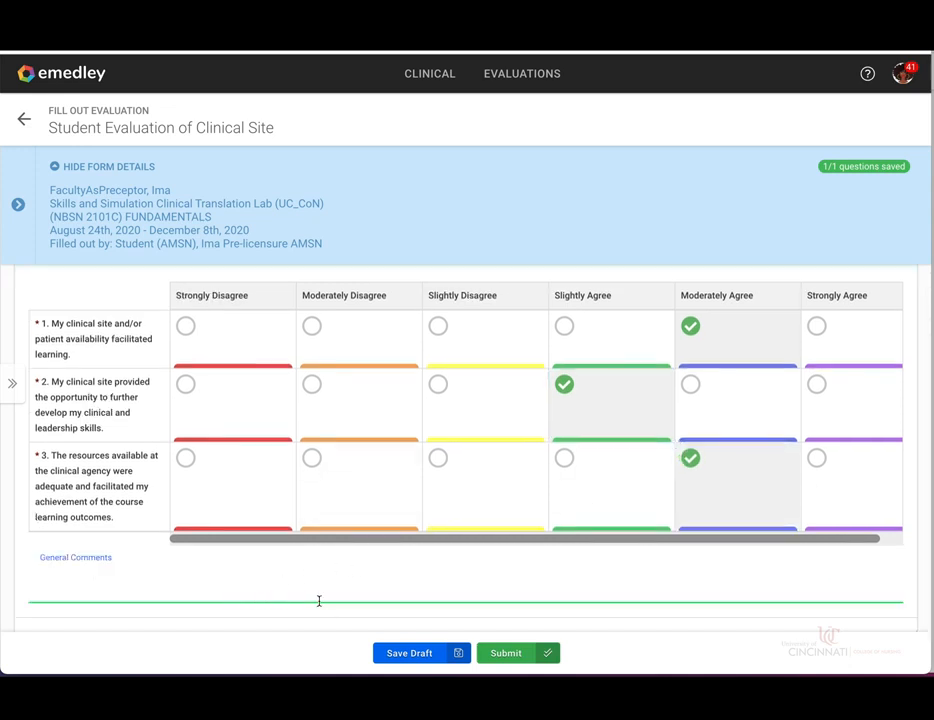
{"action": "type", "text": "n"}
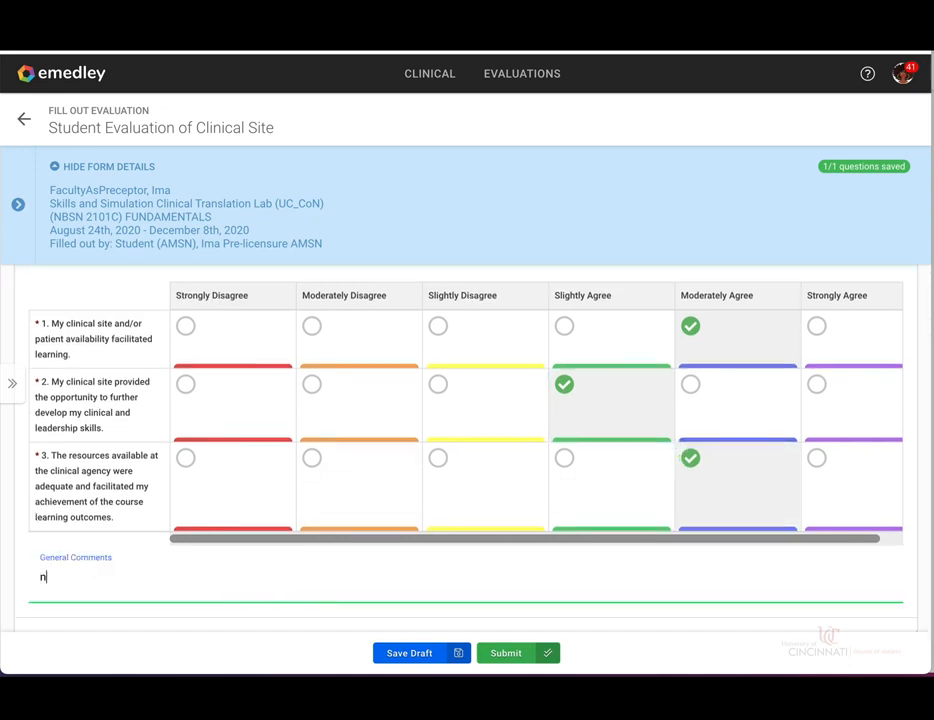
{"action": "type", "text": "/a"}
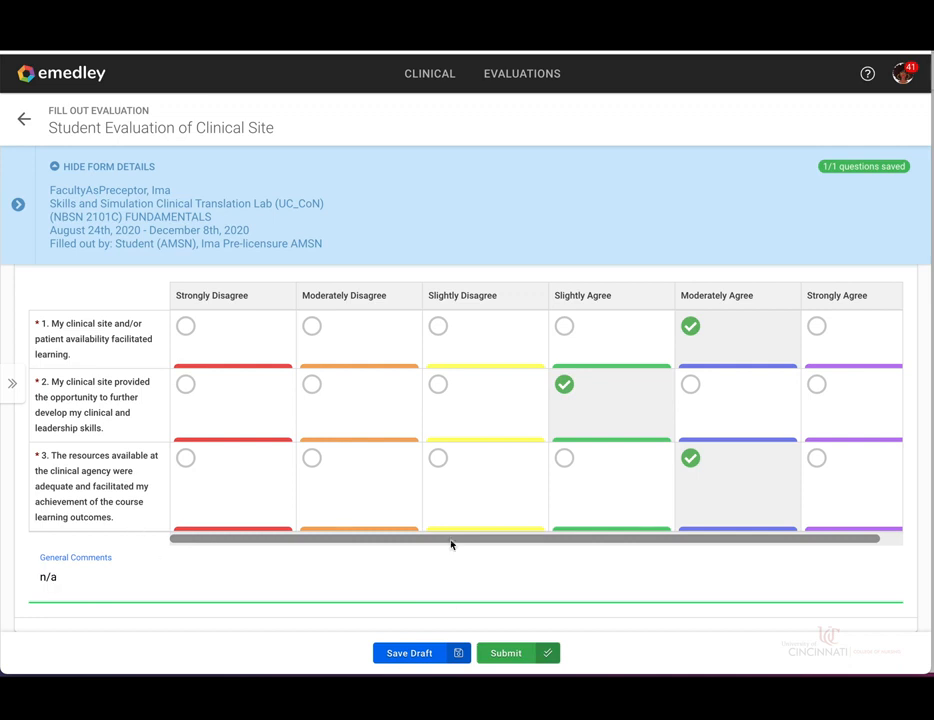
{"action": "mouse_move", "coordinate": [48, 340]}
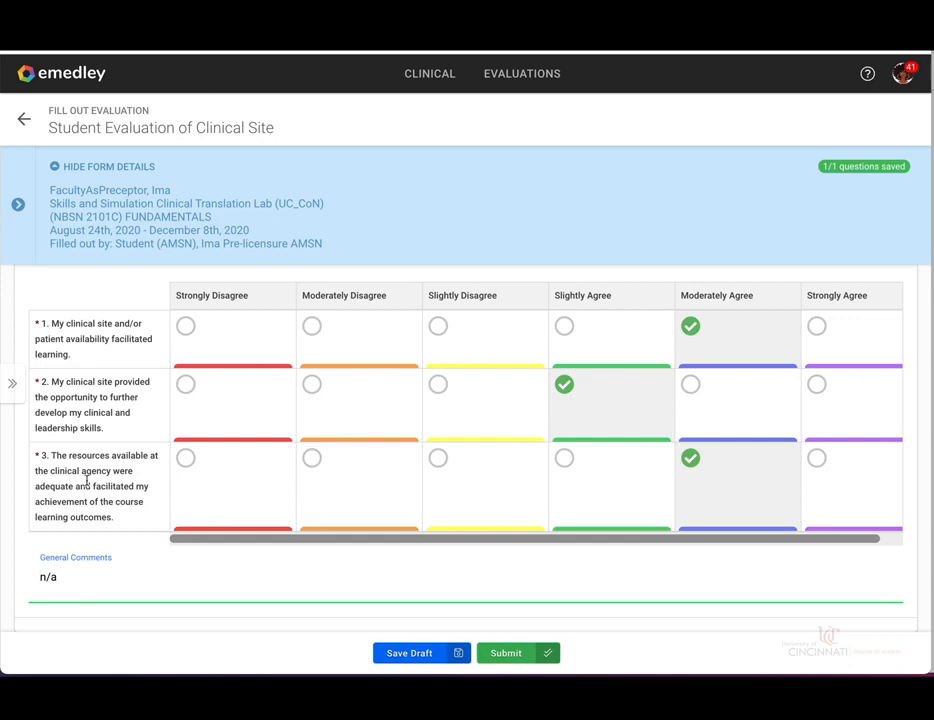
{"action": "double_click", "coordinate": [47, 579]}
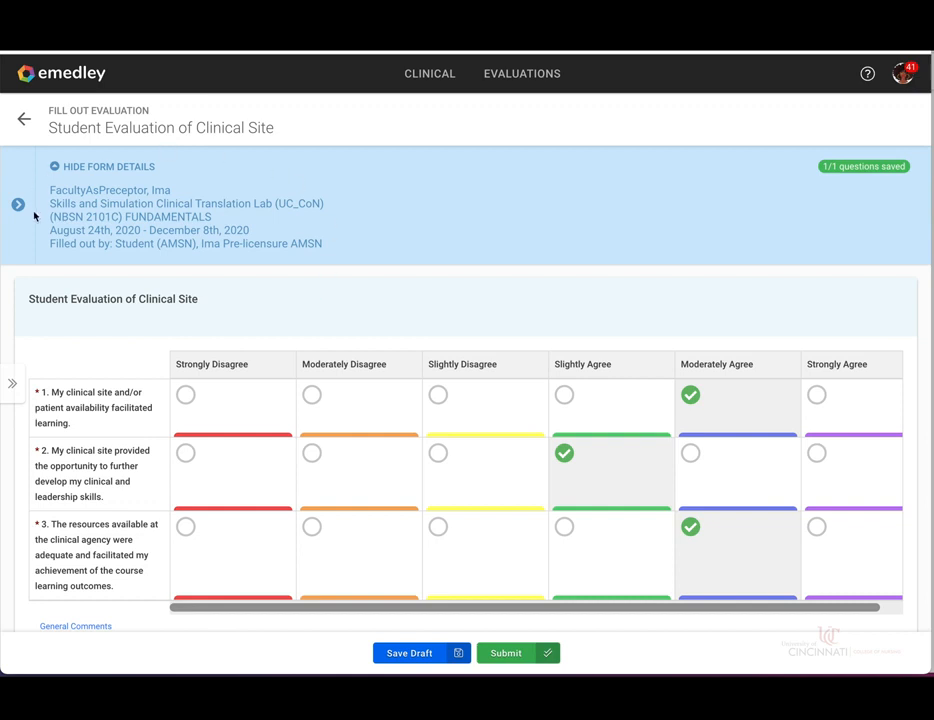
{"action": "mouse_move", "coordinate": [110, 173]}
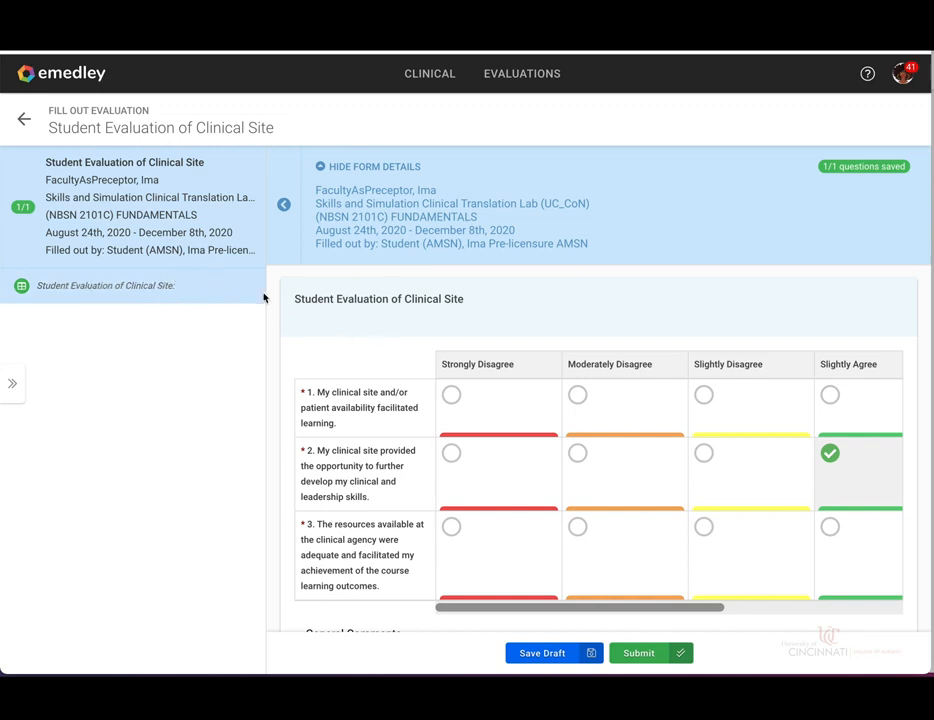
{"action": "mouse_move", "coordinate": [245, 240]}
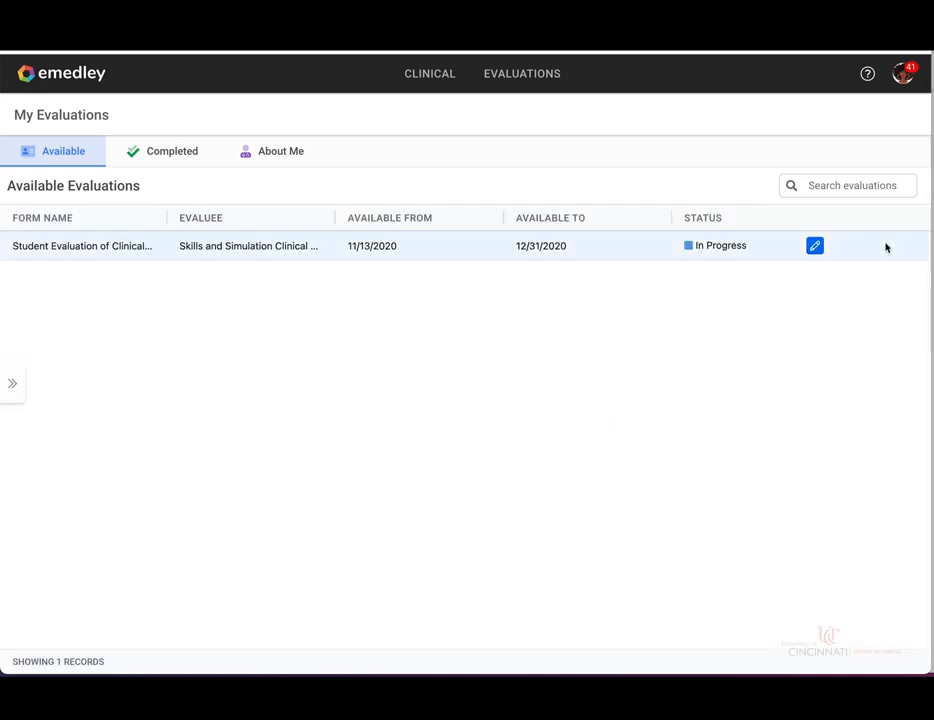
Rate items 1–2 Moderately Agree and Slightly Agree, save the draft, and go back.
{"action": "left_click", "coordinate": [814, 245]}
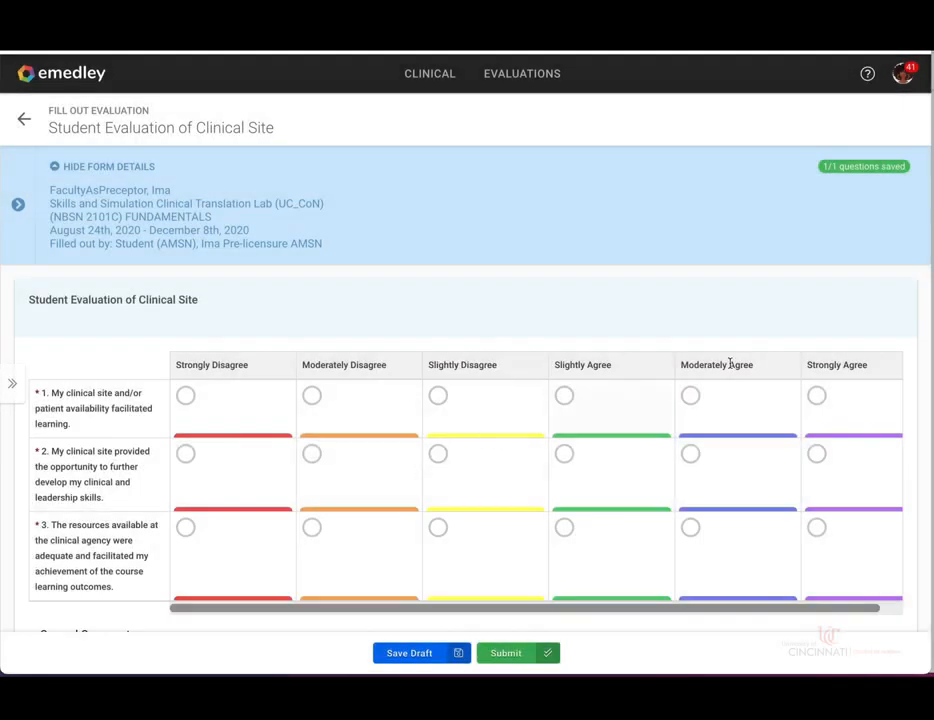
{"action": "mouse_move", "coordinate": [736, 312]}
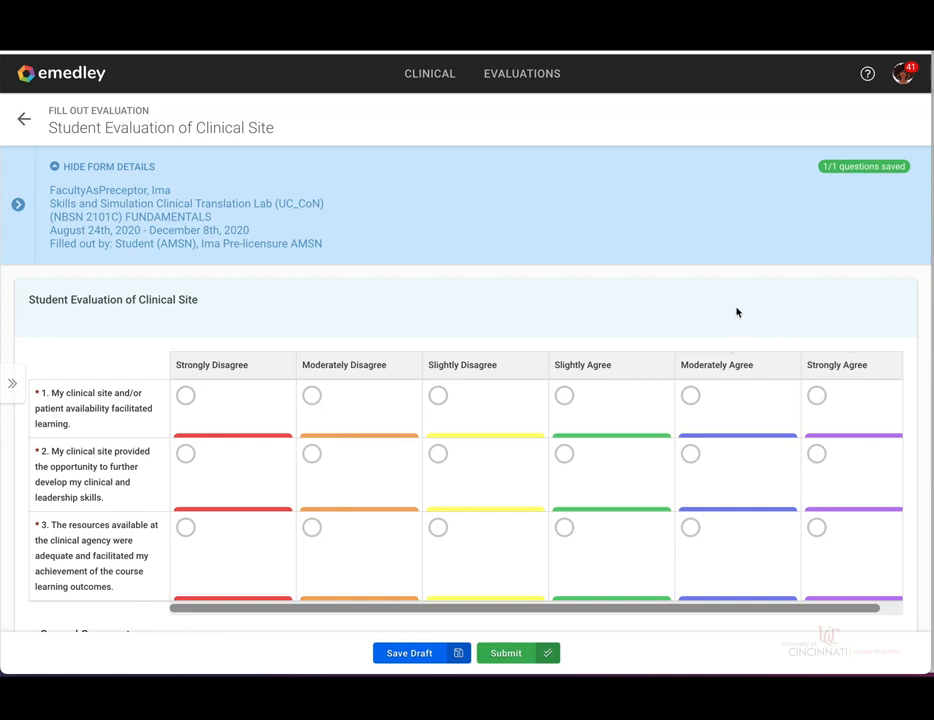
{"action": "mouse_move", "coordinate": [737, 349]}
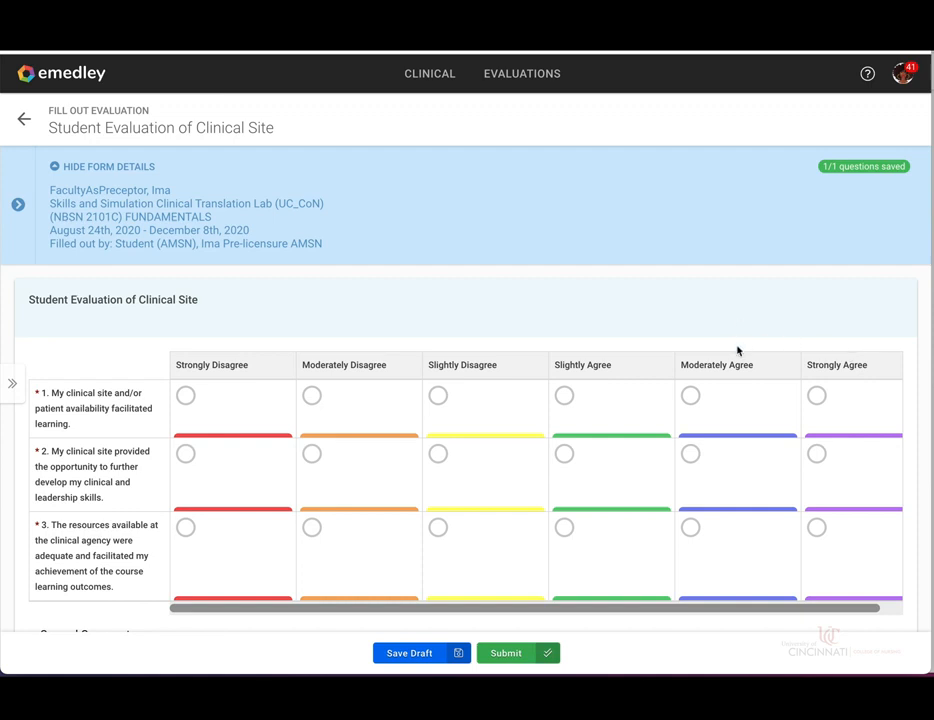
{"action": "mouse_move", "coordinate": [742, 349]}
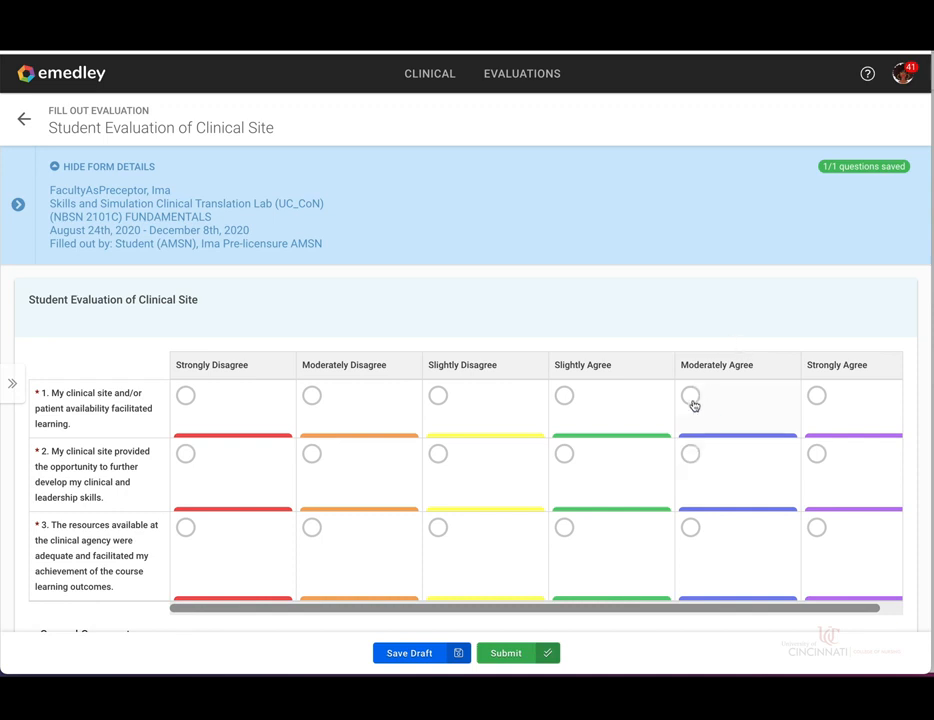
{"action": "left_click", "coordinate": [690, 395]}
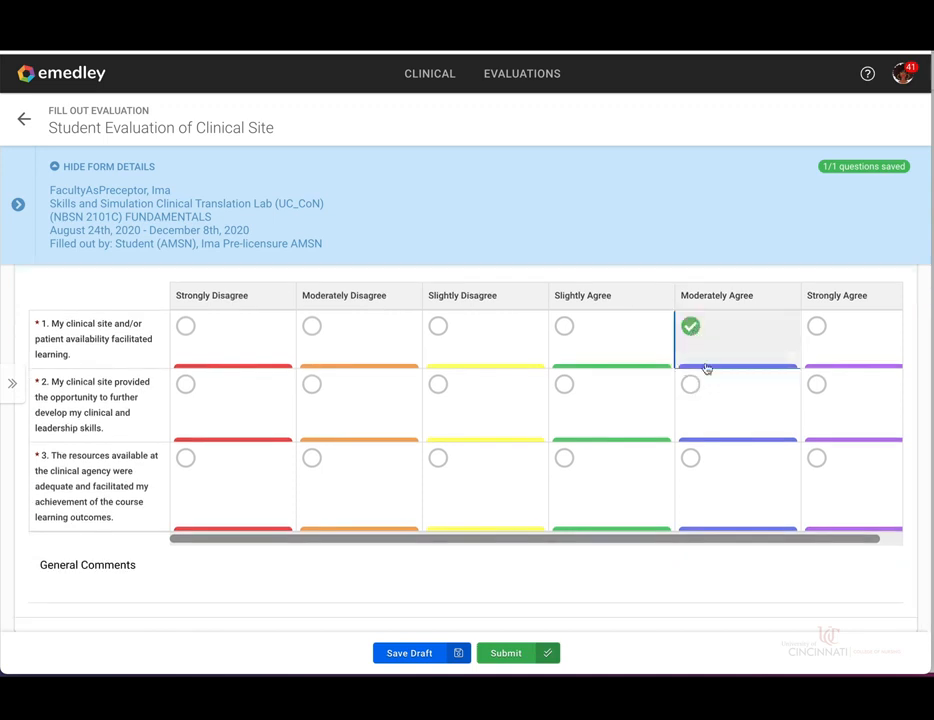
{"action": "mouse_move", "coordinate": [566, 393]}
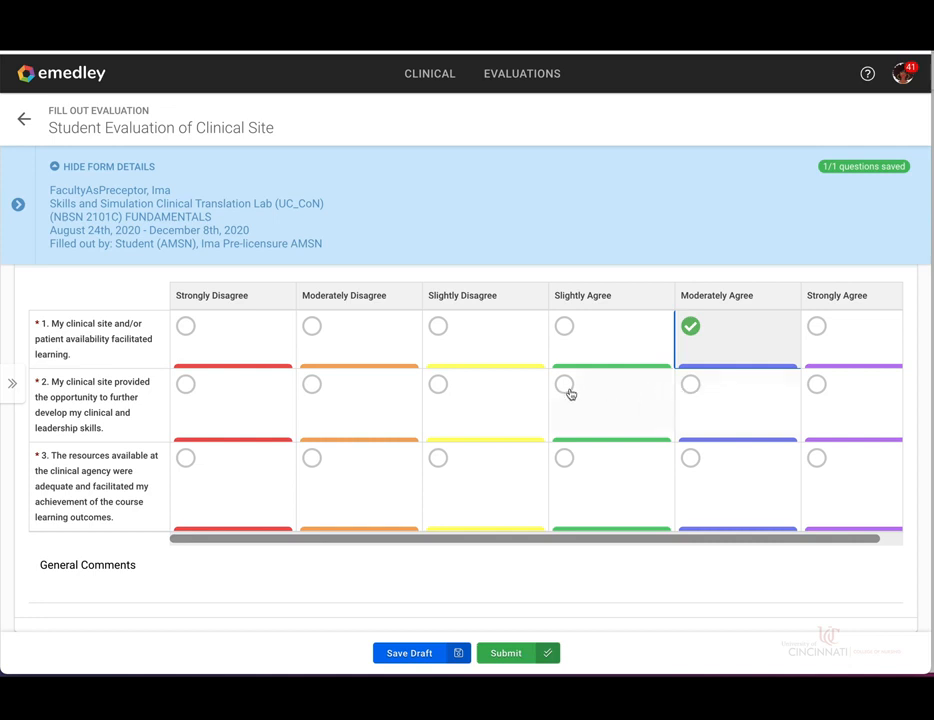
{"action": "left_click", "coordinate": [564, 383]}
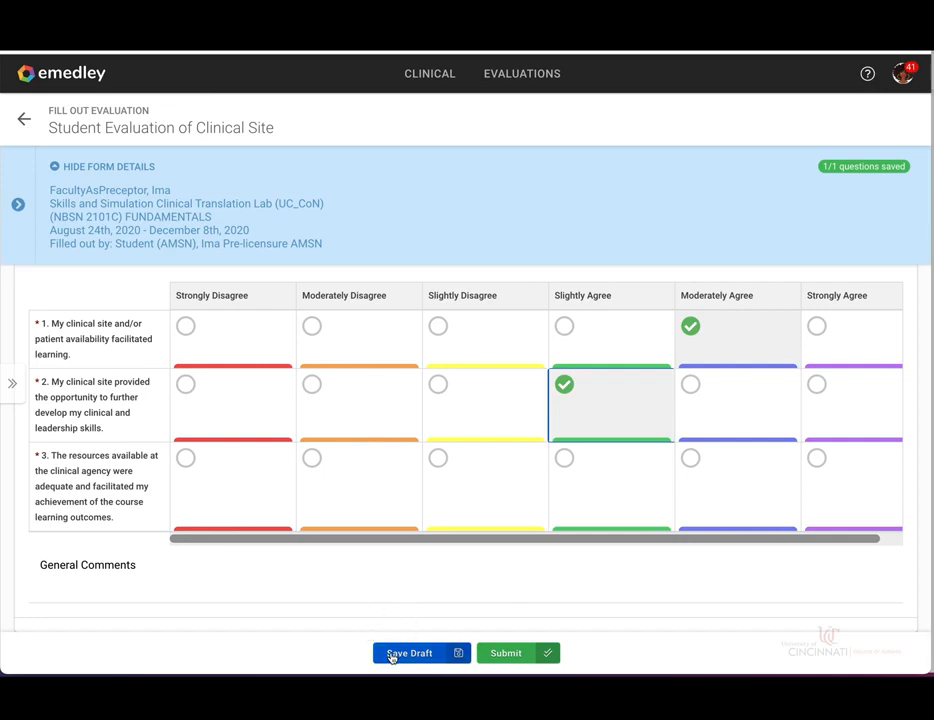
{"action": "left_click", "coordinate": [409, 653]}
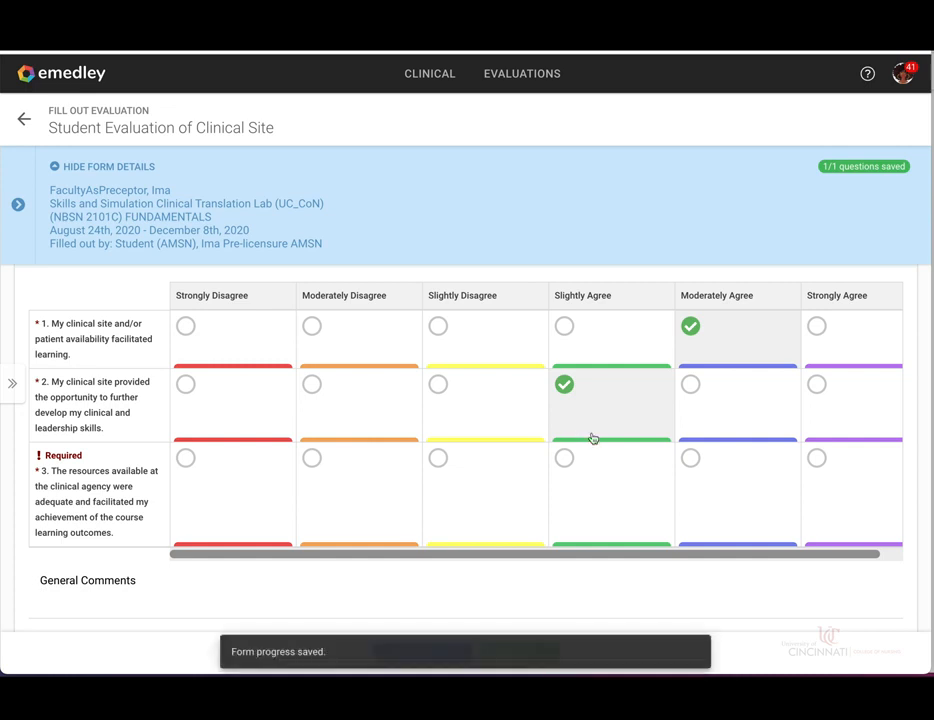
{"action": "mouse_move", "coordinate": [623, 449]}
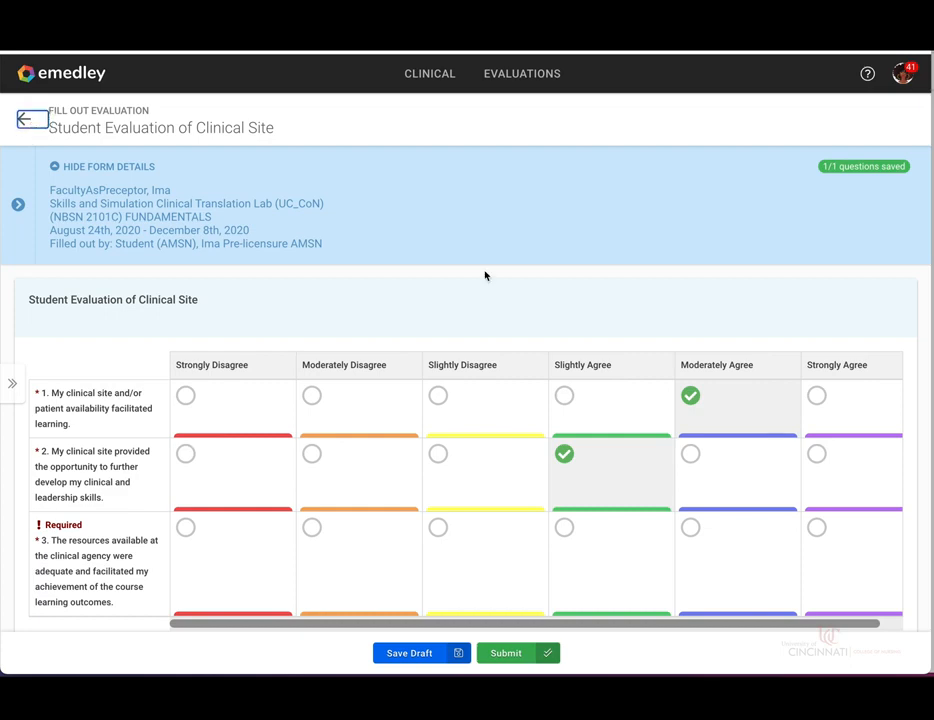
{"action": "left_click", "coordinate": [21, 121]}
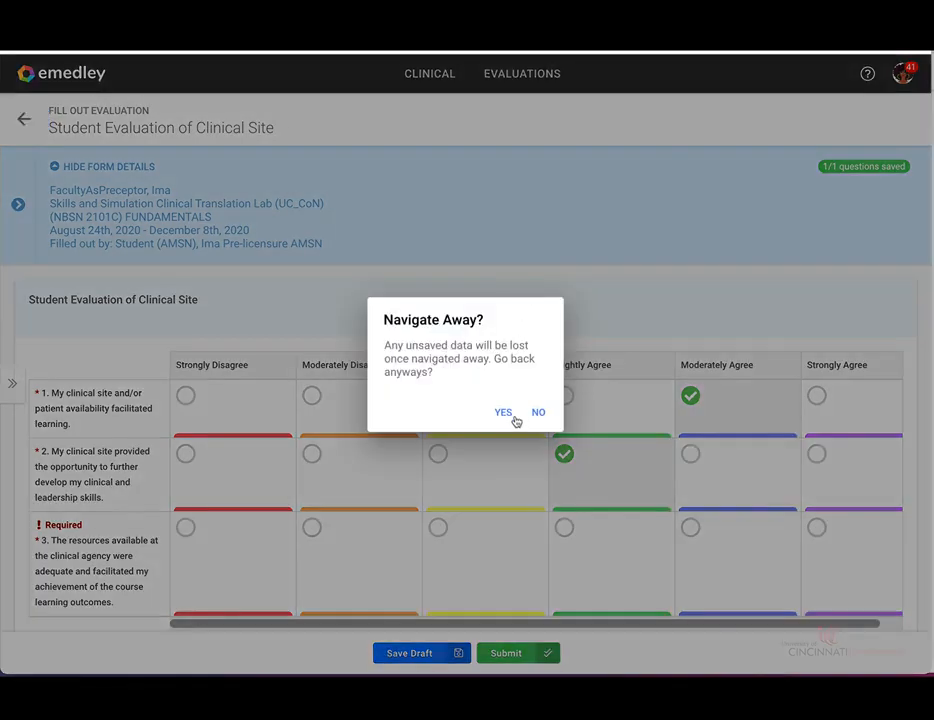
Confirm Navigate Away with YES, returning to the list with the evaluation In Progress.
{"action": "left_click", "coordinate": [503, 412]}
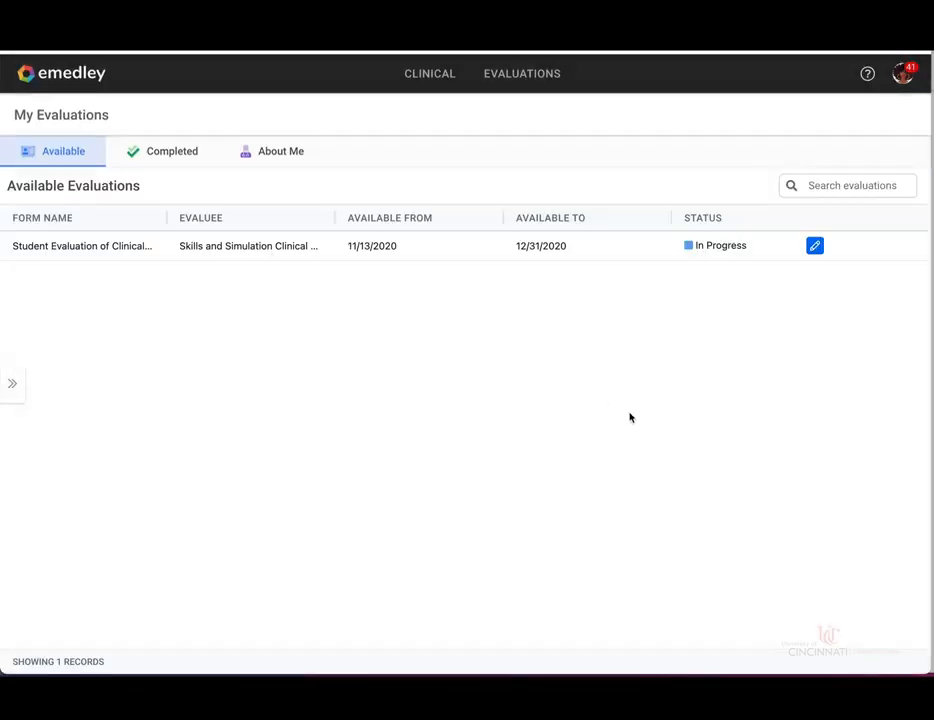
{"action": "mouse_move", "coordinate": [681, 201]}
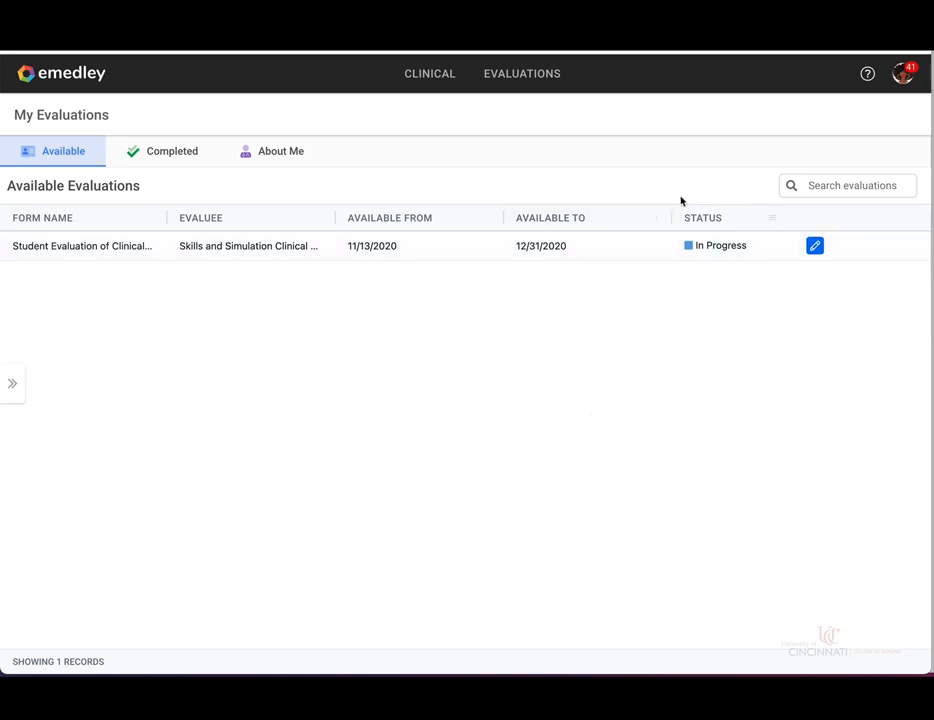
{"action": "mouse_move", "coordinate": [744, 252]}
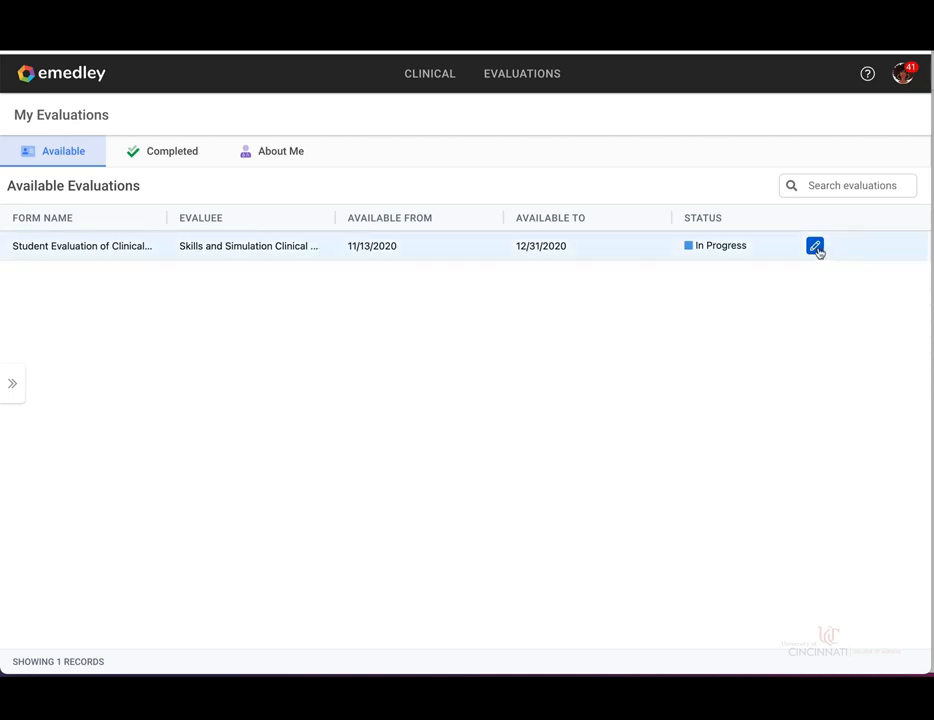
{"action": "mouse_move", "coordinate": [814, 247]}
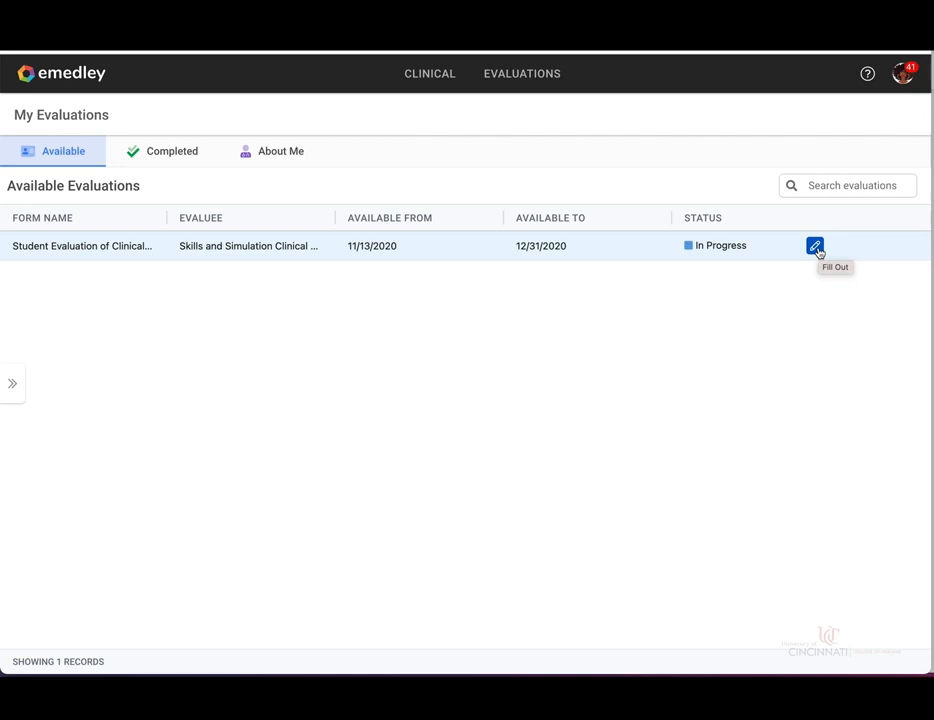
Reopen the evaluation, rate item 3 Strongly Agree, then submit and confirm.
{"action": "left_click", "coordinate": [820, 246]}
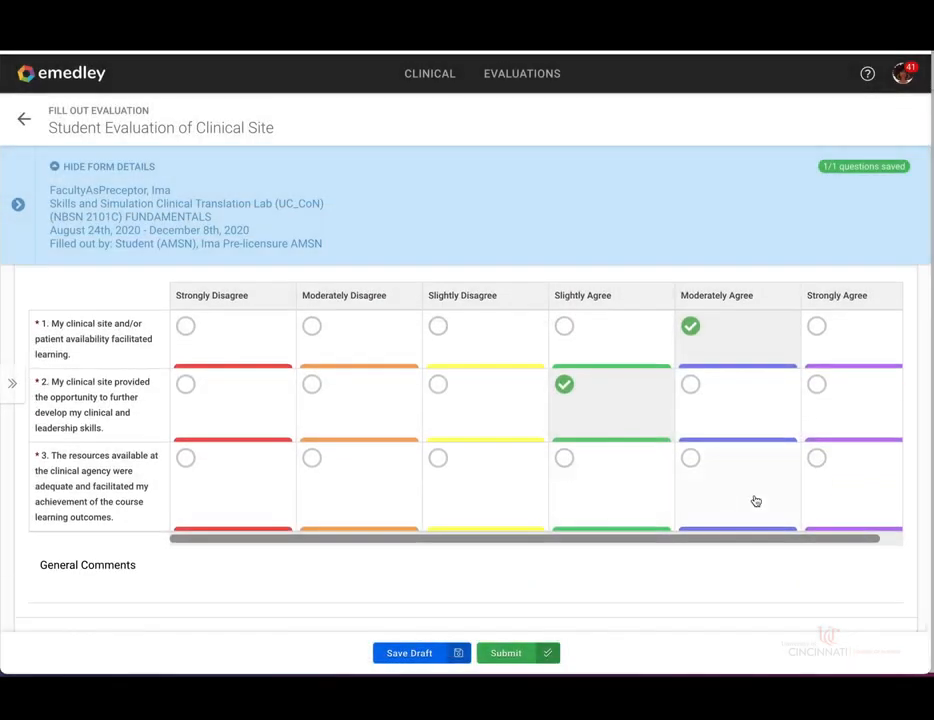
{"action": "left_click", "coordinate": [817, 457]}
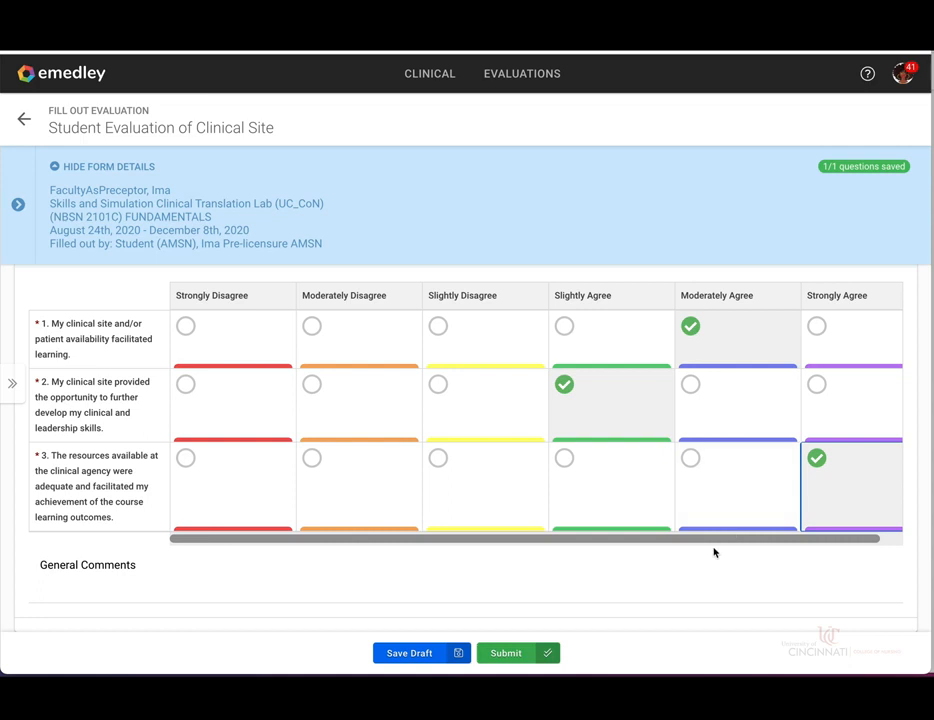
{"action": "mouse_move", "coordinate": [617, 509]}
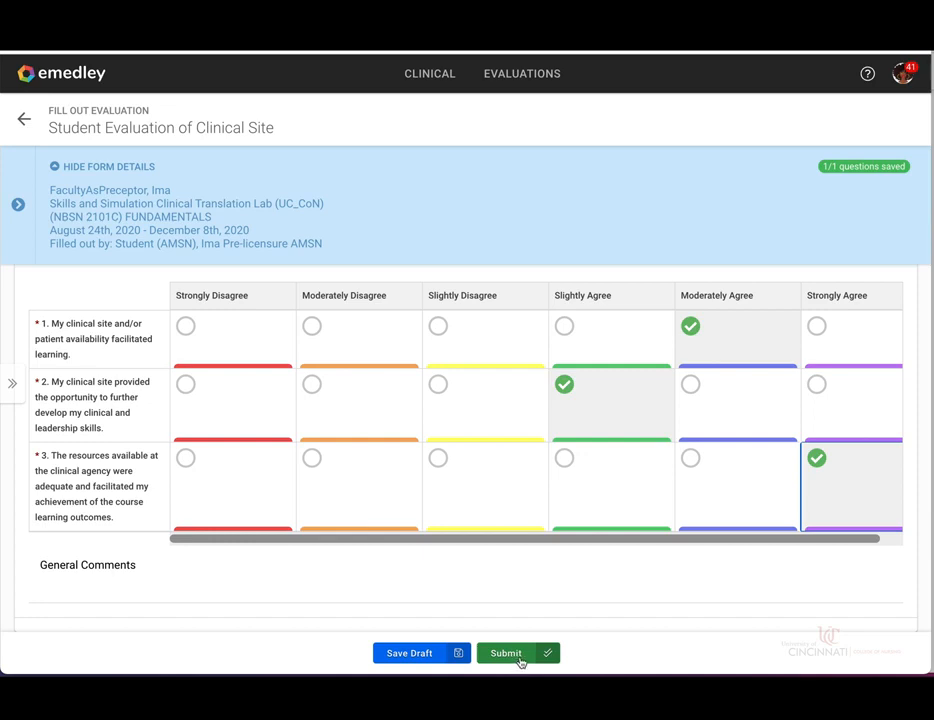
{"action": "left_click", "coordinate": [517, 653]}
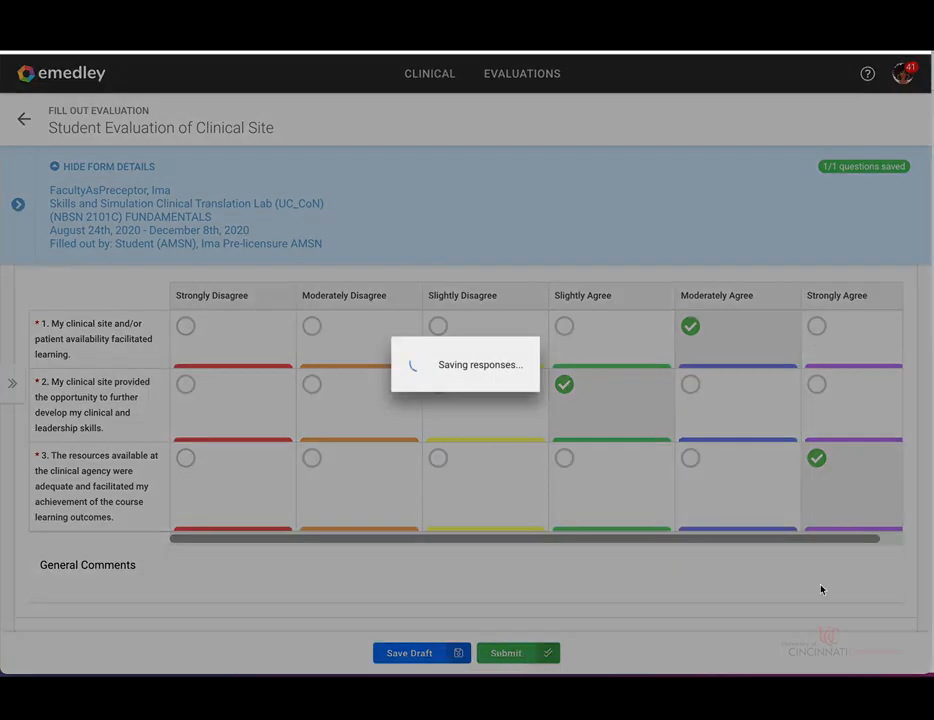
{"action": "left_click", "coordinate": [517, 652]}
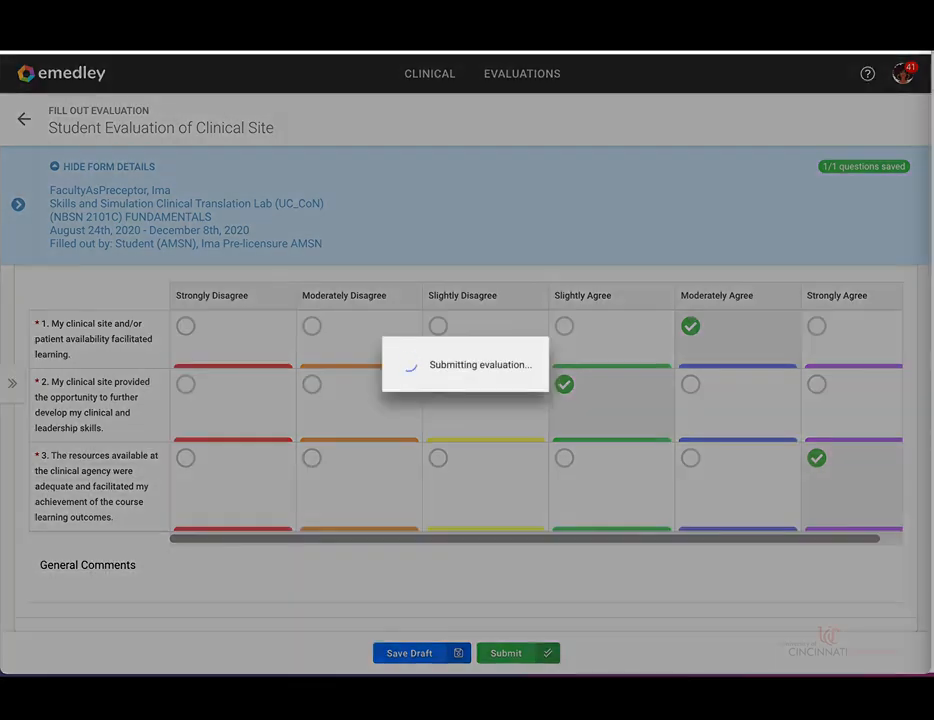
{"action": "left_click", "coordinate": [517, 652]}
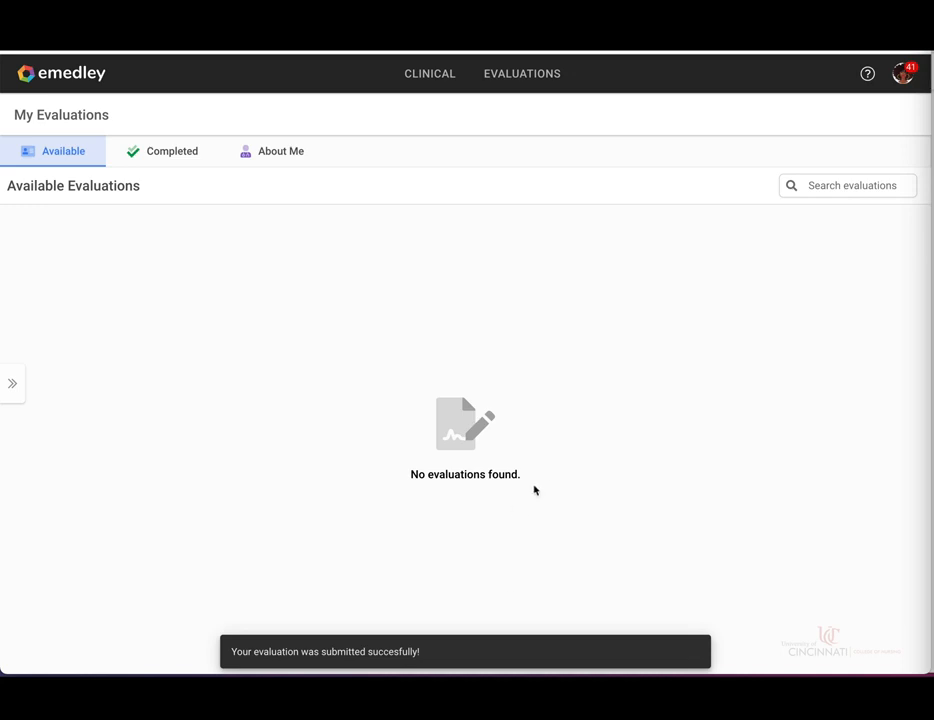
{"action": "mouse_move", "coordinate": [504, 592]}
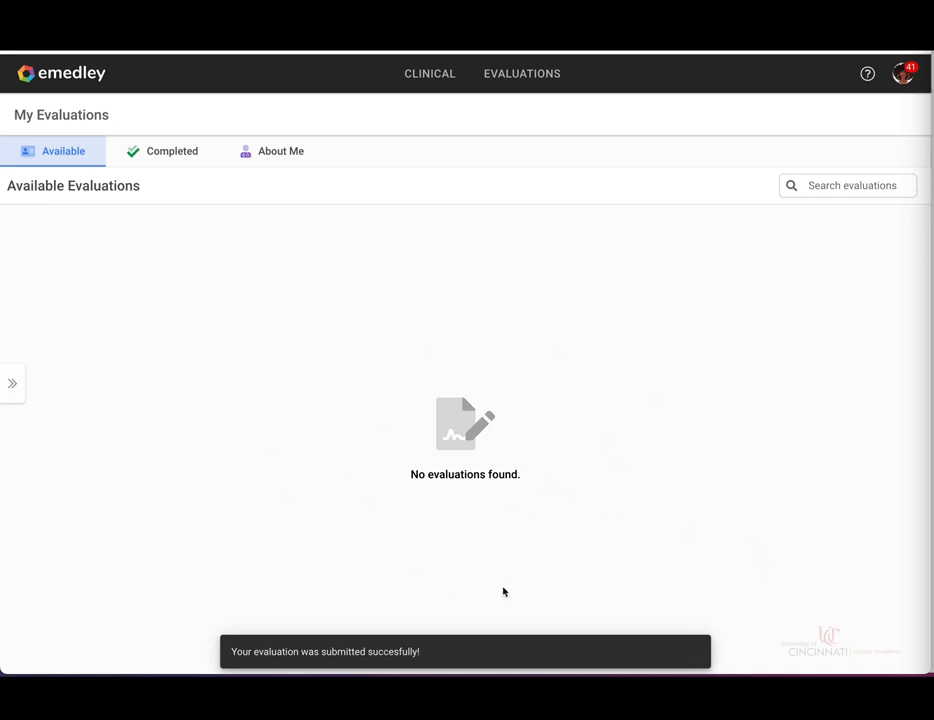
{"action": "mouse_move", "coordinate": [392, 437]}
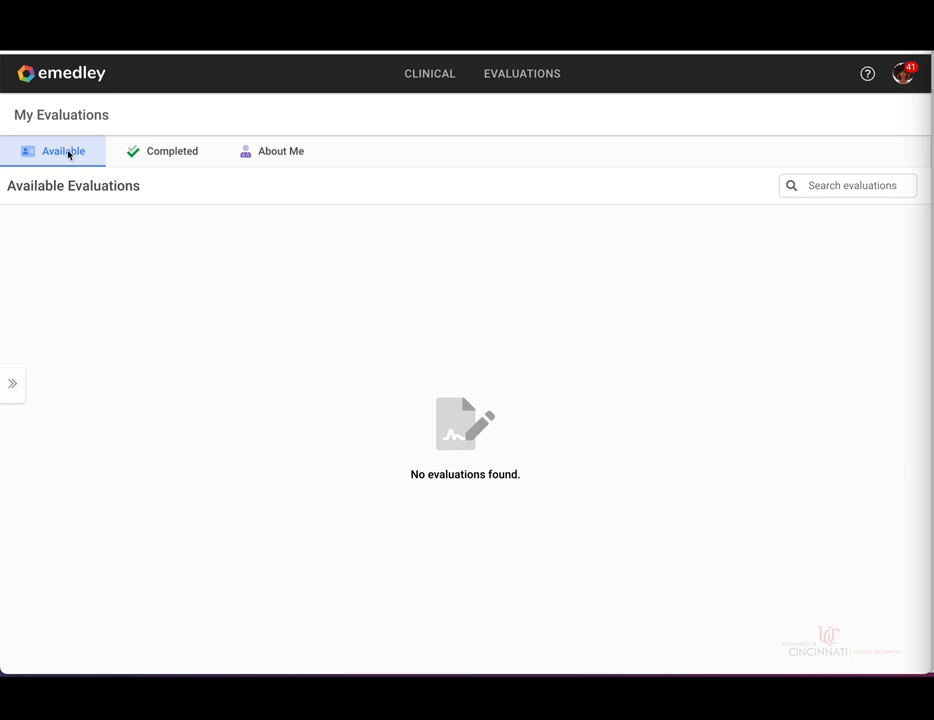
{"action": "mouse_move", "coordinate": [192, 161]}
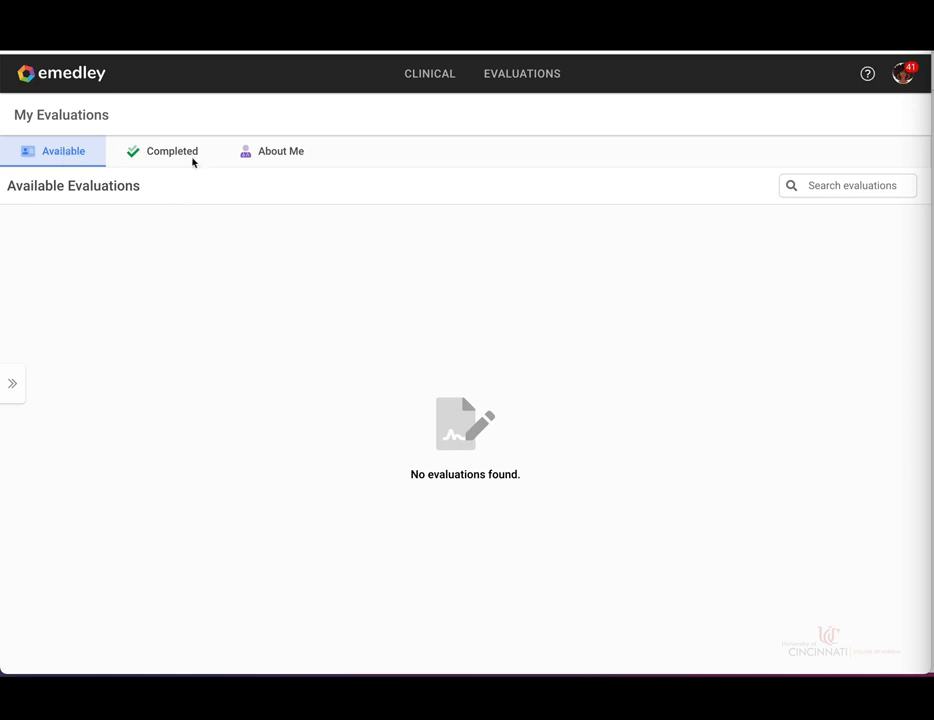
{"action": "mouse_move", "coordinate": [184, 158]}
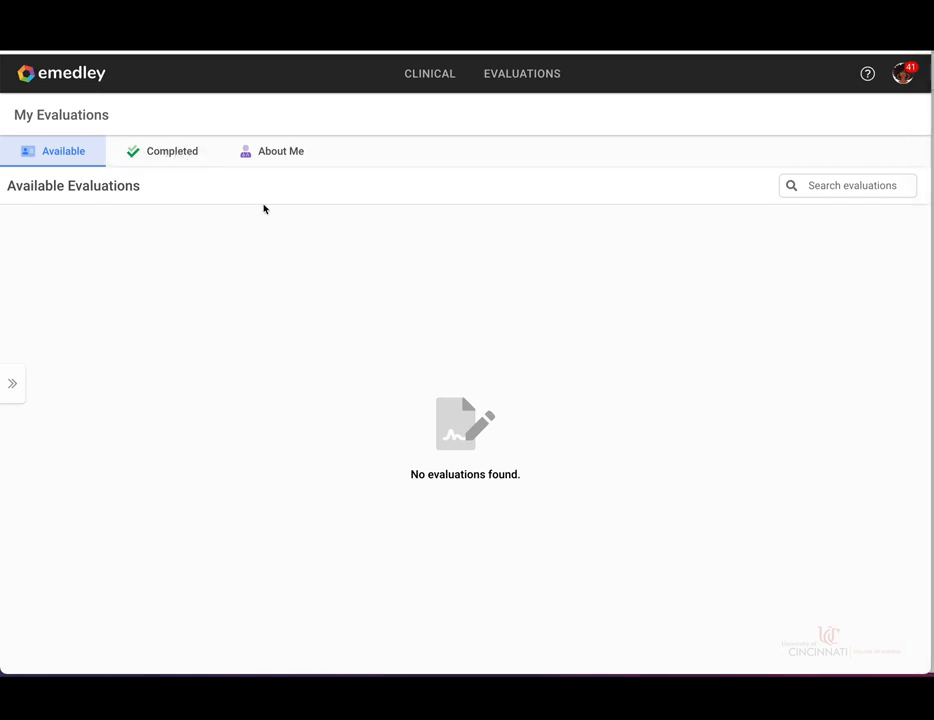
Go back to Completed Evaluations showing the clinical site evaluation Submitted on 12/09/2020.
{"action": "left_click", "coordinate": [172, 151]}
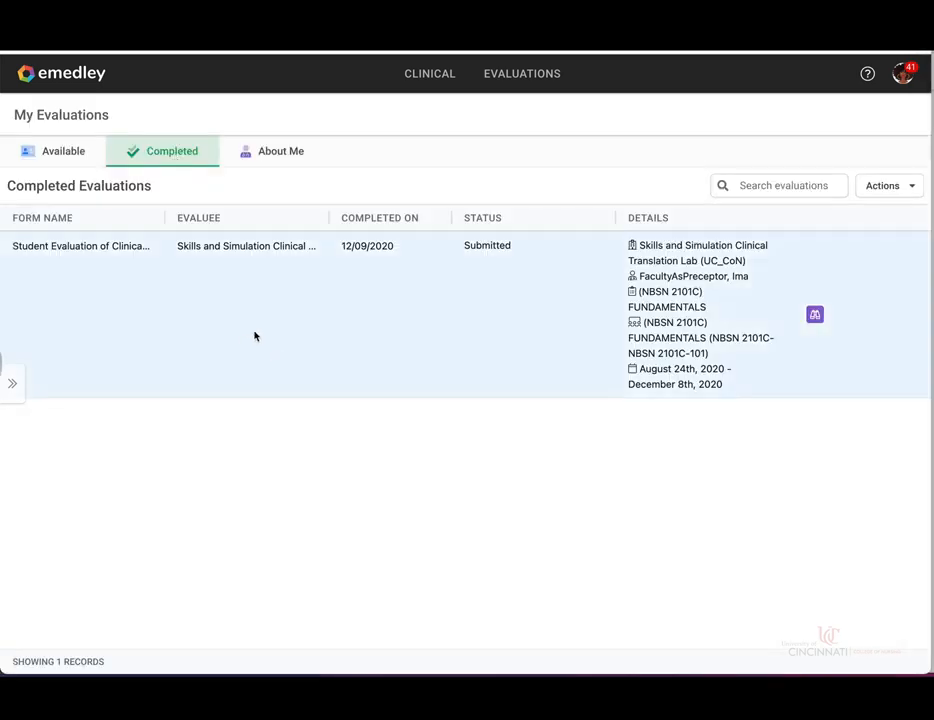
{"action": "mouse_move", "coordinate": [354, 418]}
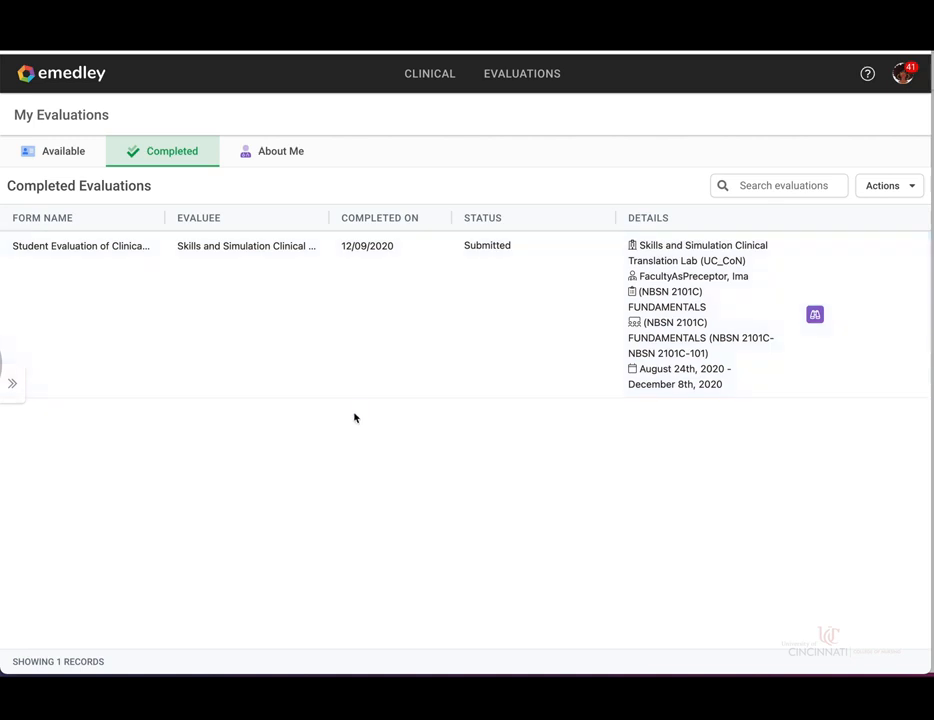
{"action": "mouse_move", "coordinate": [382, 413]}
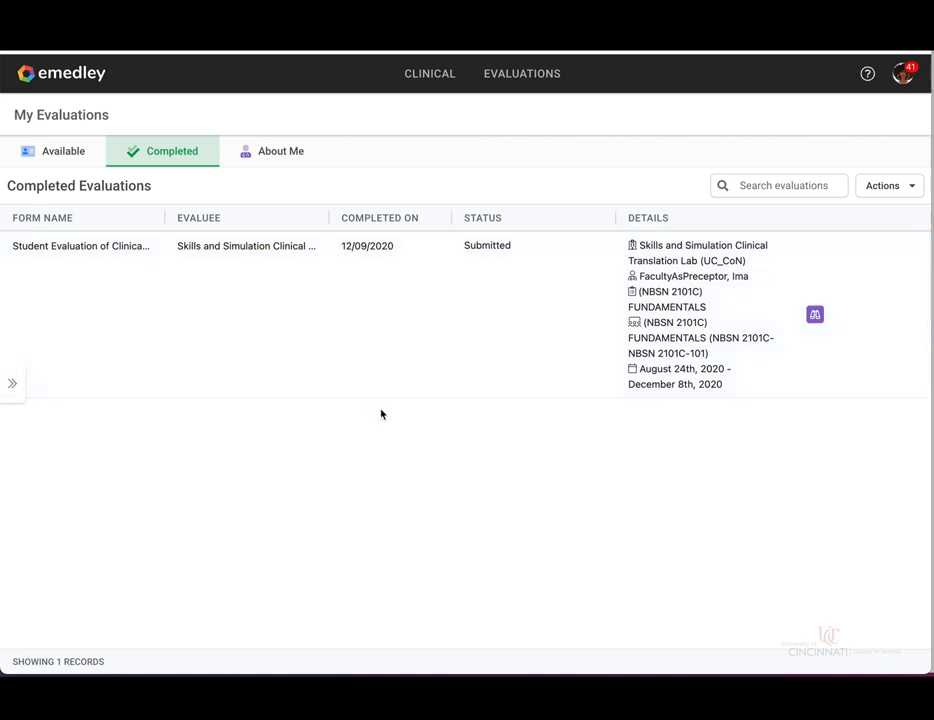
{"action": "mouse_move", "coordinate": [812, 352]}
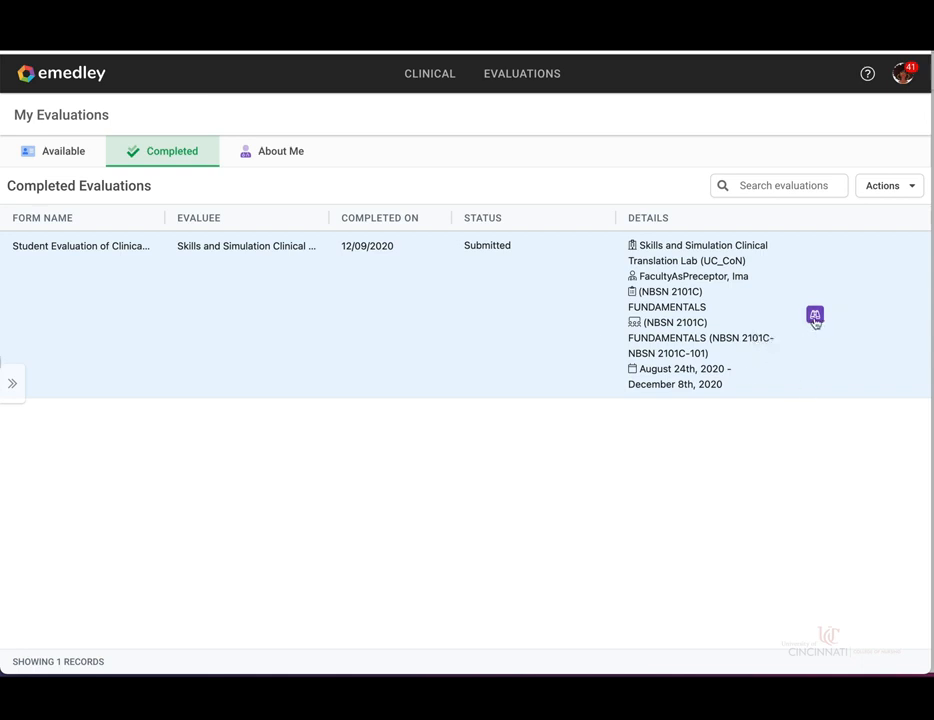
{"action": "mouse_move", "coordinate": [814, 315]}
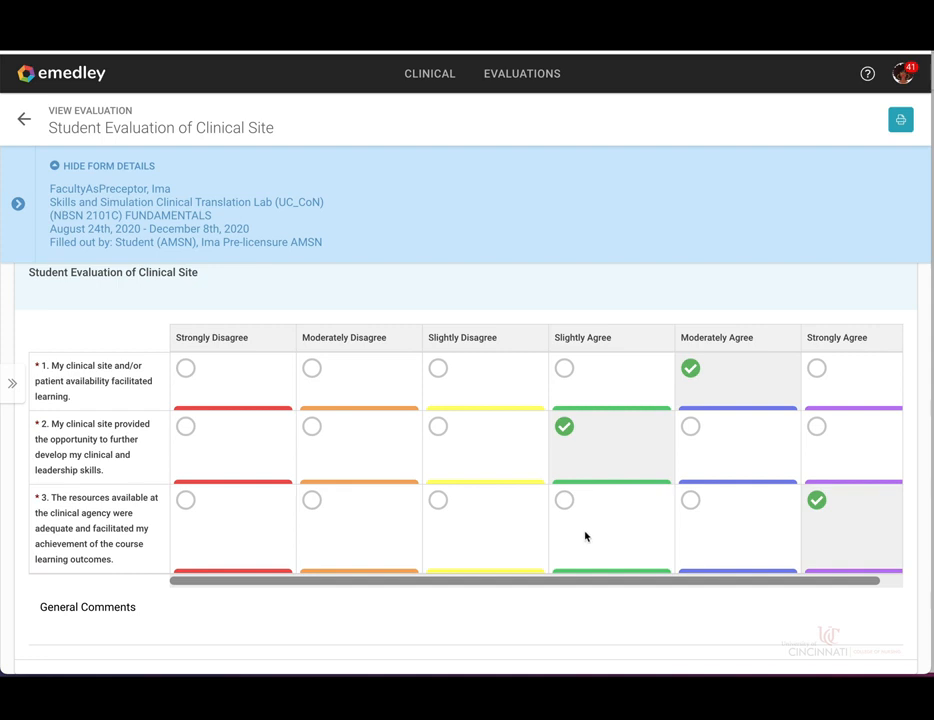
{"action": "mouse_move", "coordinate": [11, 78]}
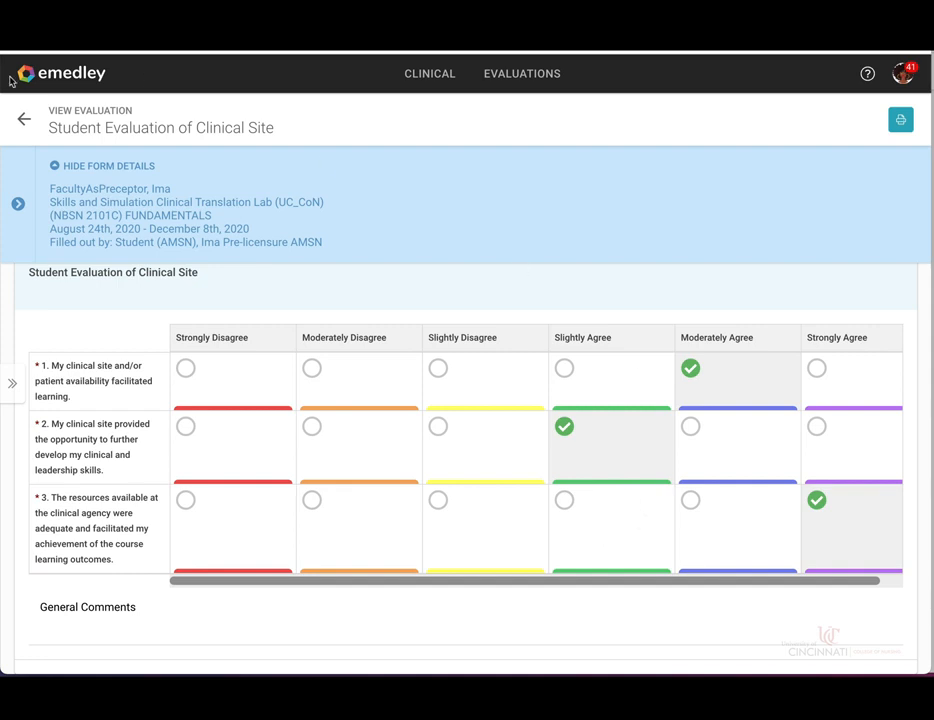
{"action": "mouse_move", "coordinate": [33, 132]}
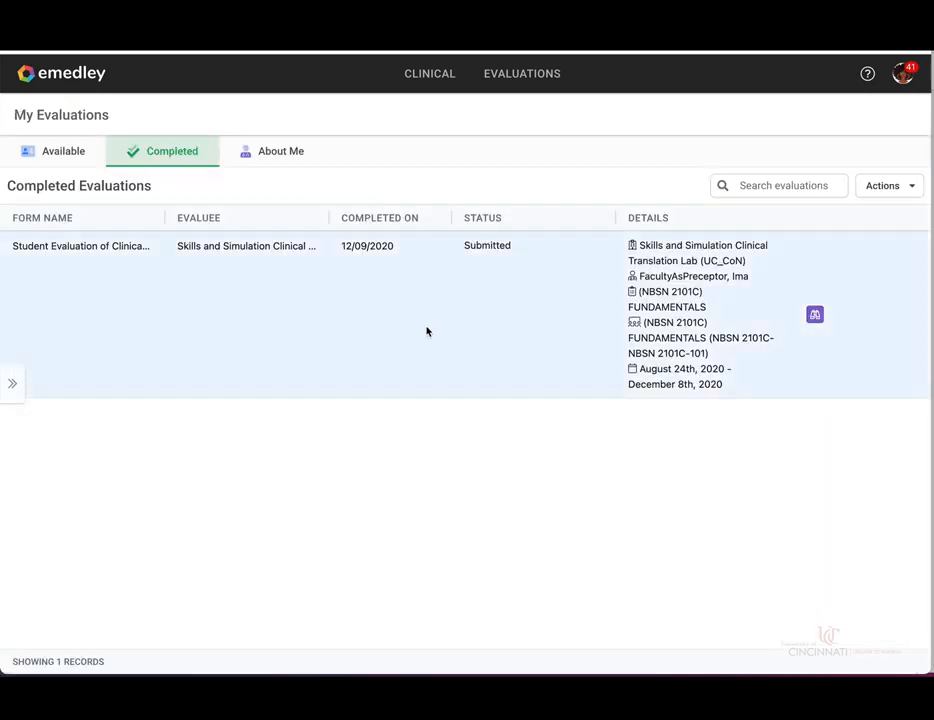
{"action": "mouse_move", "coordinate": [449, 353]}
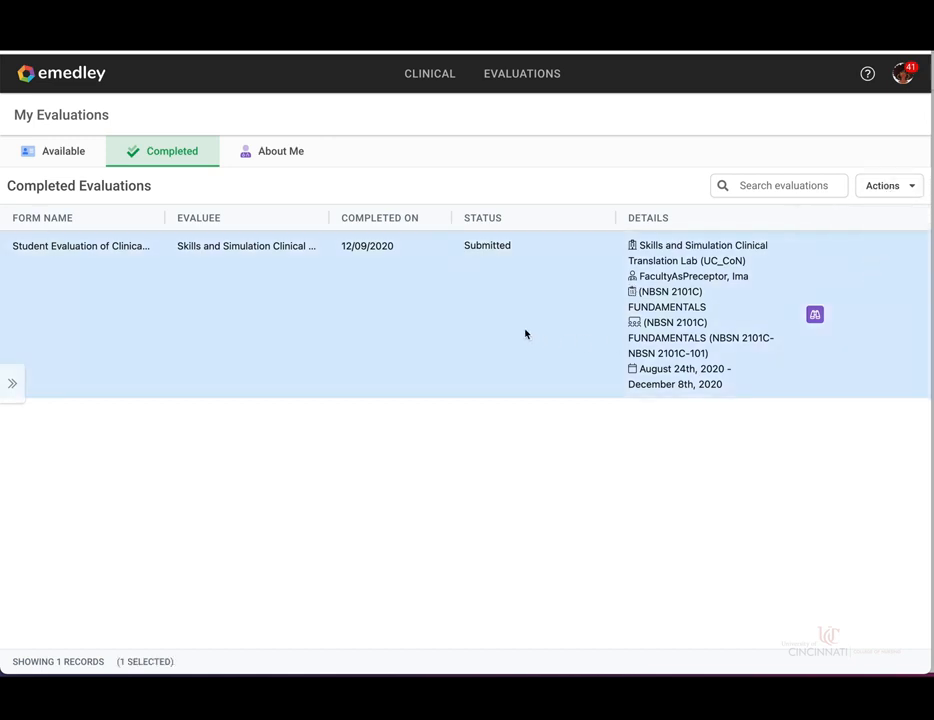
{"action": "mouse_move", "coordinate": [803, 348]}
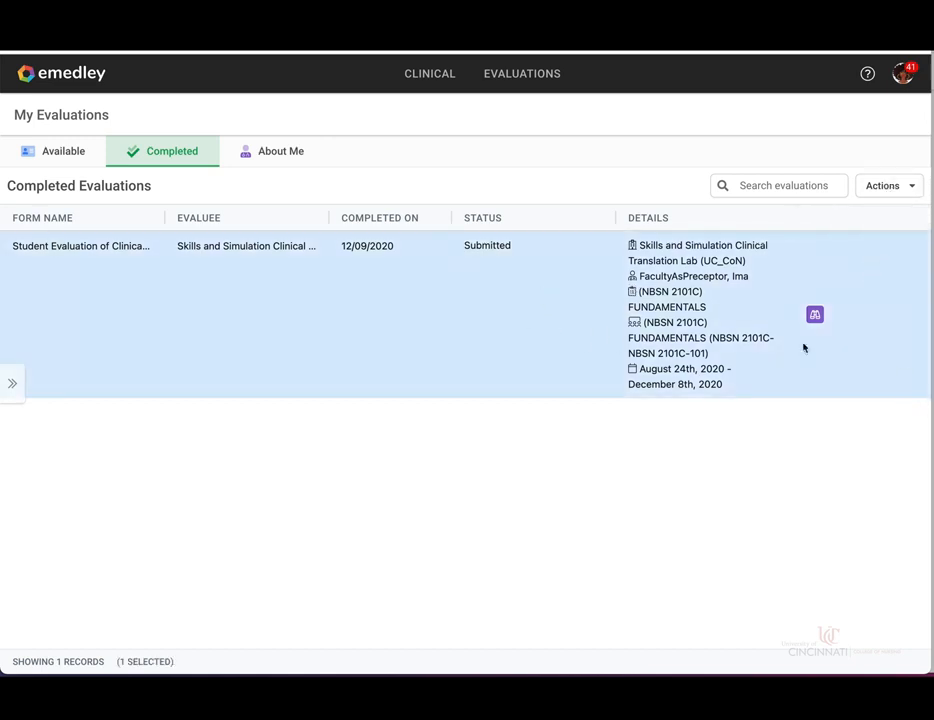
{"action": "mouse_move", "coordinate": [888, 197]}
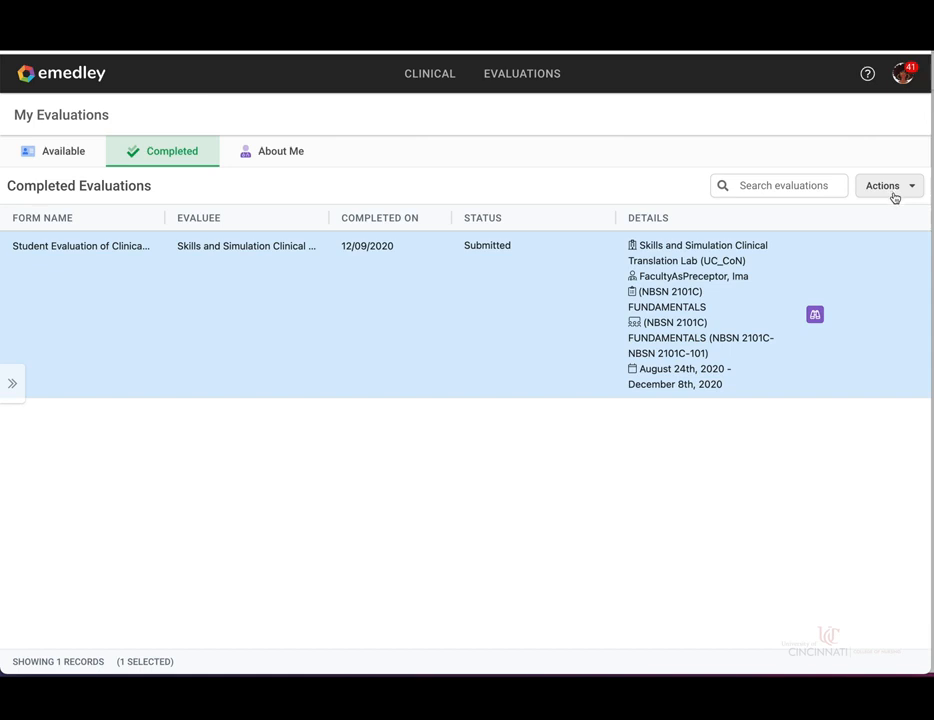
{"action": "mouse_move", "coordinate": [896, 197]}
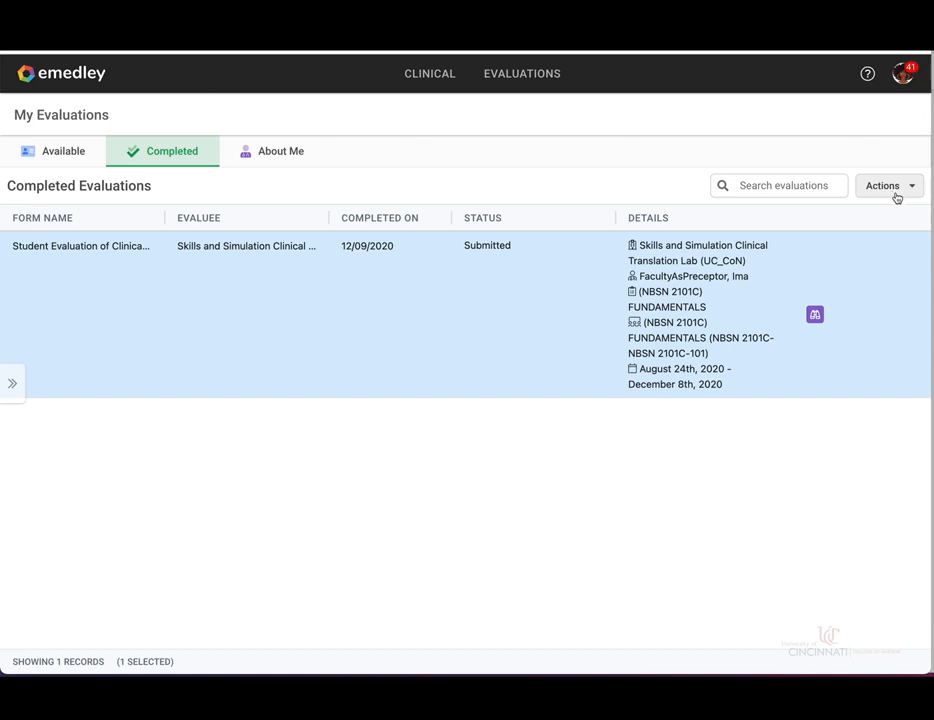
Choose Update from the submitted evaluation's Actions dropdown.
{"action": "left_click", "coordinate": [888, 185]}
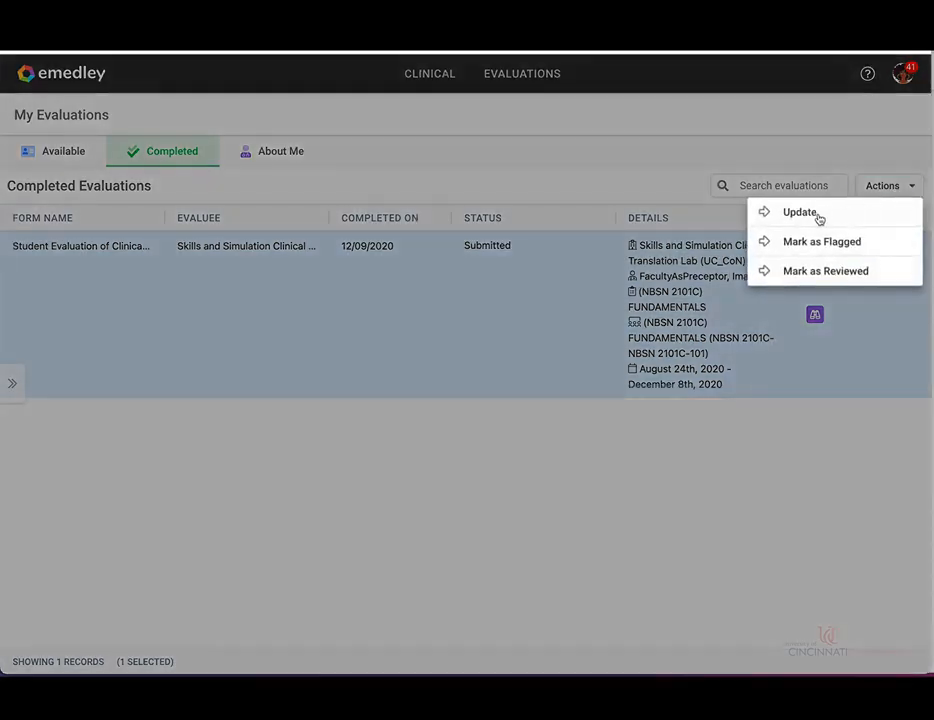
{"action": "left_click", "coordinate": [798, 211]}
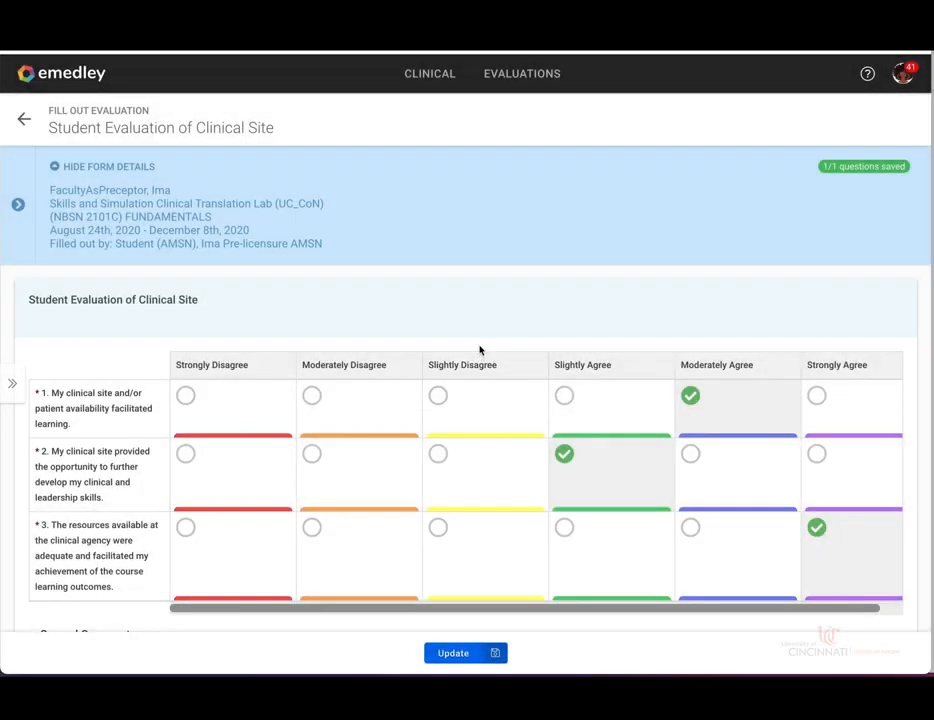
Set questions 1–3 to Slightly Disagree, Moderately Agree, Slightly Agree and save the update.
{"action": "scroll", "scroll_direction": "down", "scroll_amount": 3}
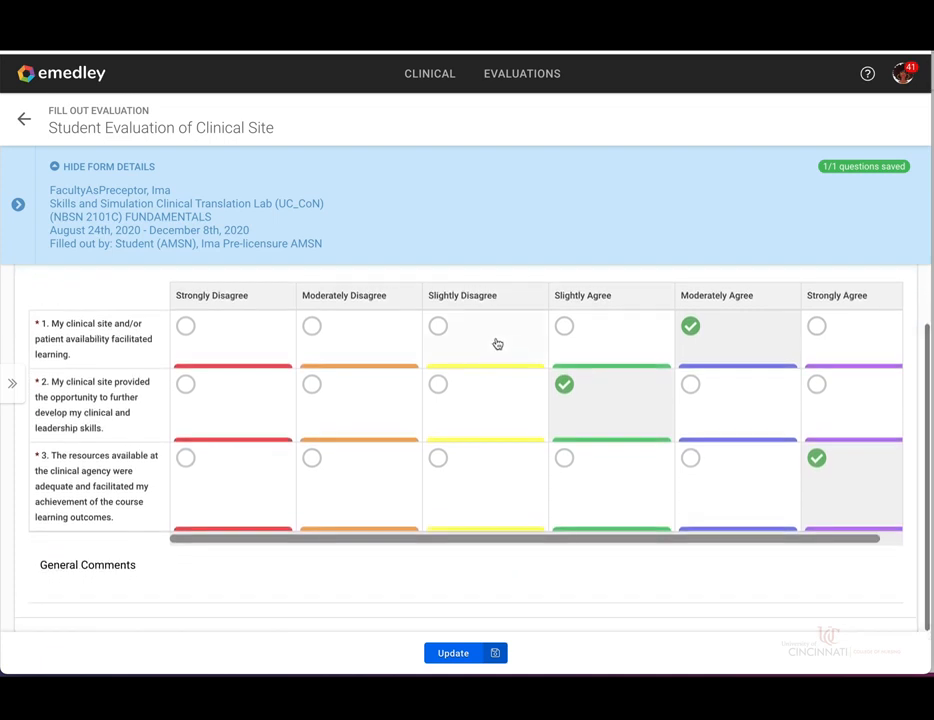
{"action": "left_click", "coordinate": [437, 326]}
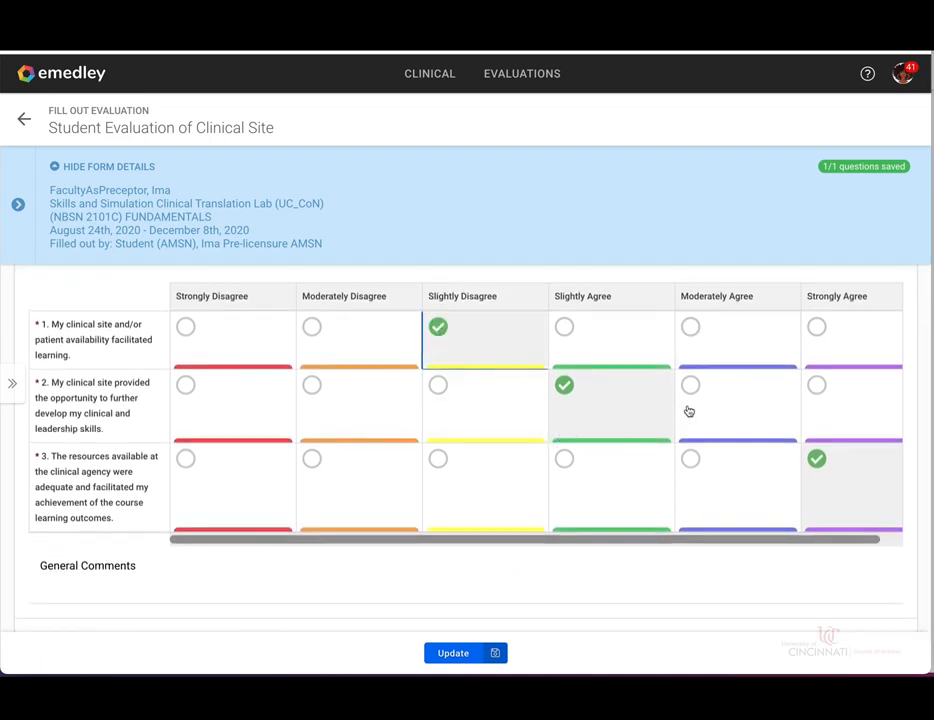
{"action": "left_click", "coordinate": [690, 384]}
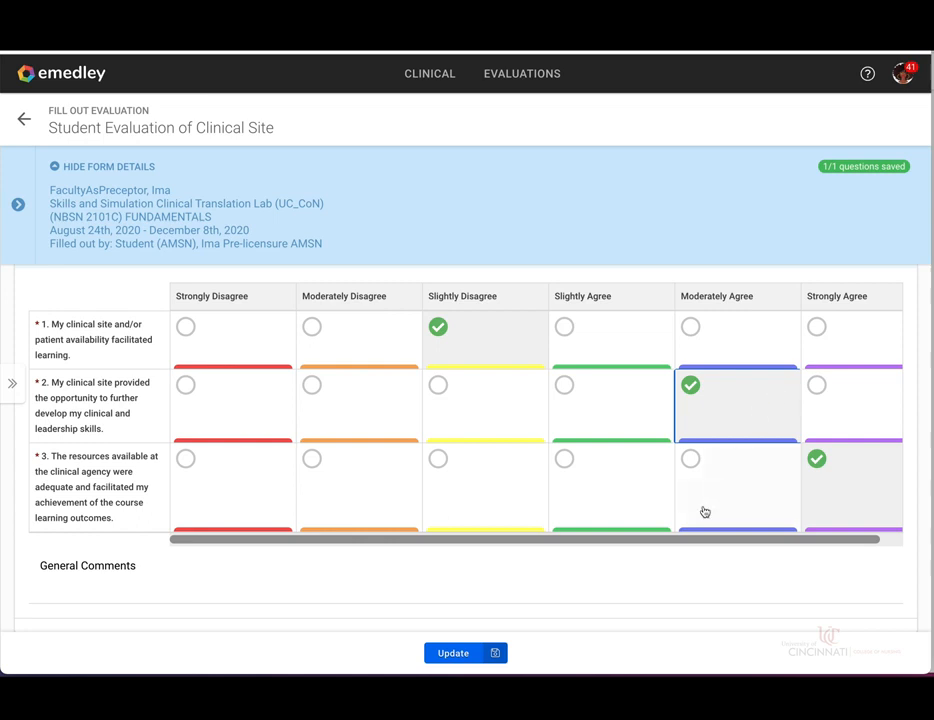
{"action": "left_click", "coordinate": [564, 458]}
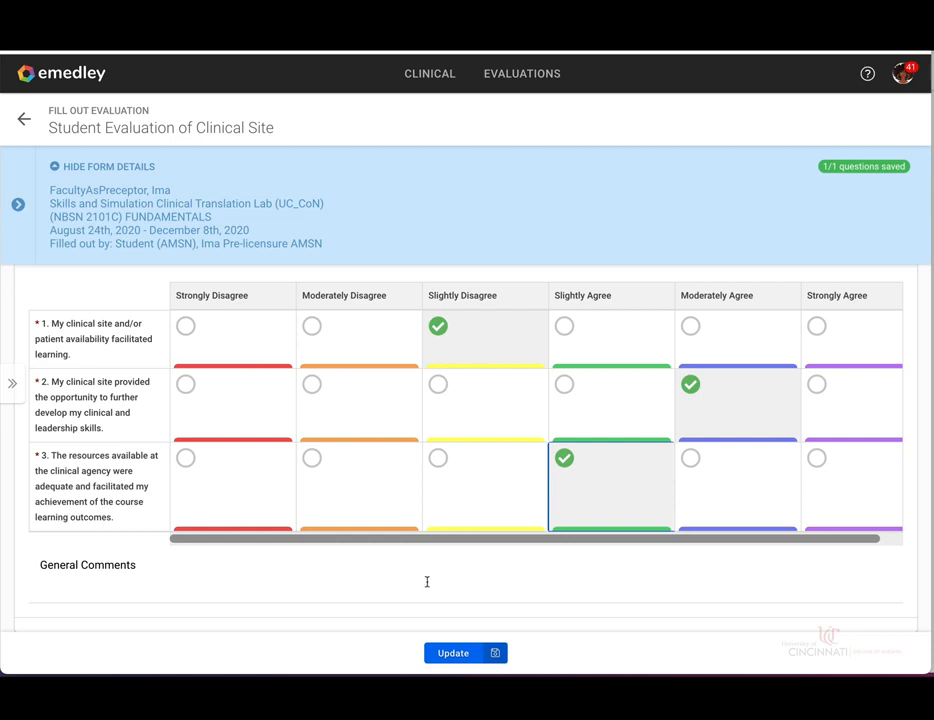
{"action": "mouse_move", "coordinate": [619, 614]}
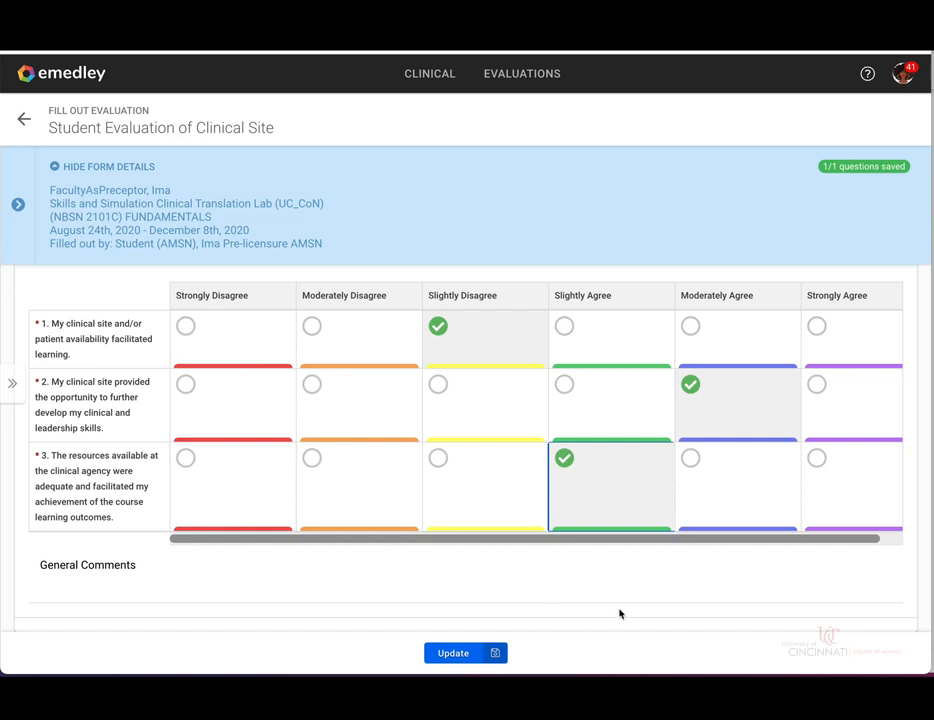
{"action": "mouse_move", "coordinate": [606, 549]}
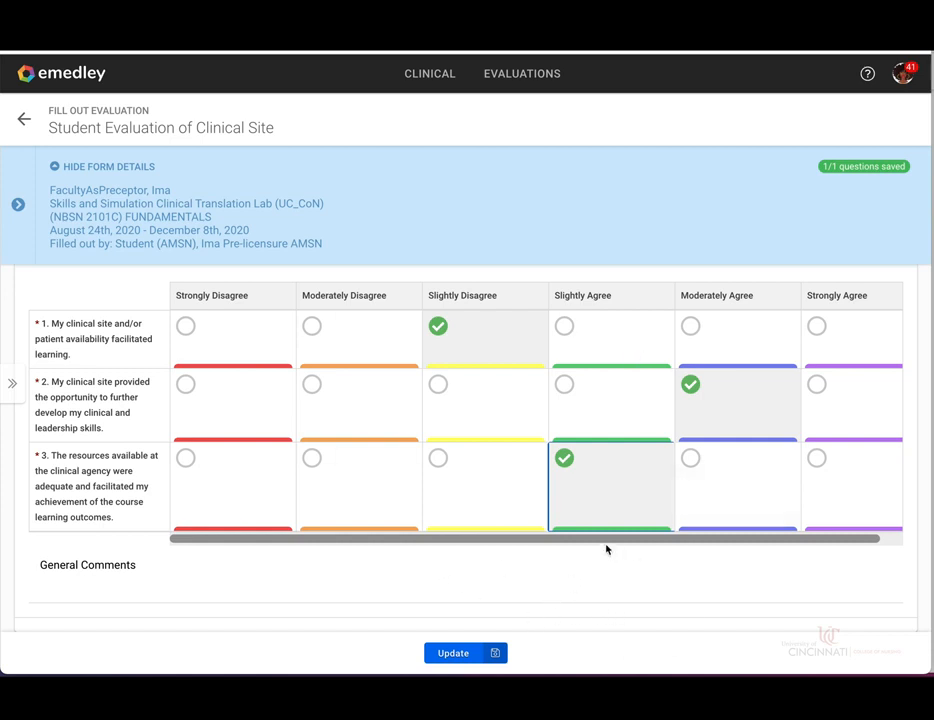
{"action": "left_click", "coordinate": [452, 652]}
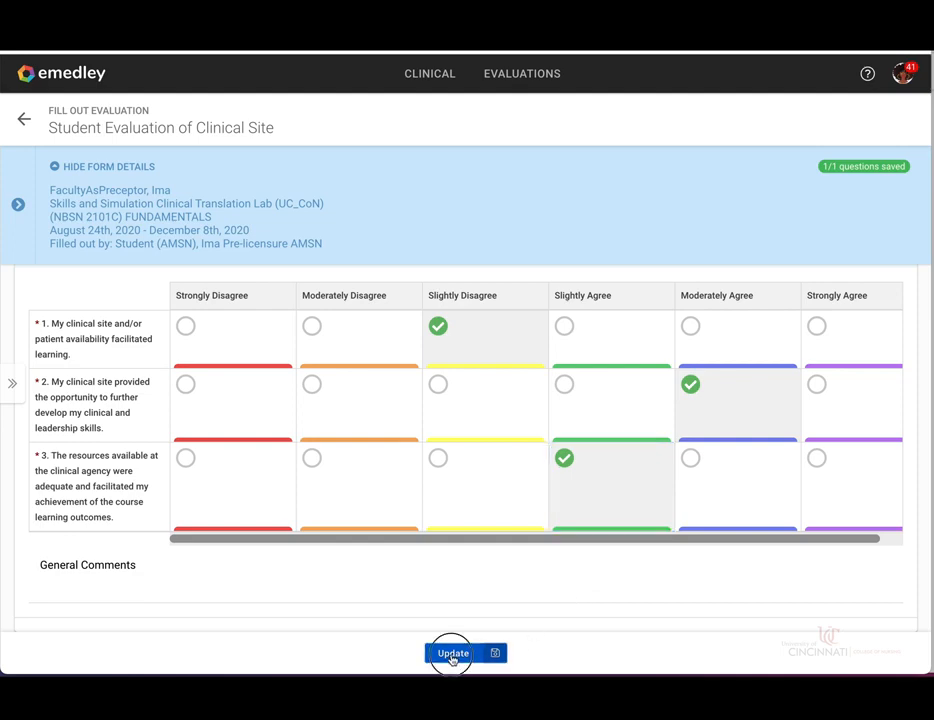
{"action": "left_click", "coordinate": [453, 652]}
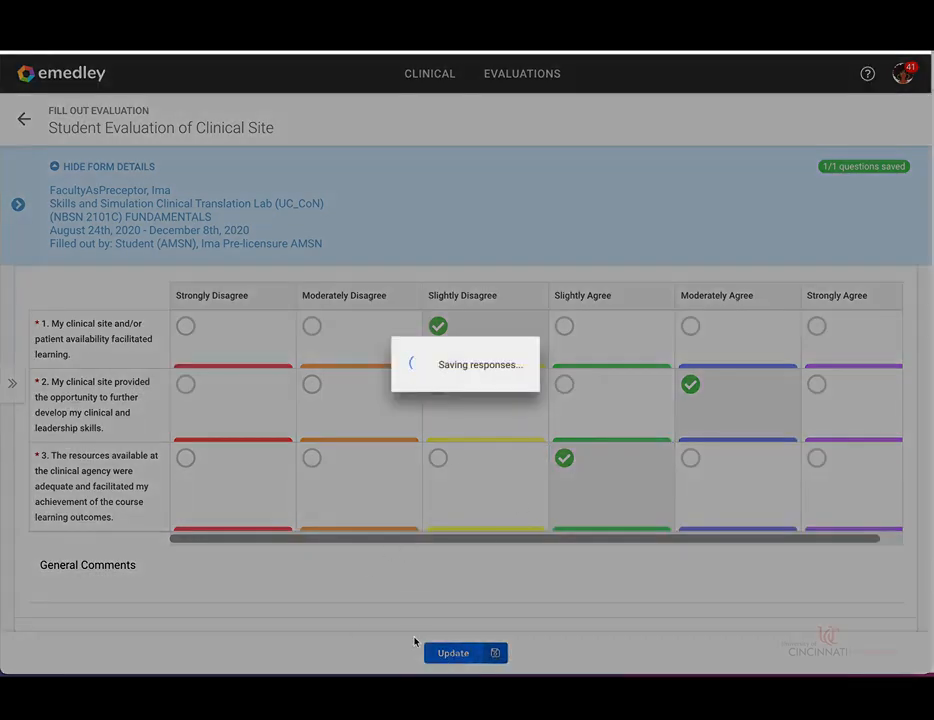
{"action": "left_click", "coordinate": [465, 652]}
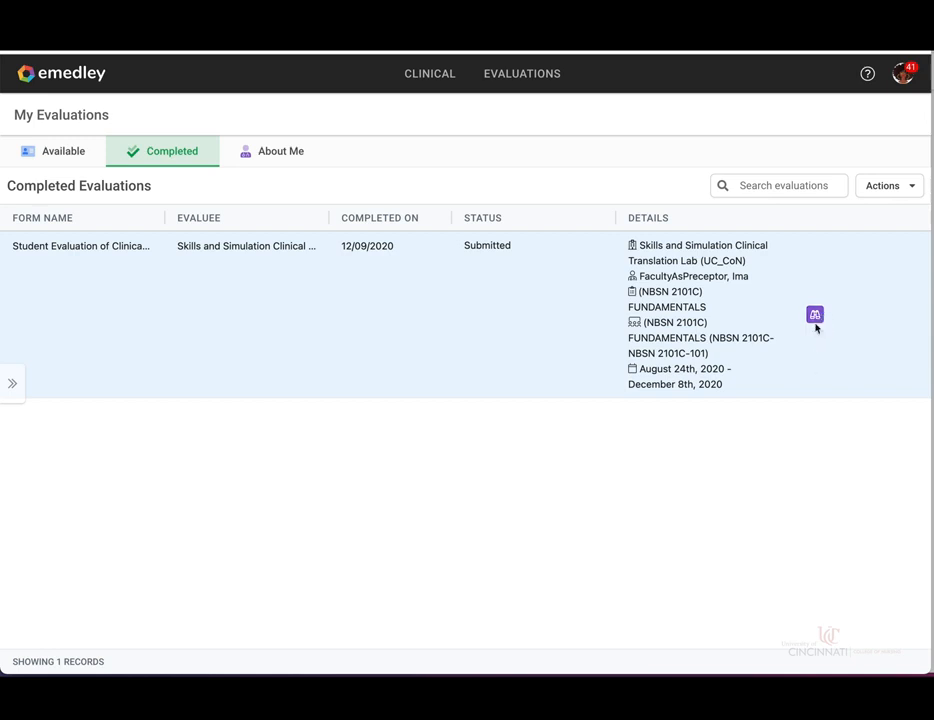
{"action": "mouse_move", "coordinate": [822, 339]}
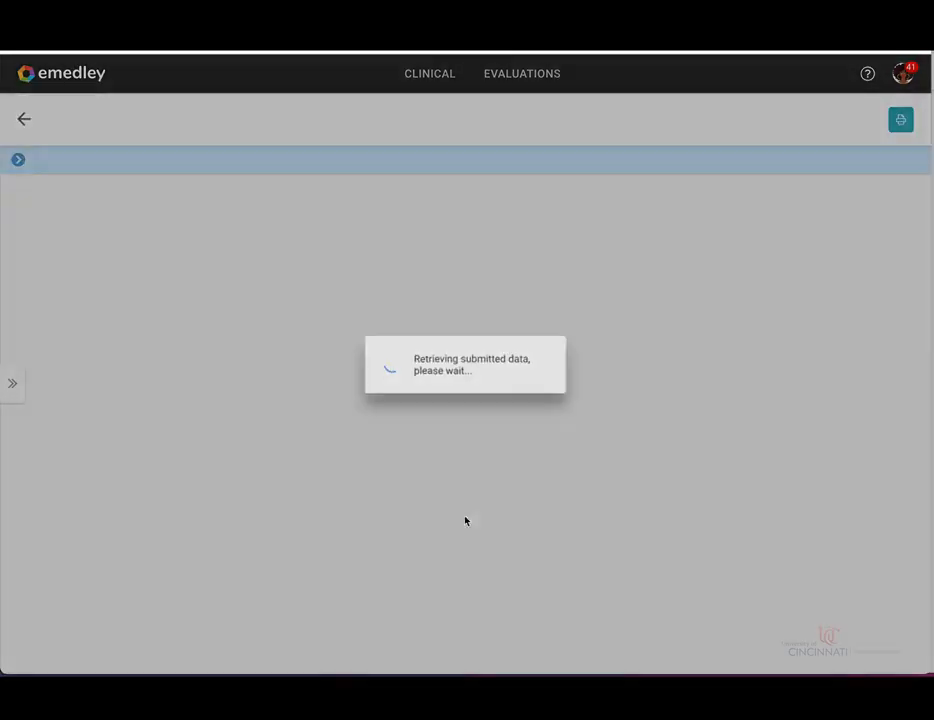
{"action": "mouse_move", "coordinate": [336, 468]}
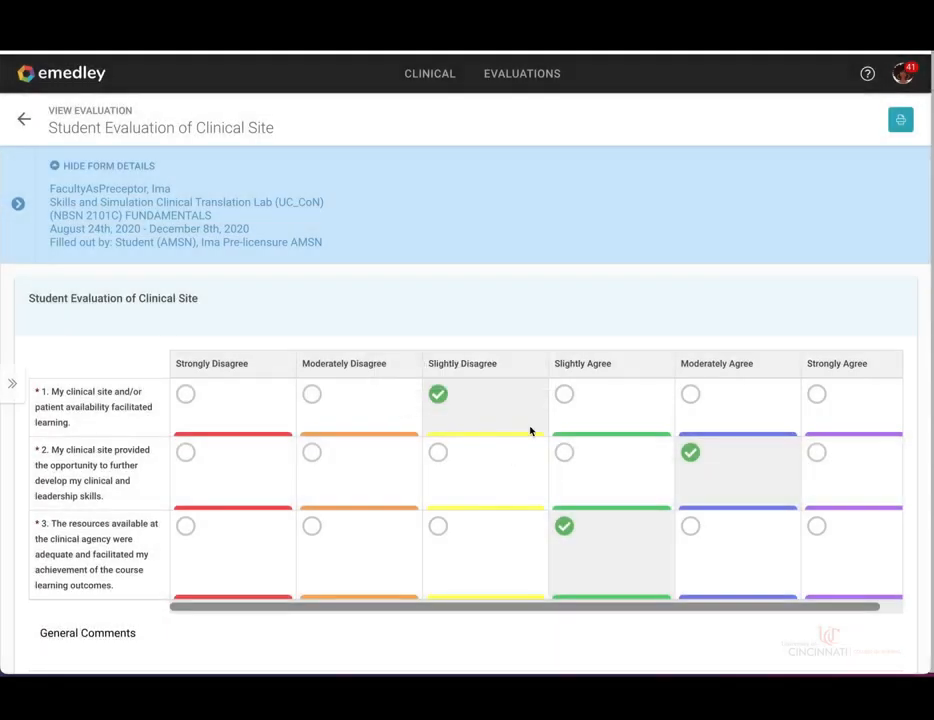
{"action": "mouse_move", "coordinate": [504, 476]}
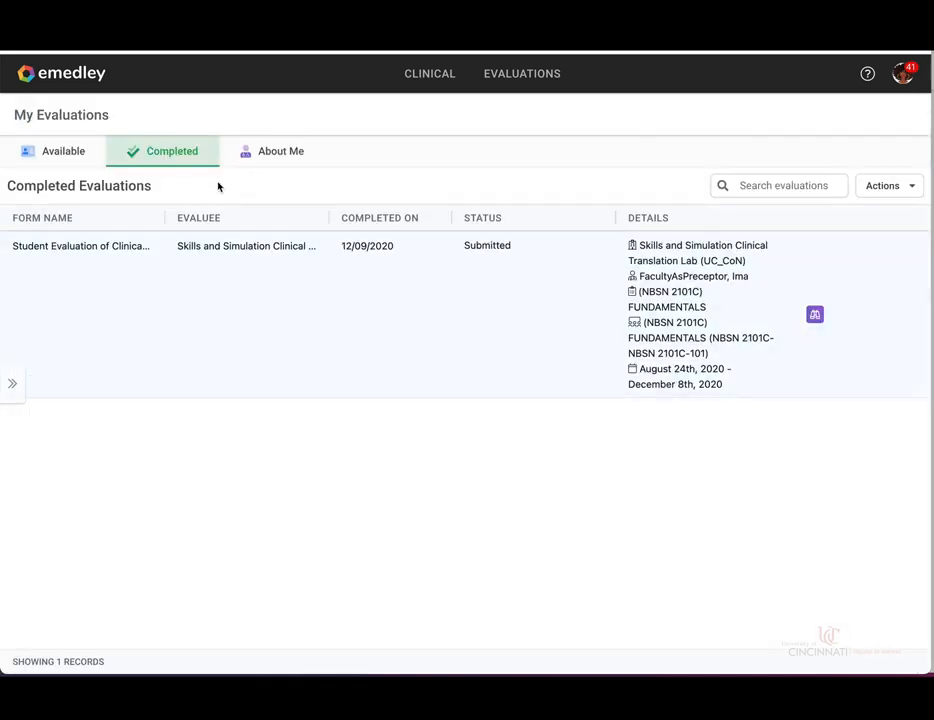
{"action": "mouse_move", "coordinate": [296, 155]}
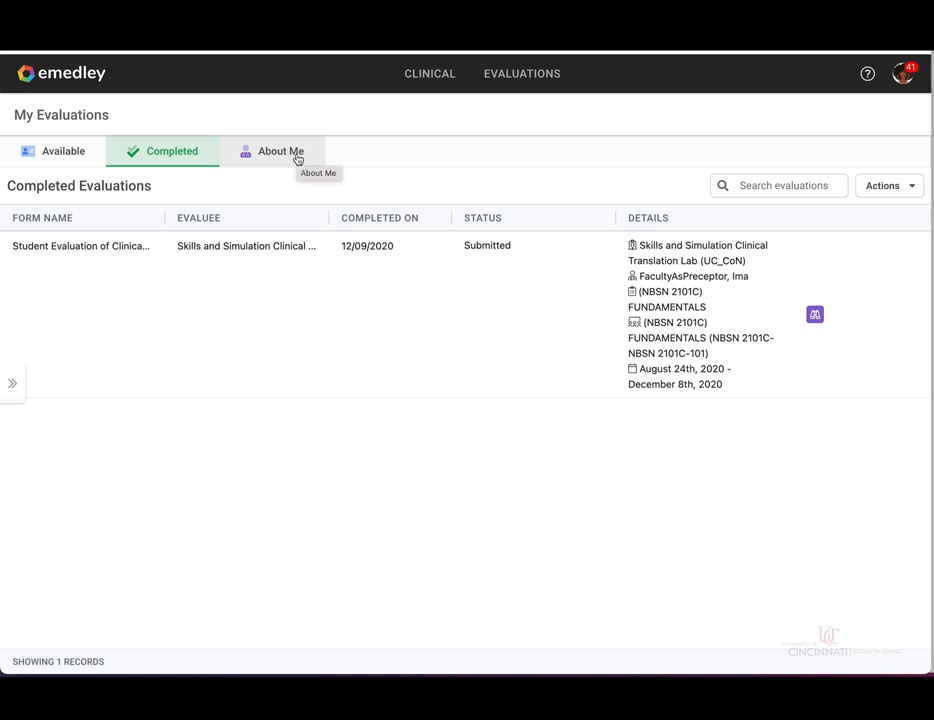
{"action": "left_click", "coordinate": [281, 151]}
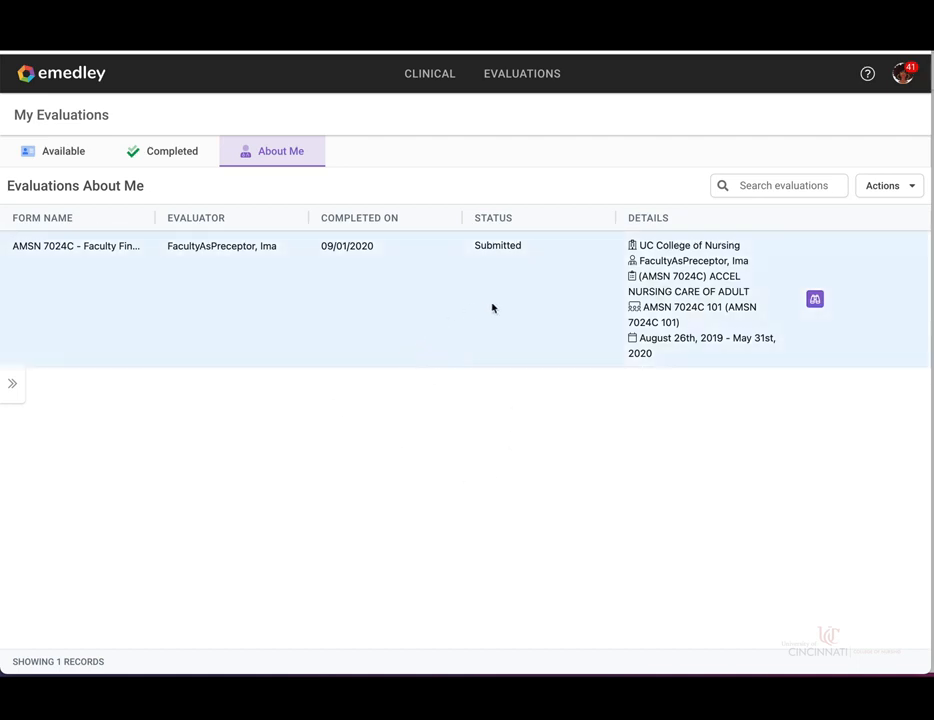
{"action": "mouse_move", "coordinate": [816, 312]}
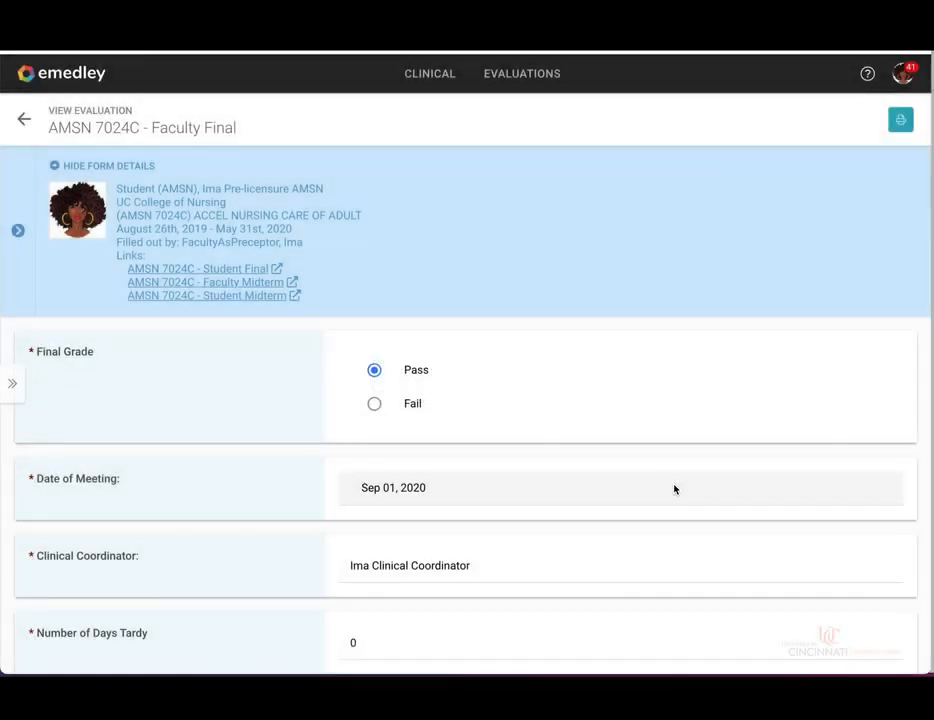
{"action": "mouse_move", "coordinate": [660, 379]}
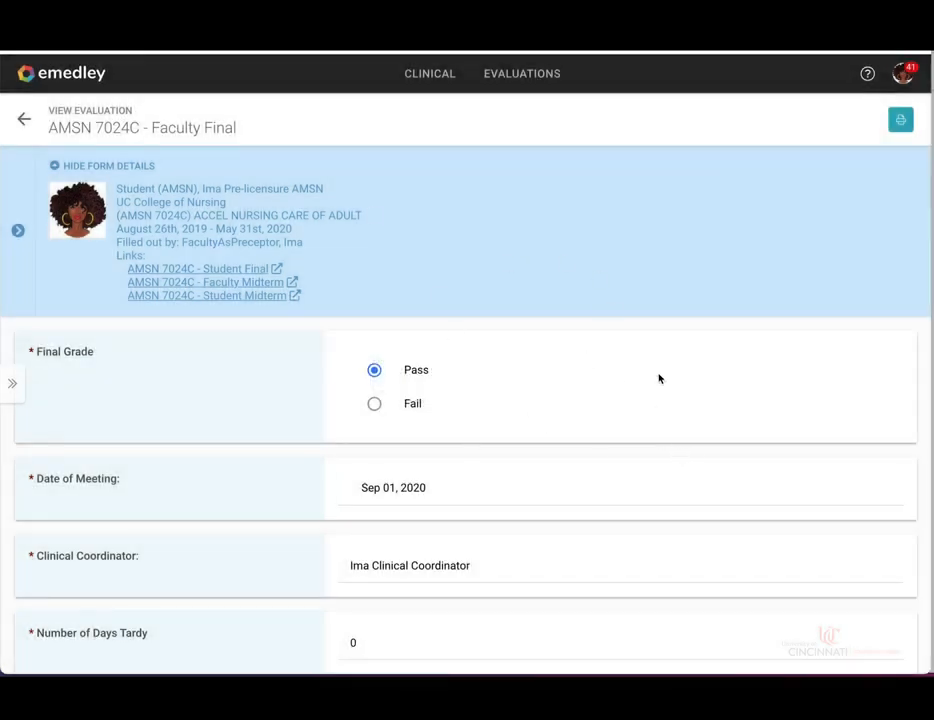
{"action": "mouse_move", "coordinate": [536, 311]}
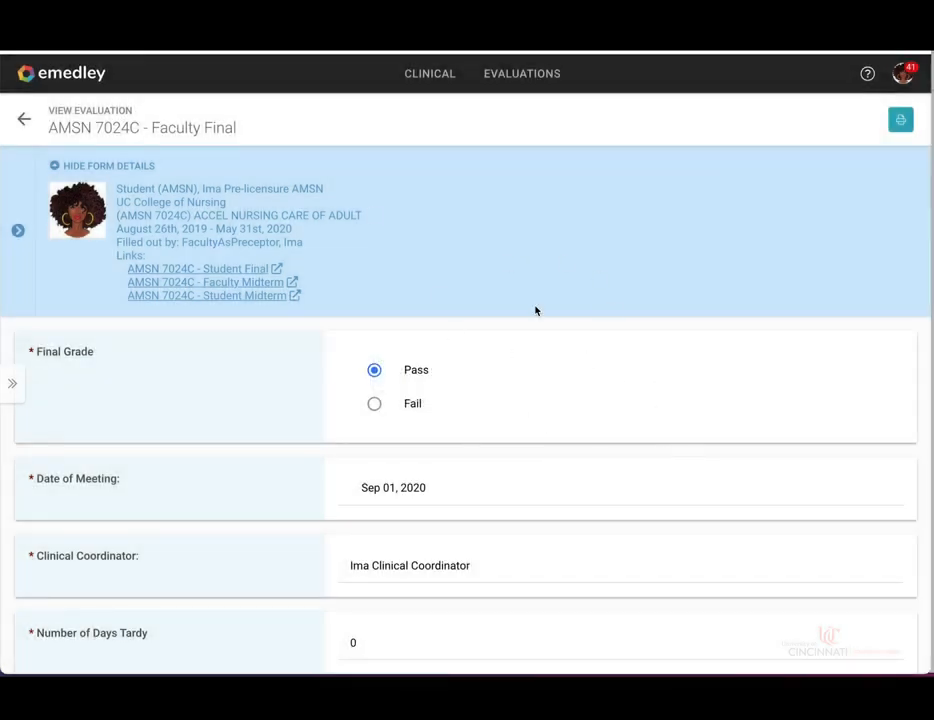
Review the Faculty Final's all-Satisfactory course objective ratings, then start printing it.
{"action": "scroll", "scroll_direction": "down", "scroll_amount": 3}
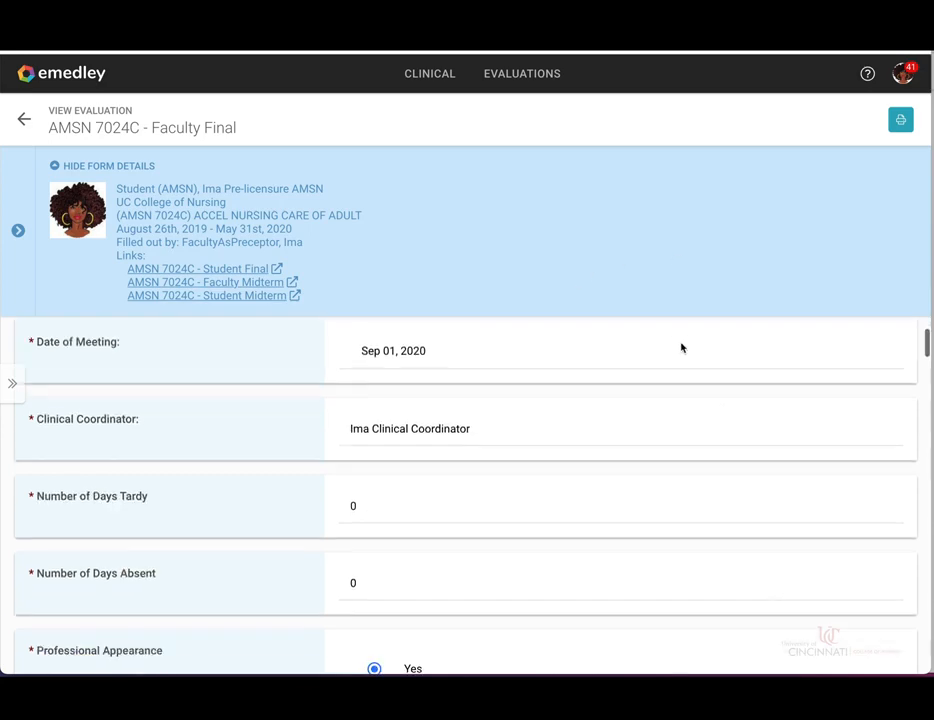
{"action": "scroll", "scroll_direction": "down", "scroll_amount": 3}
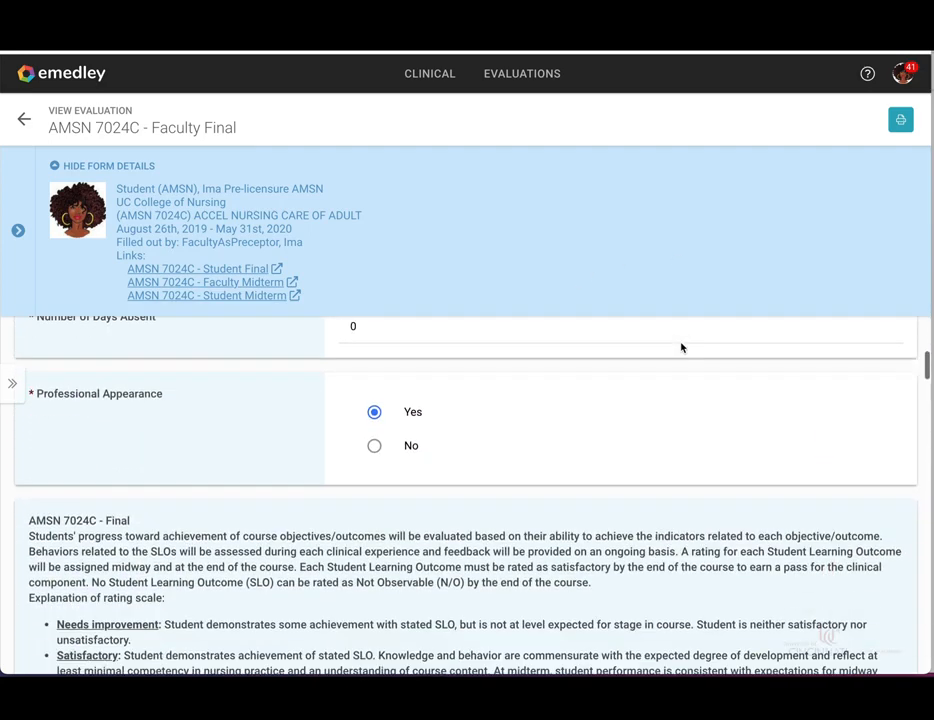
{"action": "scroll", "scroll_direction": "down", "scroll_amount": 3}
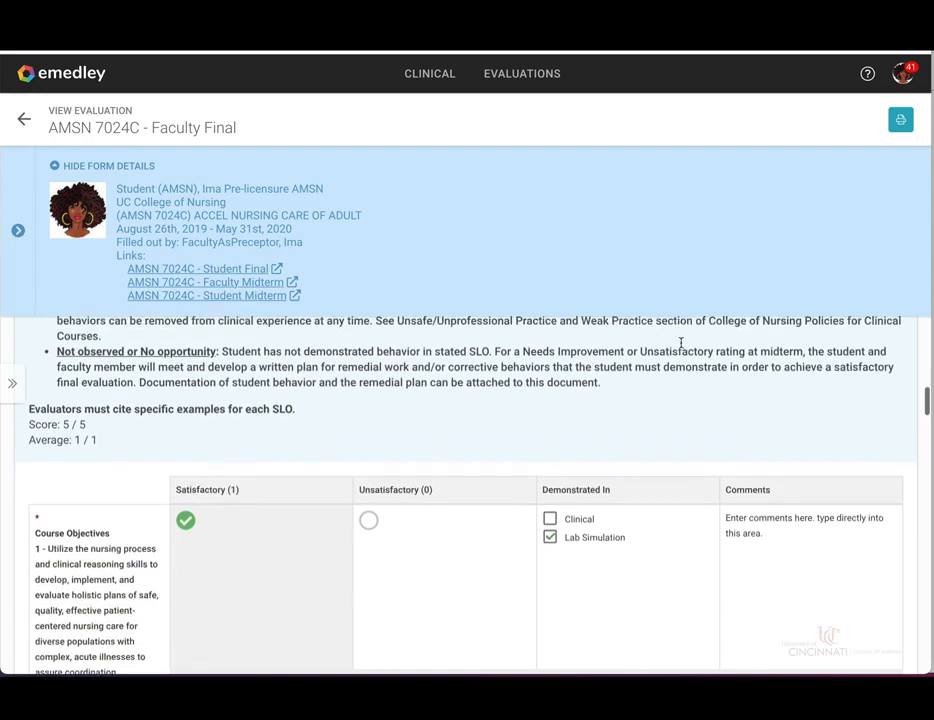
{"action": "scroll", "scroll_direction": "down", "scroll_amount": 3}
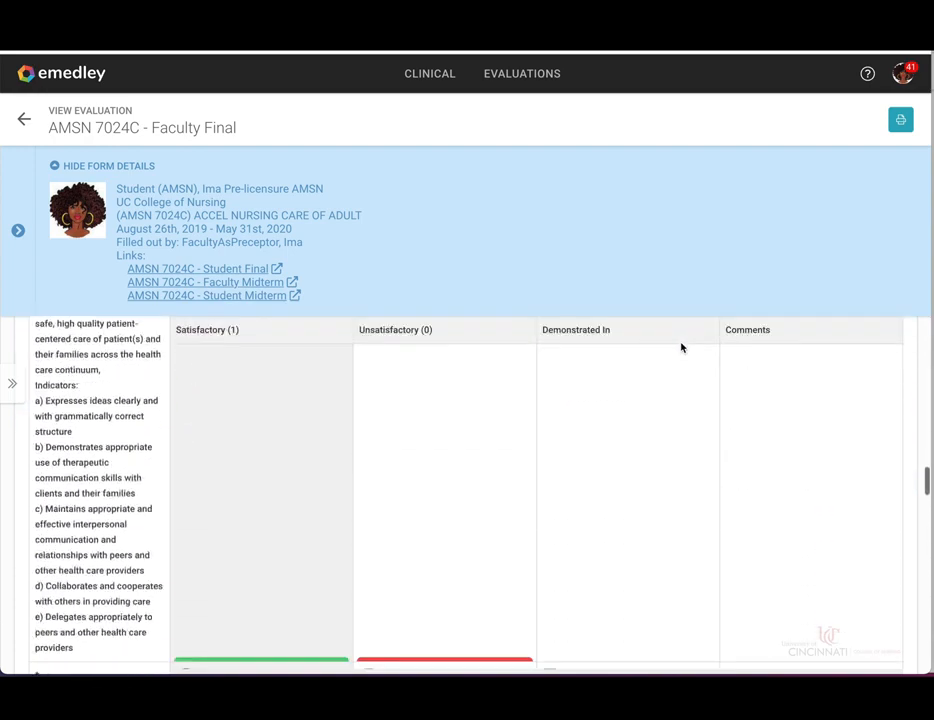
{"action": "scroll", "scroll_direction": "down", "scroll_amount": 3}
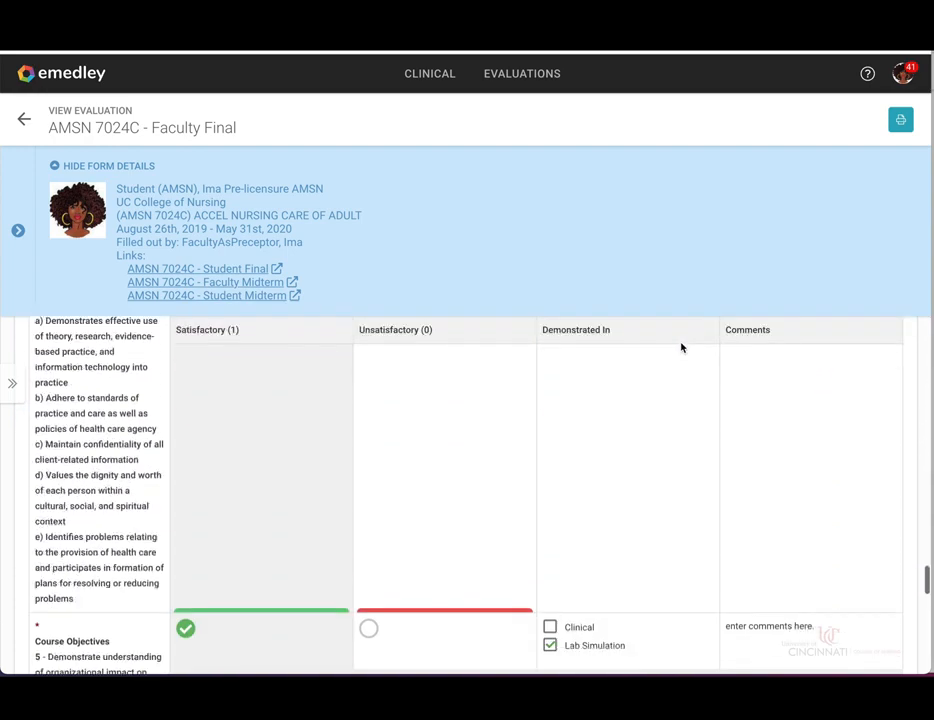
{"action": "scroll", "scroll_direction": "down", "scroll_amount": 3}
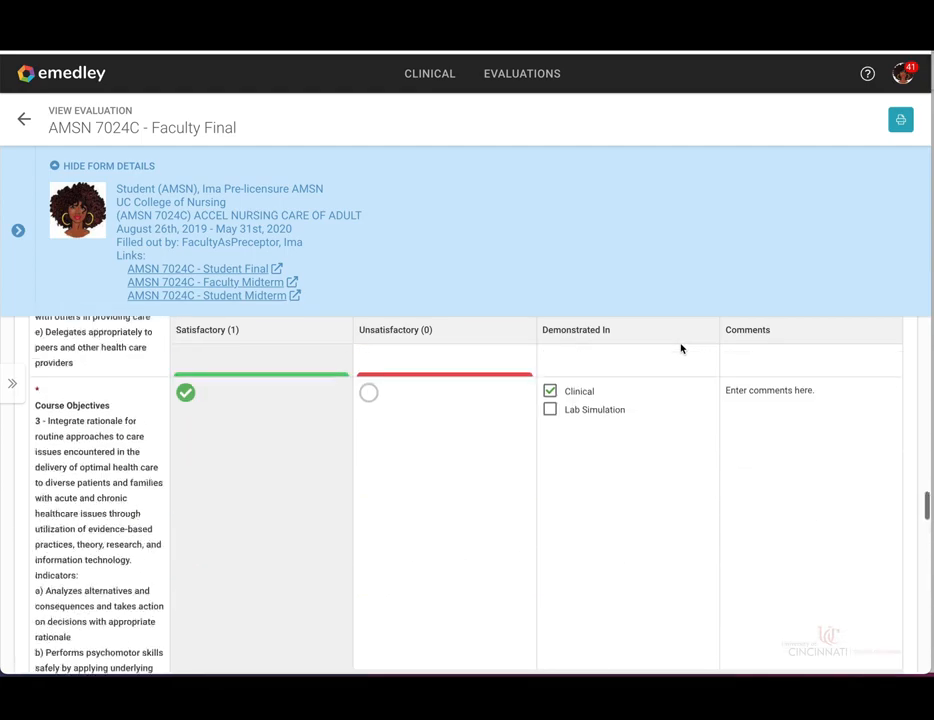
{"action": "scroll", "scroll_direction": "down", "scroll_amount": 3}
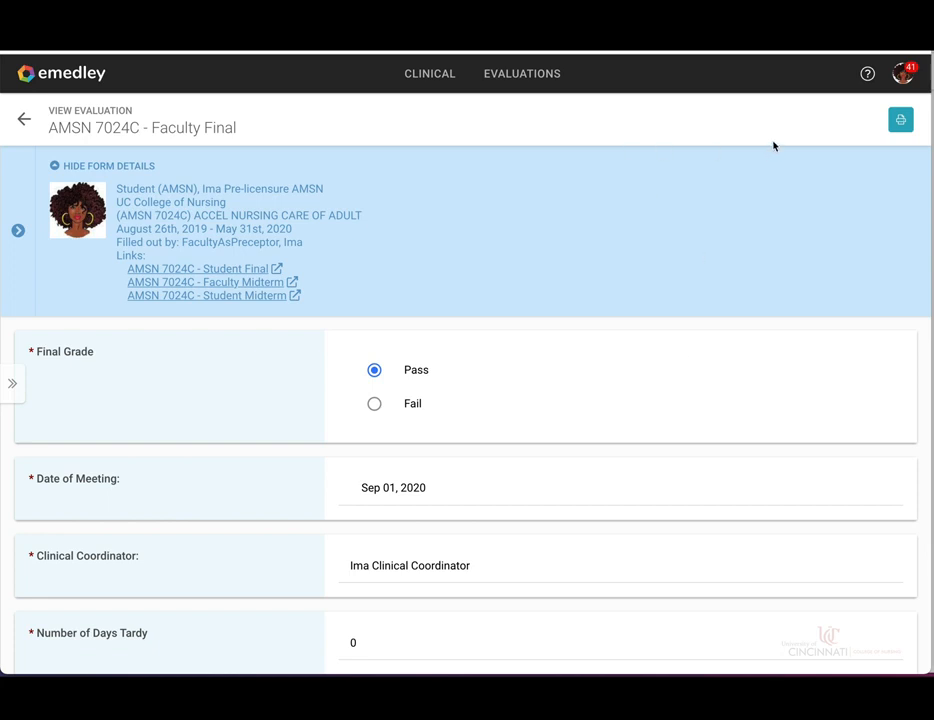
{"action": "mouse_move", "coordinate": [884, 136]}
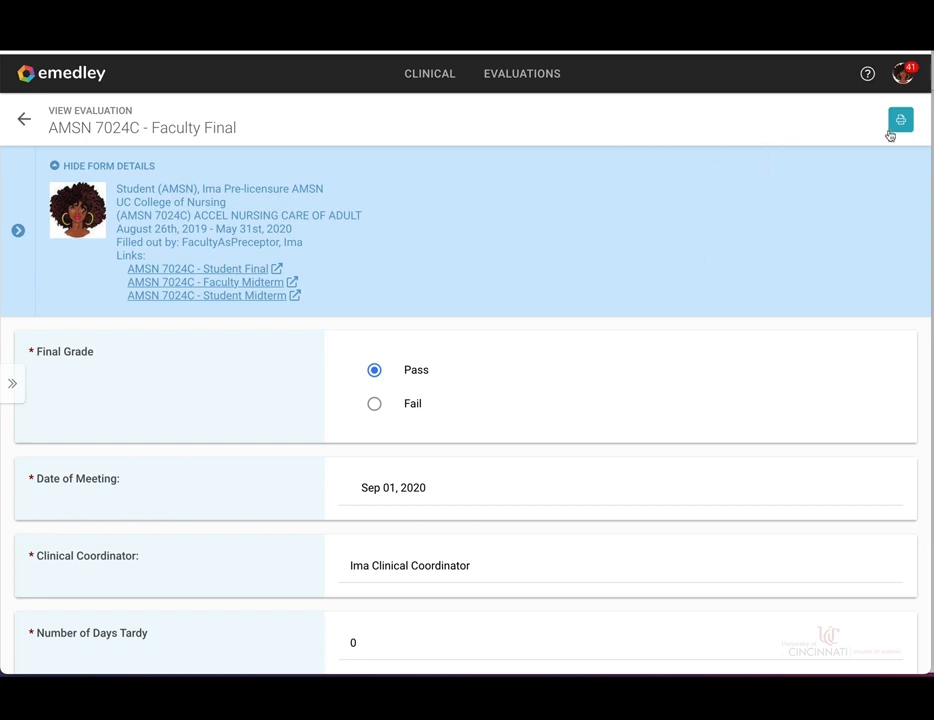
{"action": "mouse_move", "coordinate": [865, 165]}
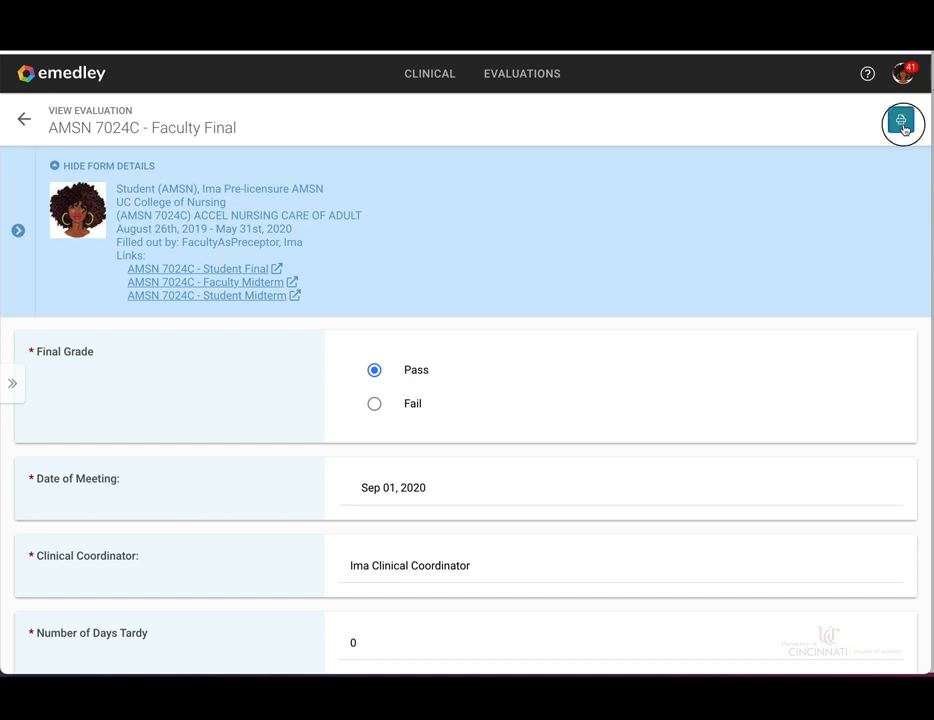
{"action": "left_click", "coordinate": [903, 124]}
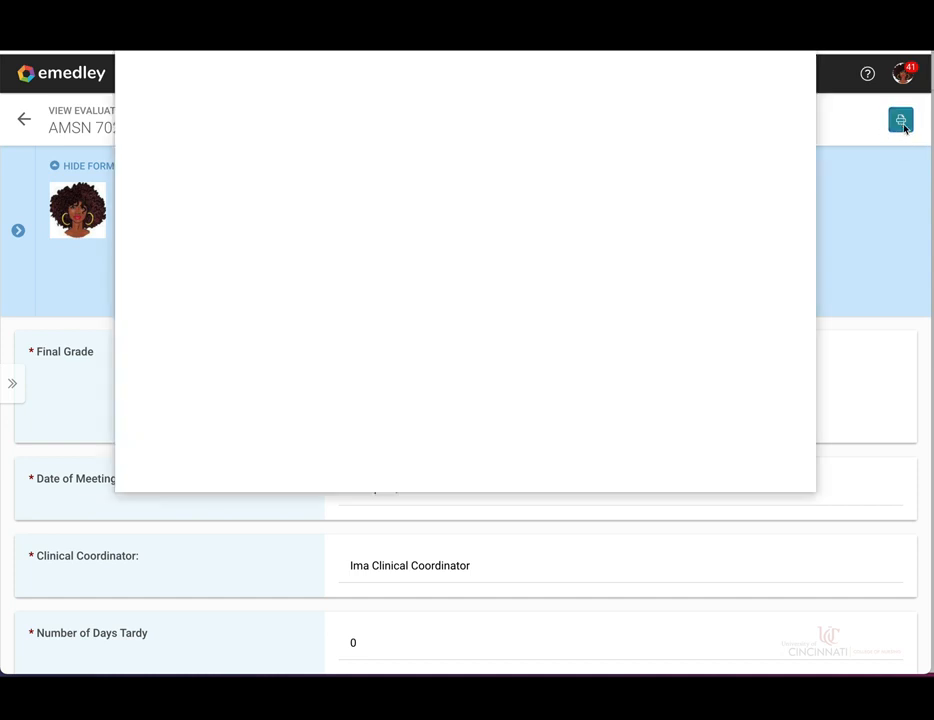
Print the faculty final evaluation with the destination kept as Save as PDF.
{"action": "left_click", "coordinate": [896, 121]}
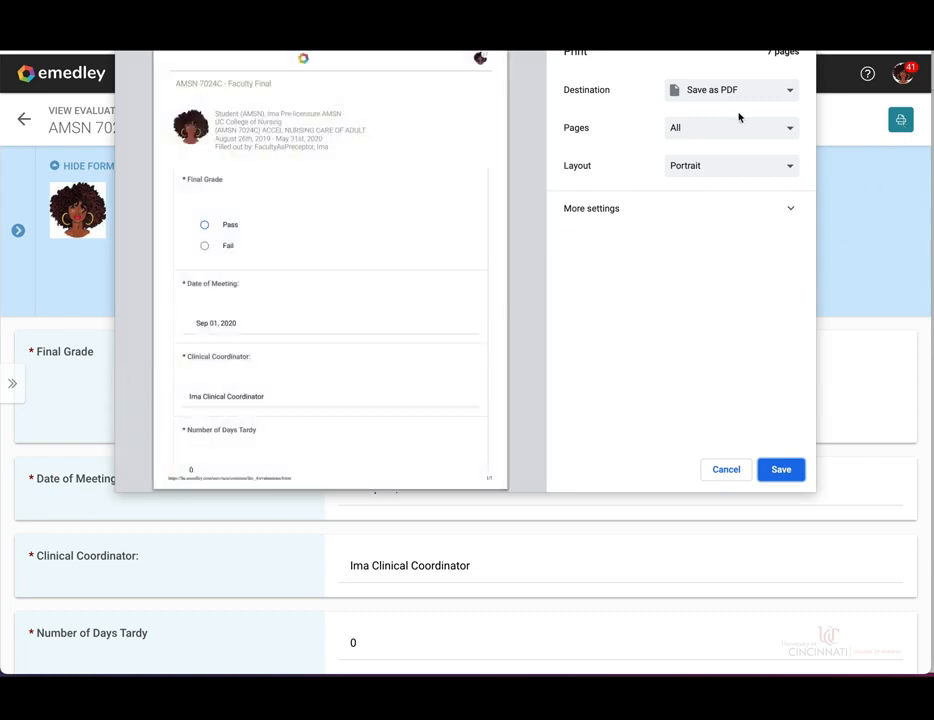
{"action": "left_click", "coordinate": [730, 90]}
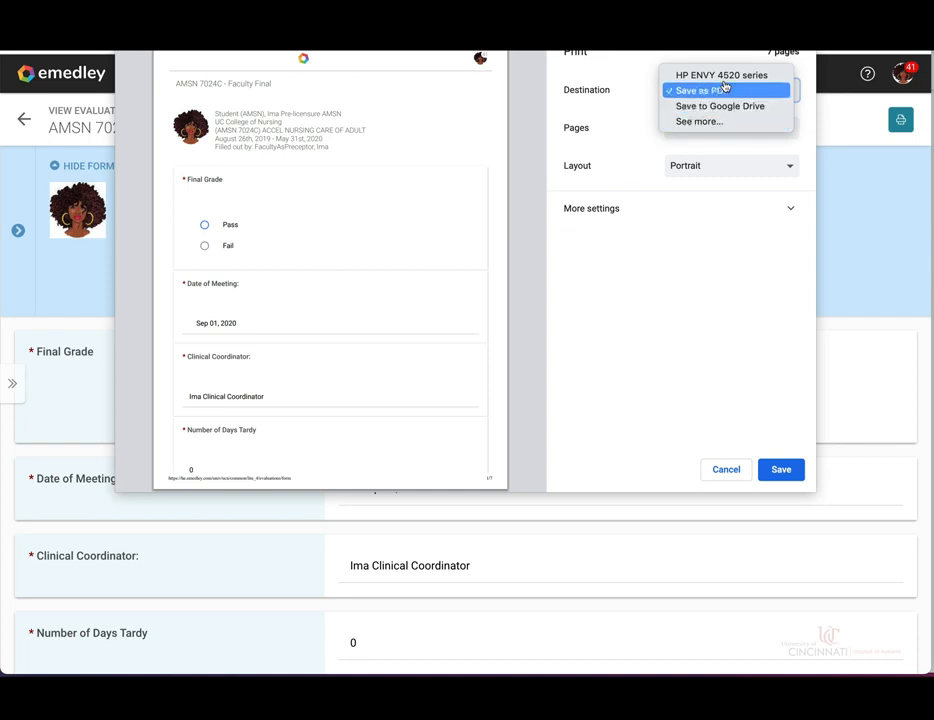
{"action": "mouse_move", "coordinate": [705, 75]}
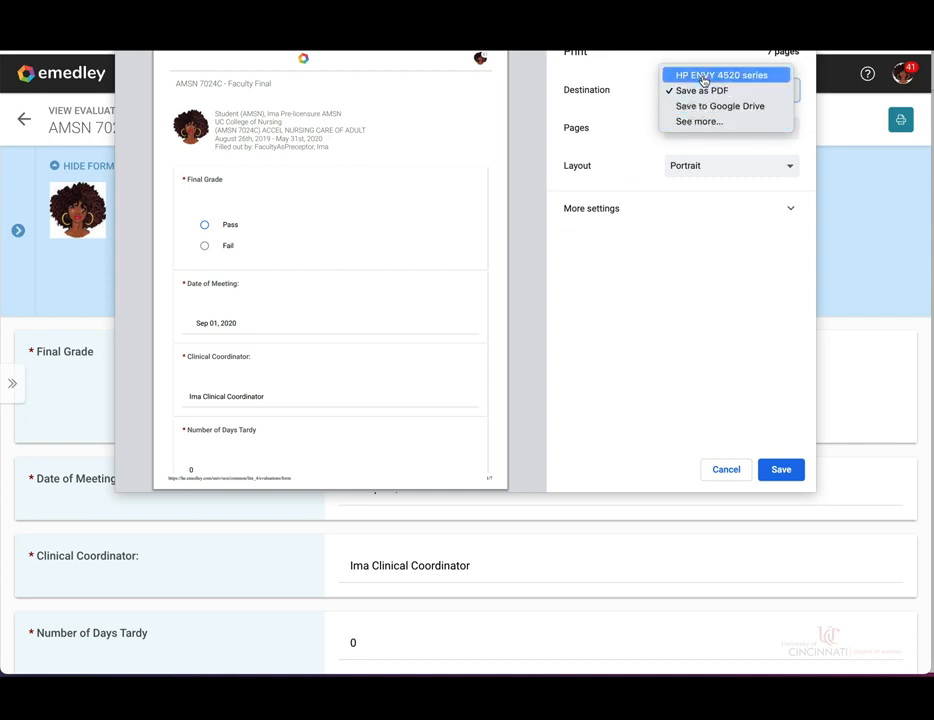
{"action": "mouse_move", "coordinate": [705, 91]}
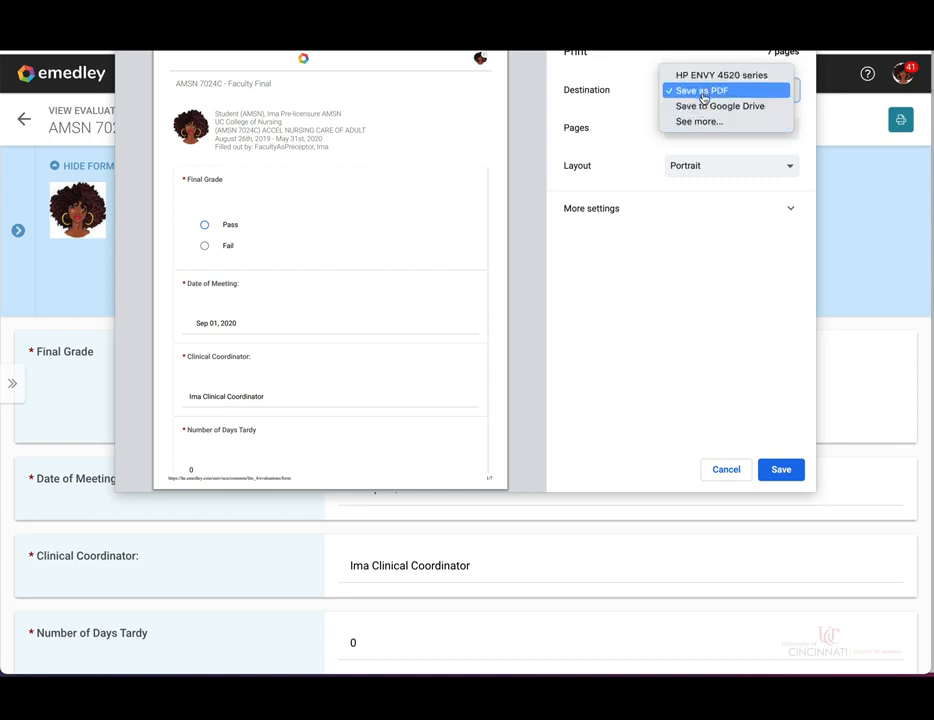
{"action": "left_click", "coordinate": [705, 91]}
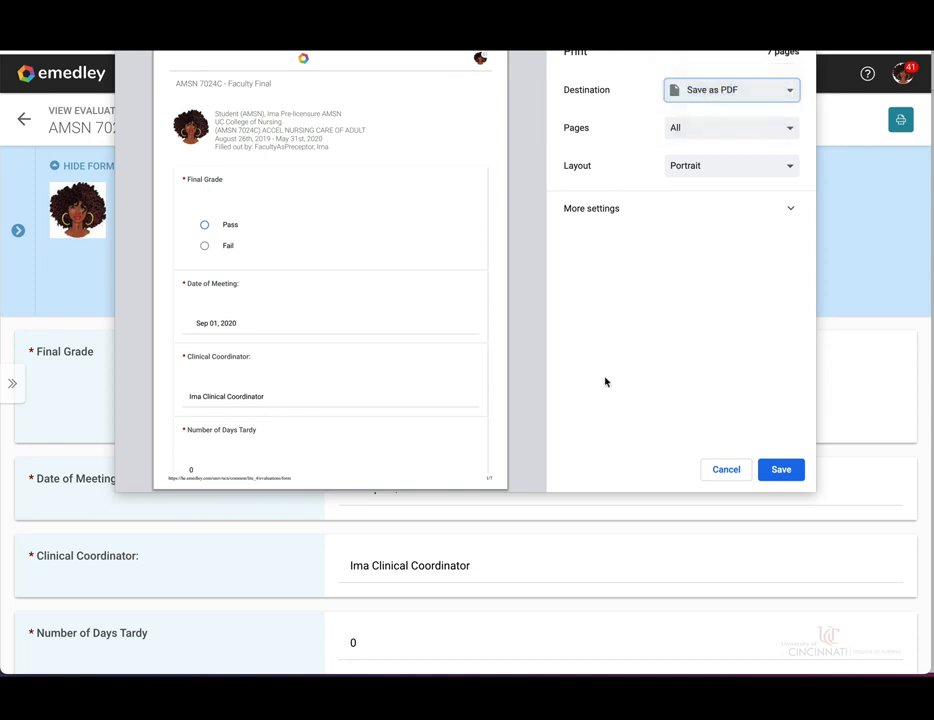
{"action": "mouse_move", "coordinate": [663, 339]}
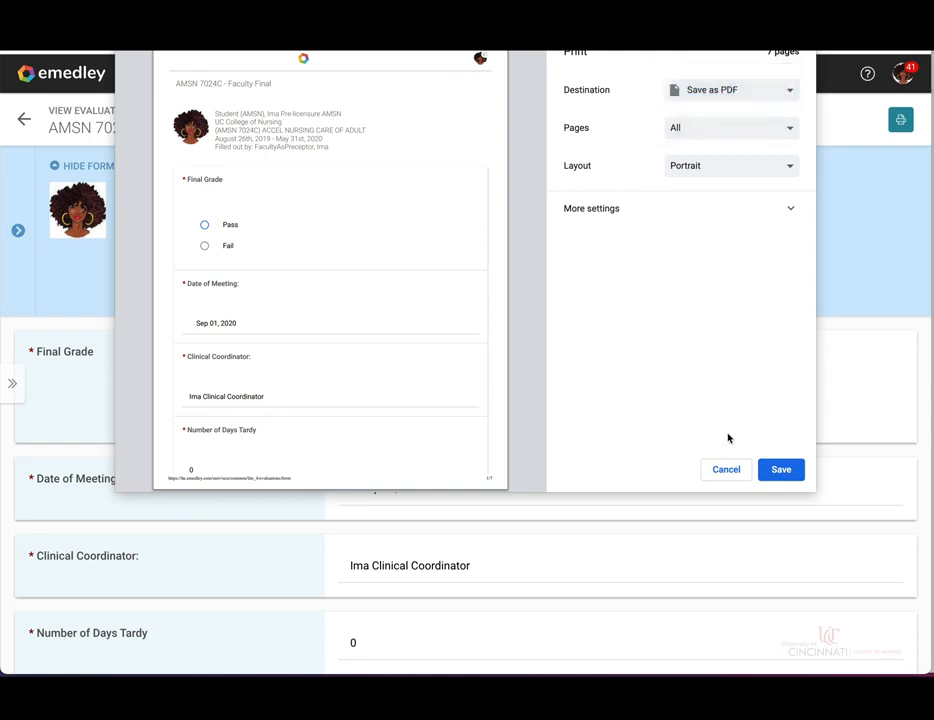
{"action": "mouse_move", "coordinate": [684, 237]}
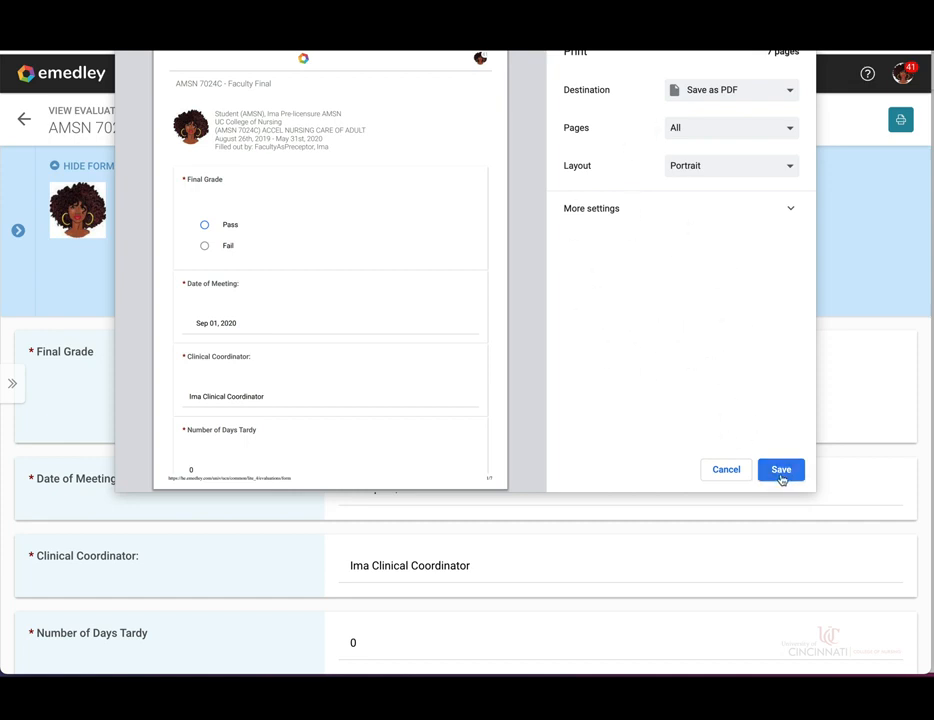
{"action": "left_click", "coordinate": [781, 469]}
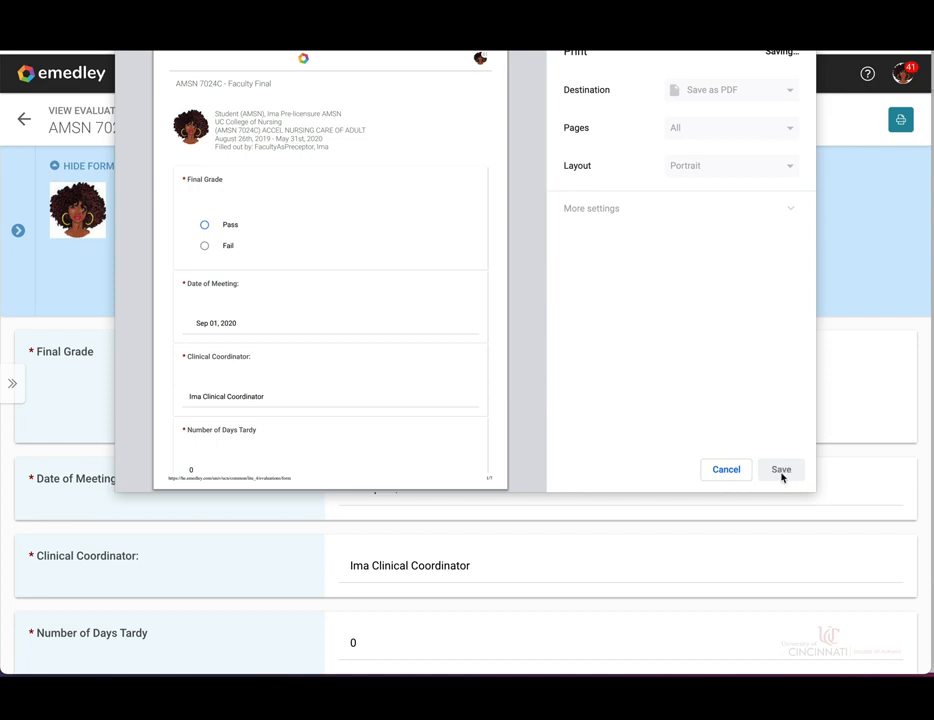
{"action": "left_click", "coordinate": [782, 469]}
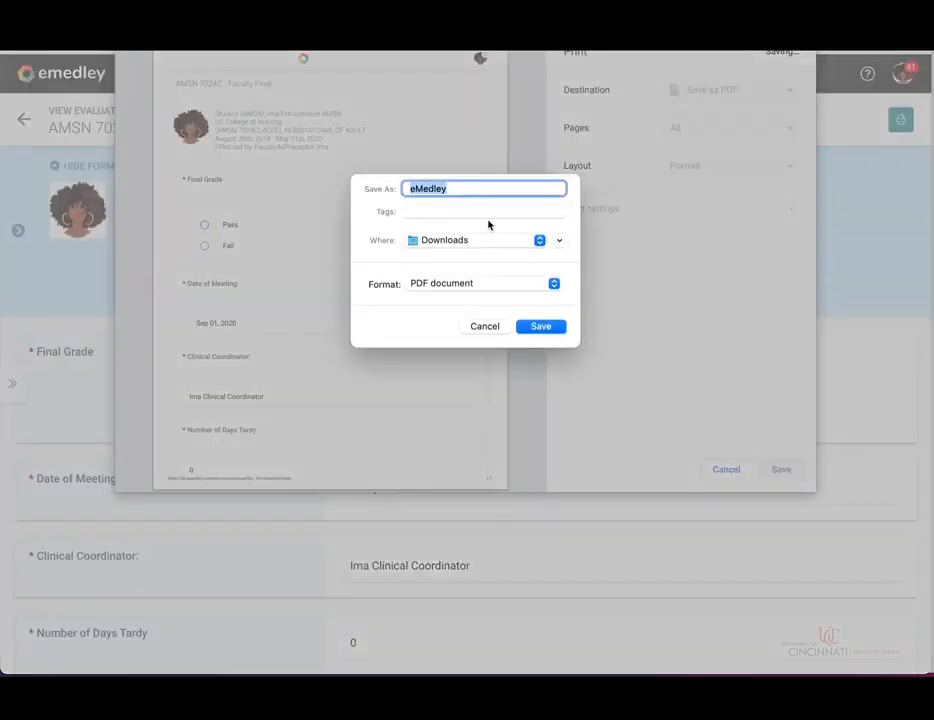
Save 'eMedley Test Evaluations Results' in Downloads, replacing the existing file.
{"action": "type", "text": "e"}
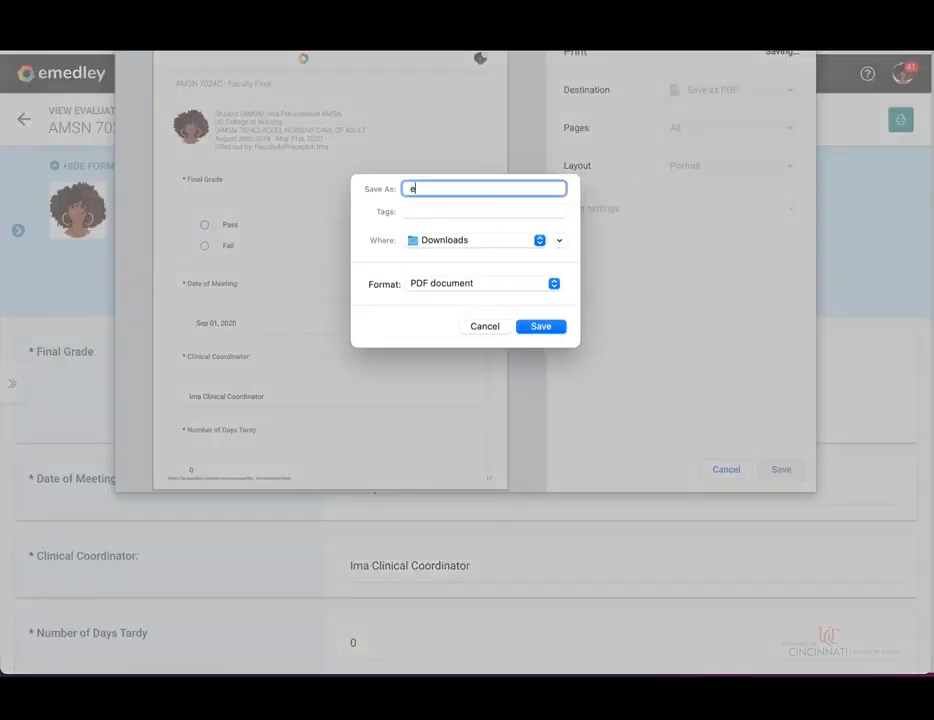
{"action": "type", "text": "Medley"}
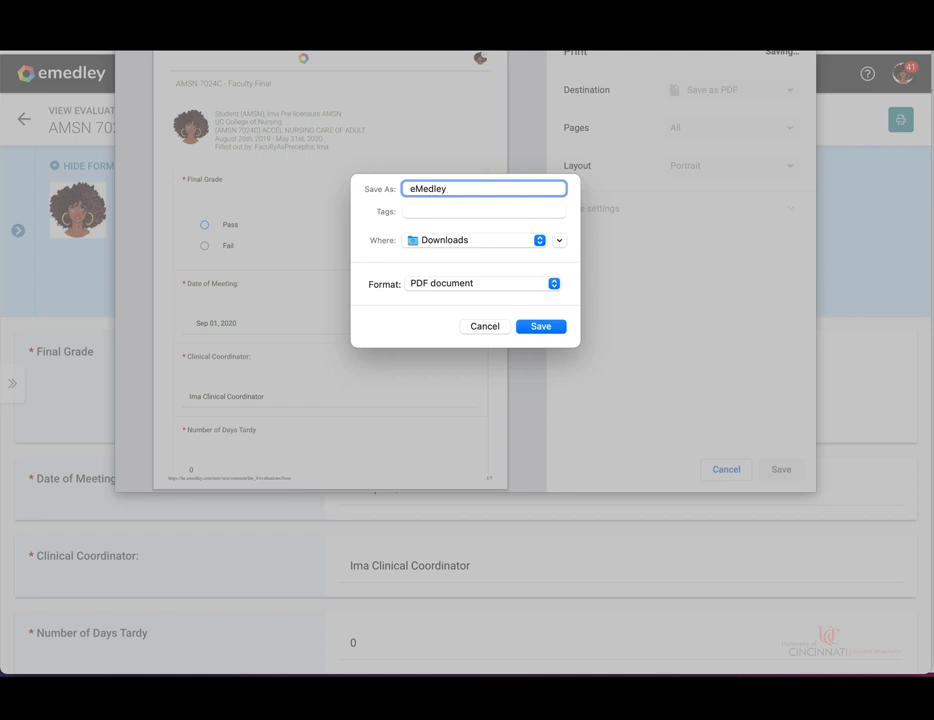
{"action": "type", "text": "Test Evaluations R"}
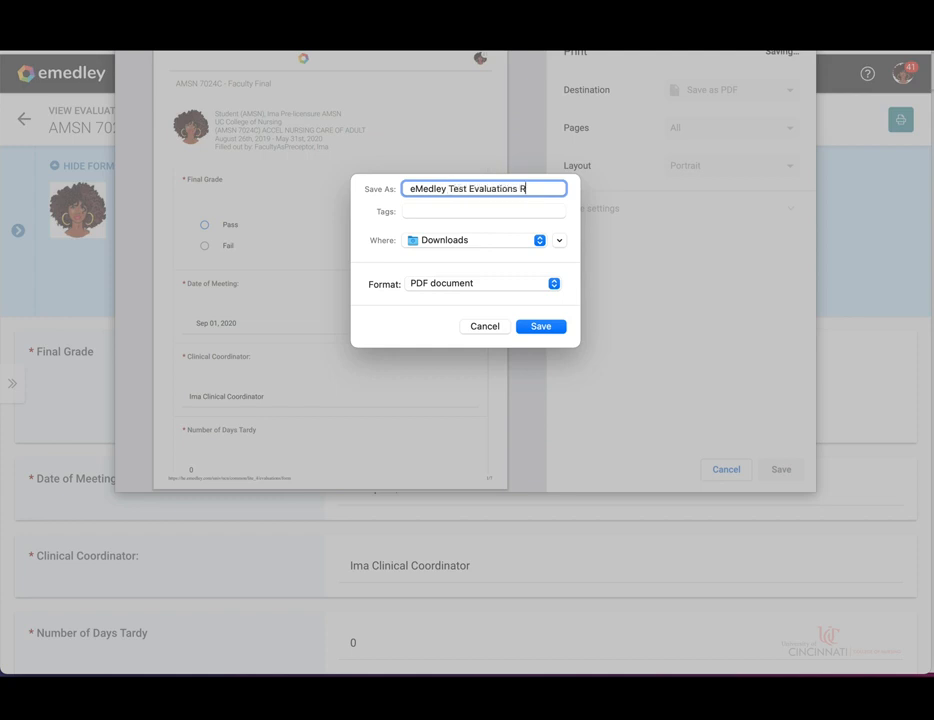
{"action": "type", "text": "esults"}
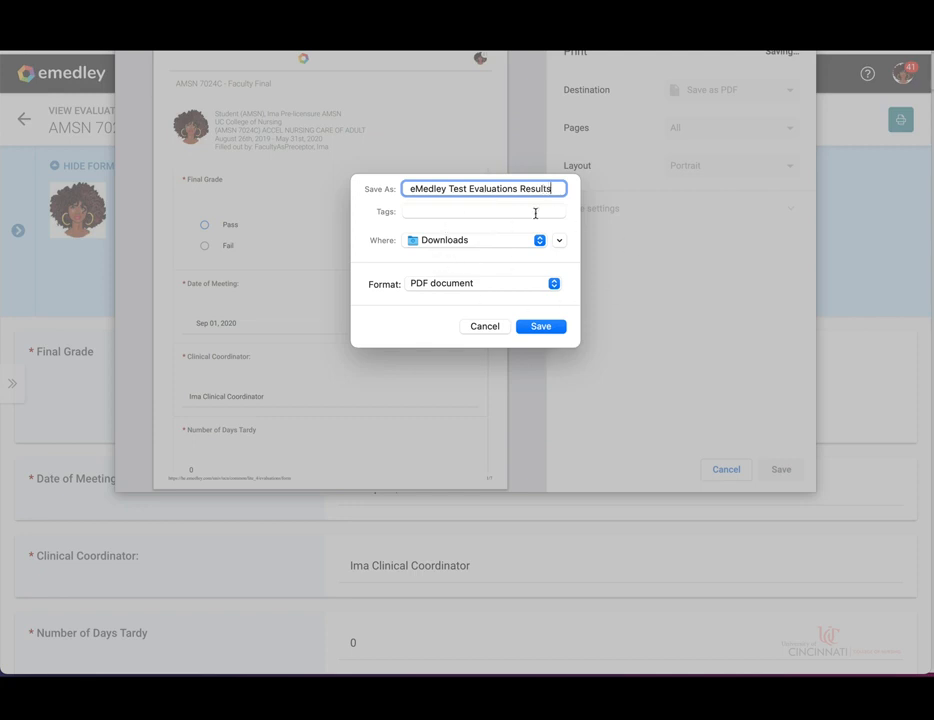
{"action": "left_click", "coordinate": [540, 326]}
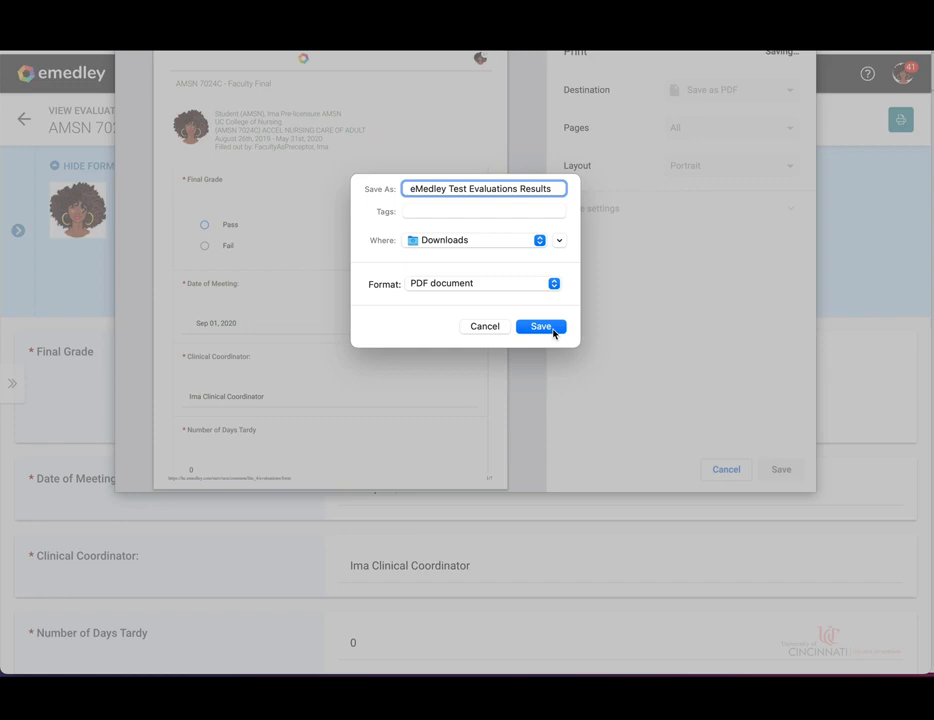
{"action": "left_click", "coordinate": [541, 326]}
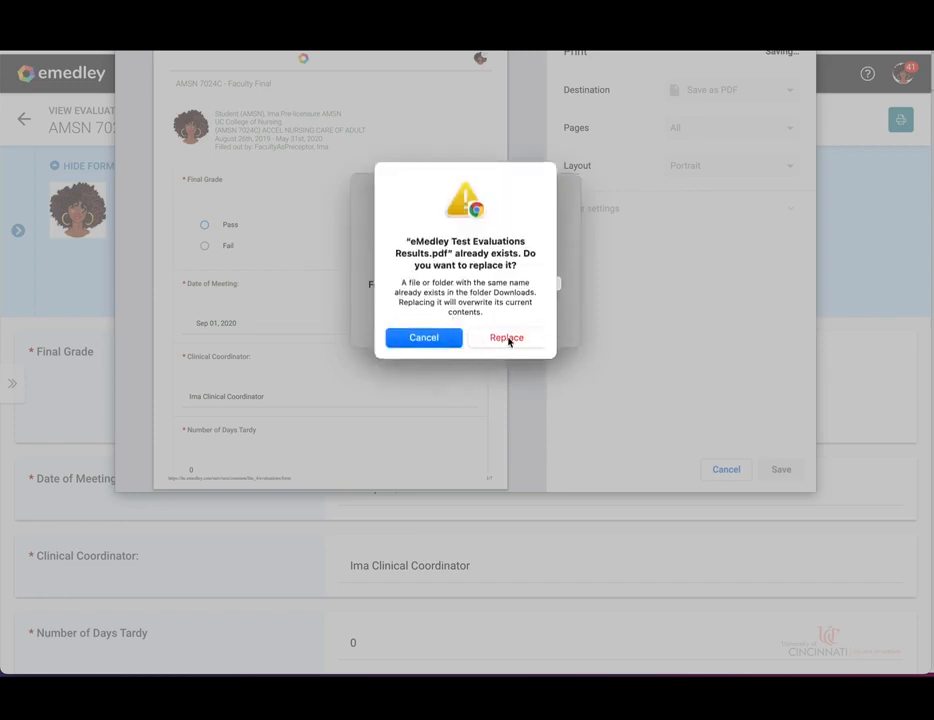
{"action": "left_click", "coordinate": [506, 337]}
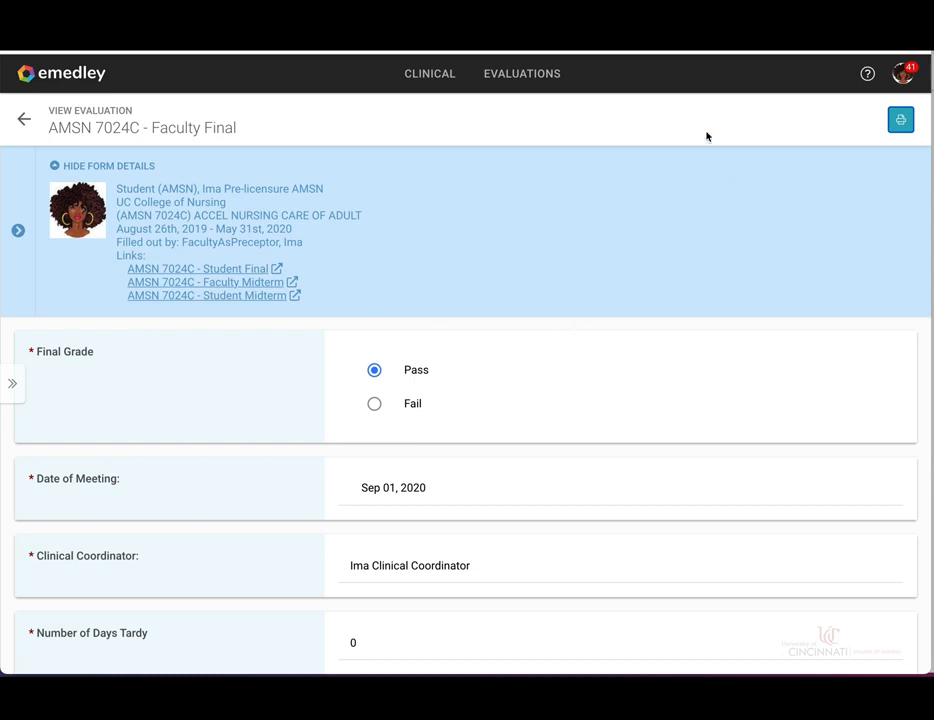
{"action": "mouse_move", "coordinate": [545, 156]}
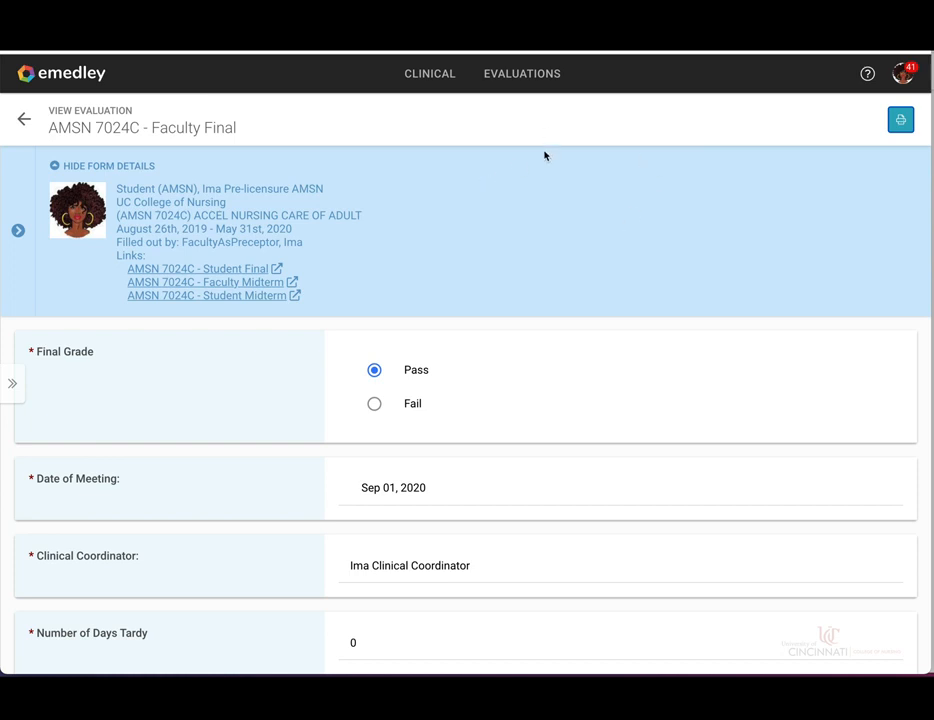
{"action": "mouse_move", "coordinate": [446, 229]}
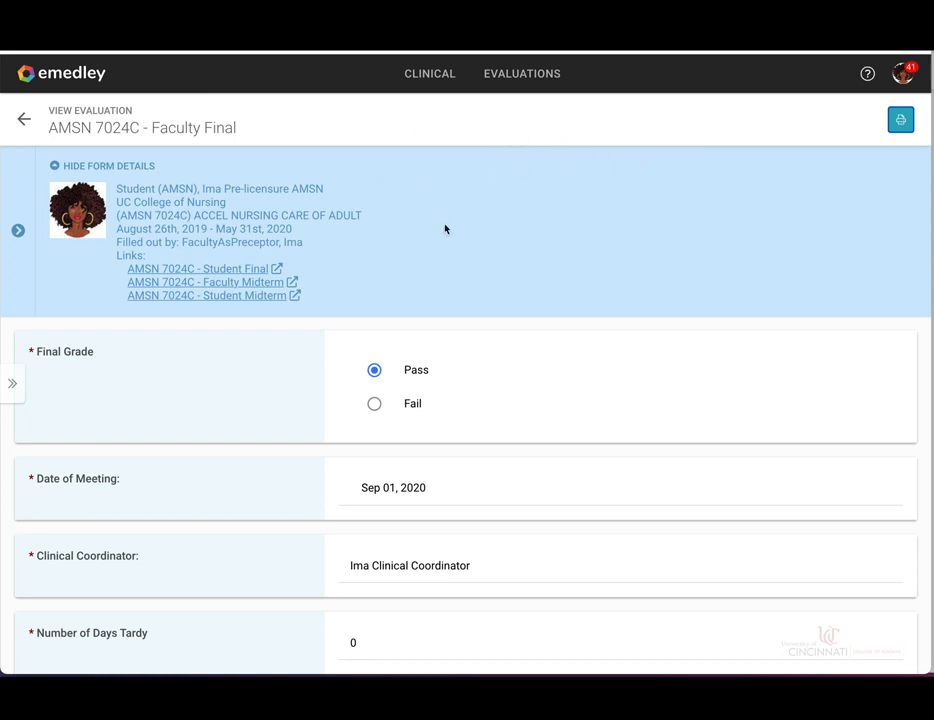
{"action": "mouse_move", "coordinate": [909, 469]}
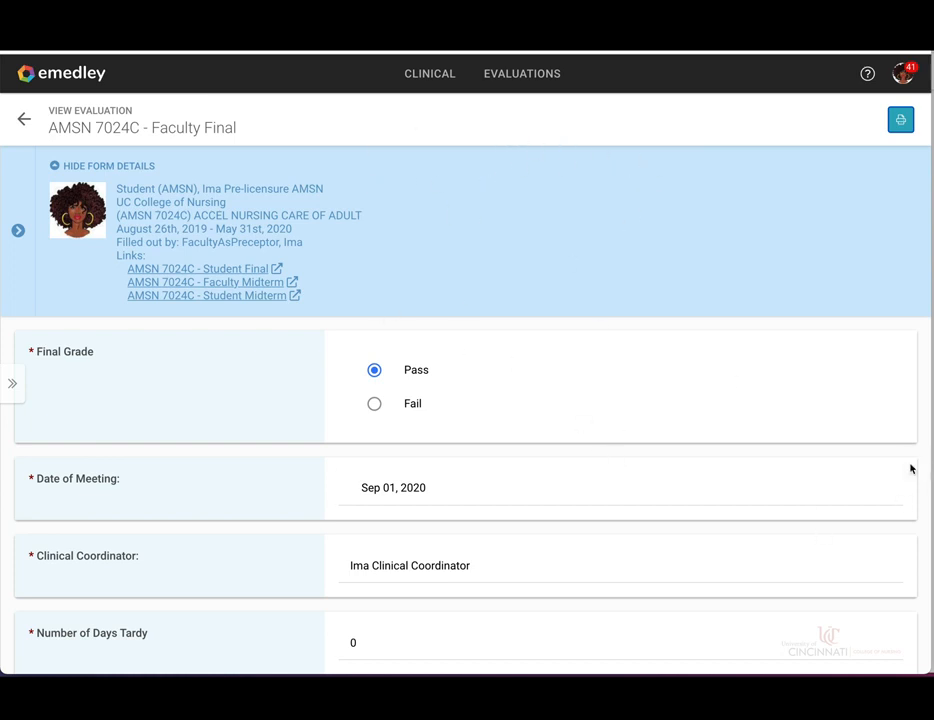
{"action": "mouse_move", "coordinate": [391, 137]}
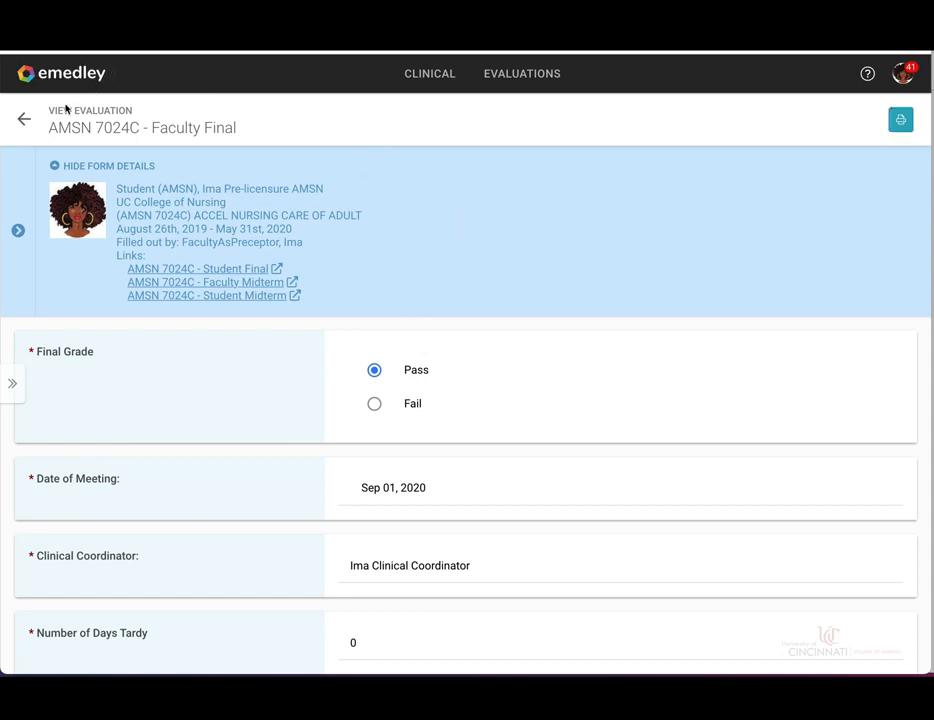
Return from View Evaluation to the Evaluations About Me list.
{"action": "left_click", "coordinate": [20, 119]}
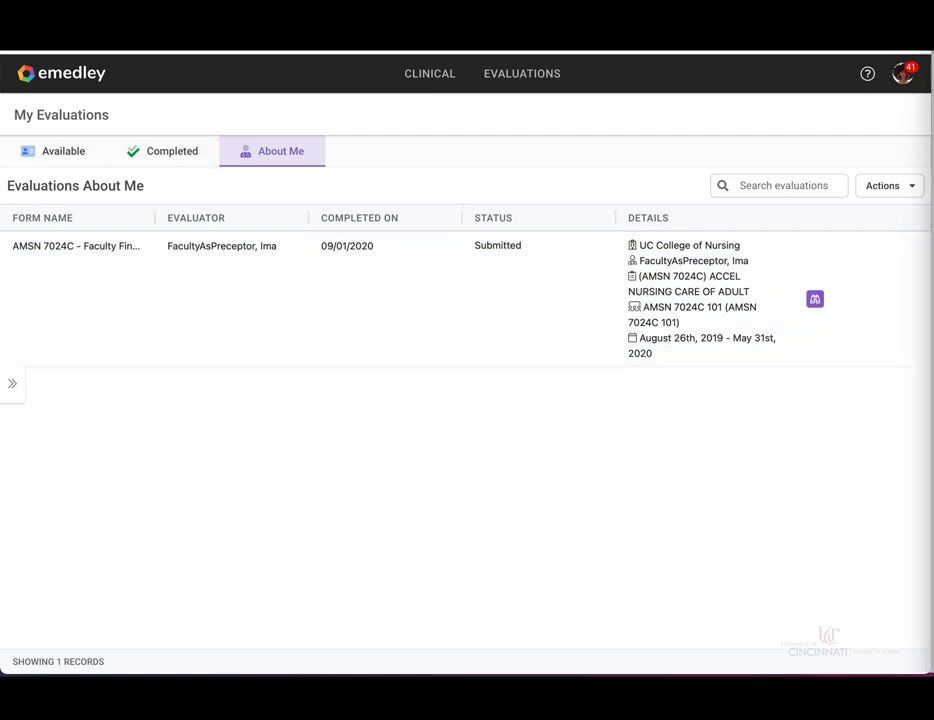
{"action": "mouse_move", "coordinate": [190, 186]}
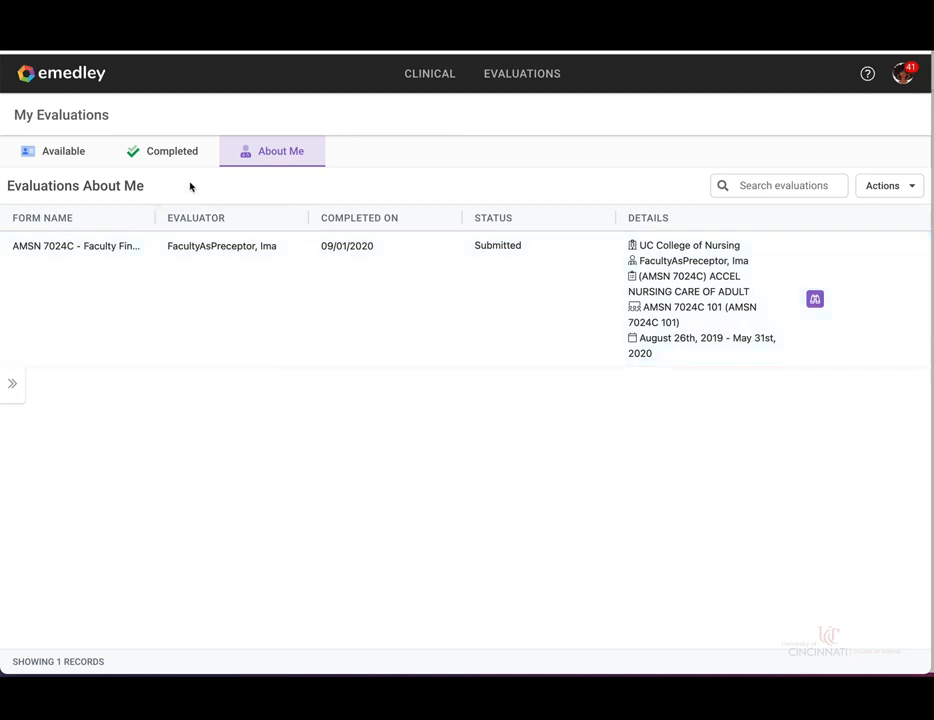
Use the emedley logo to reach the student welcome page with announcements.
{"action": "left_click", "coordinate": [57, 151]}
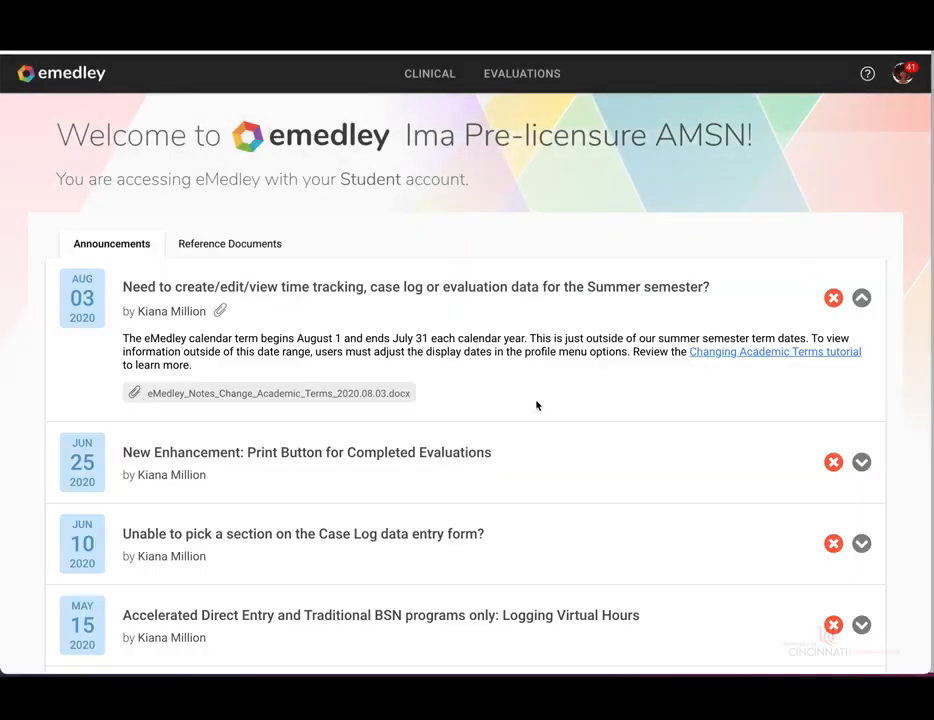
{"action": "mouse_move", "coordinate": [586, 243]}
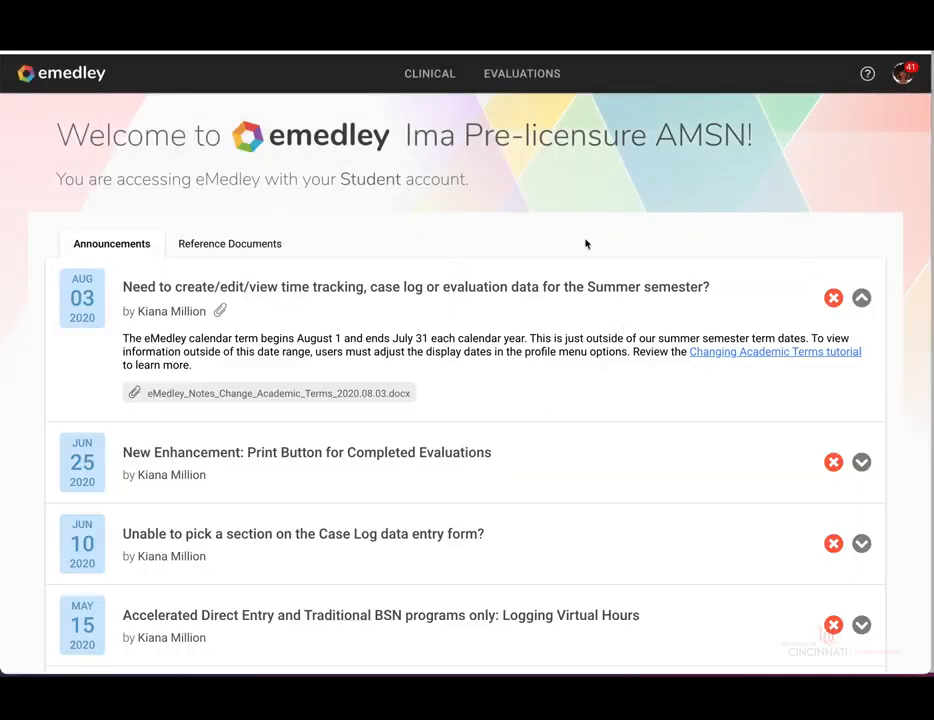